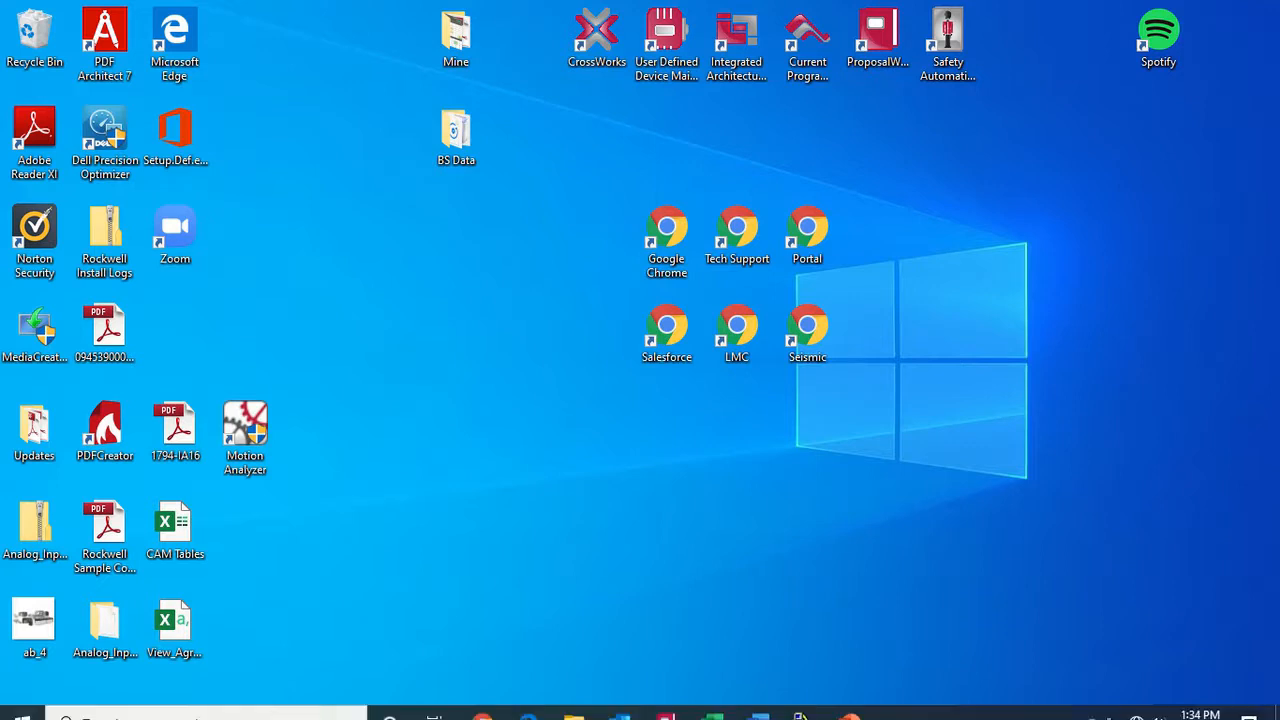
# Scroll the Start menu app list down to the Rockwell Software / FactoryTalk View folder
pyautogui.click(22, 700)
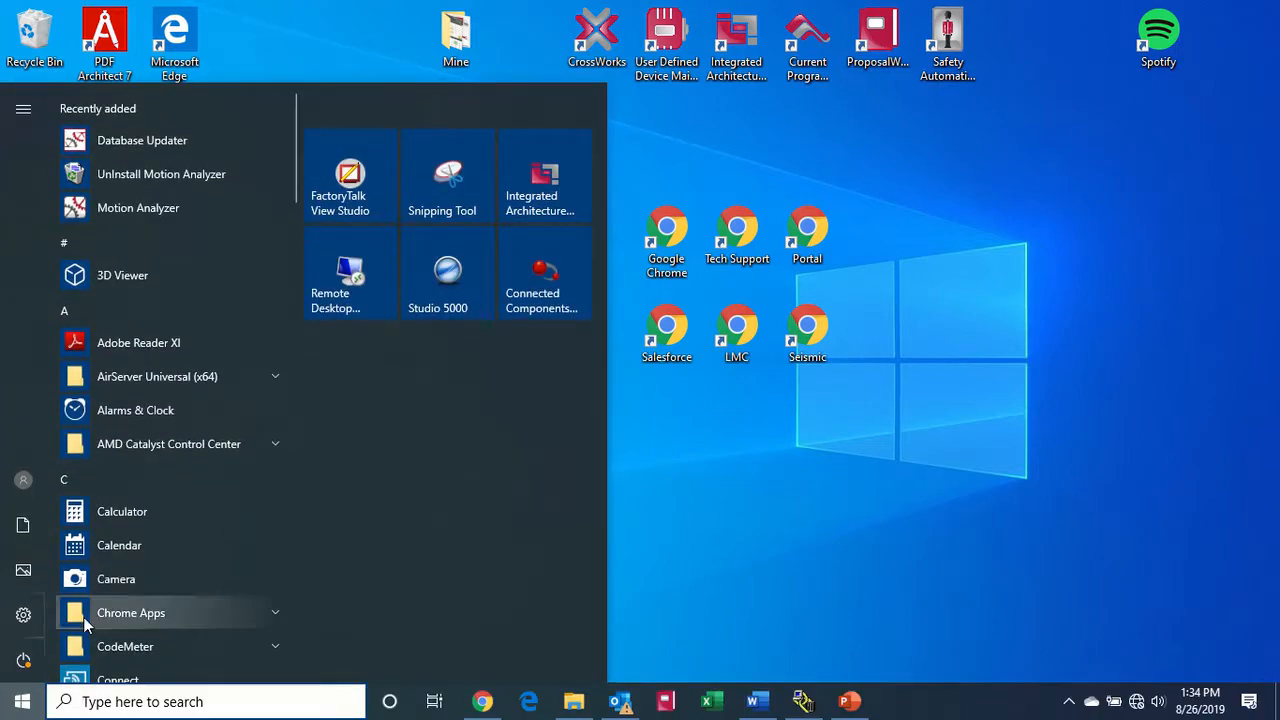
pyautogui.scroll(-3)
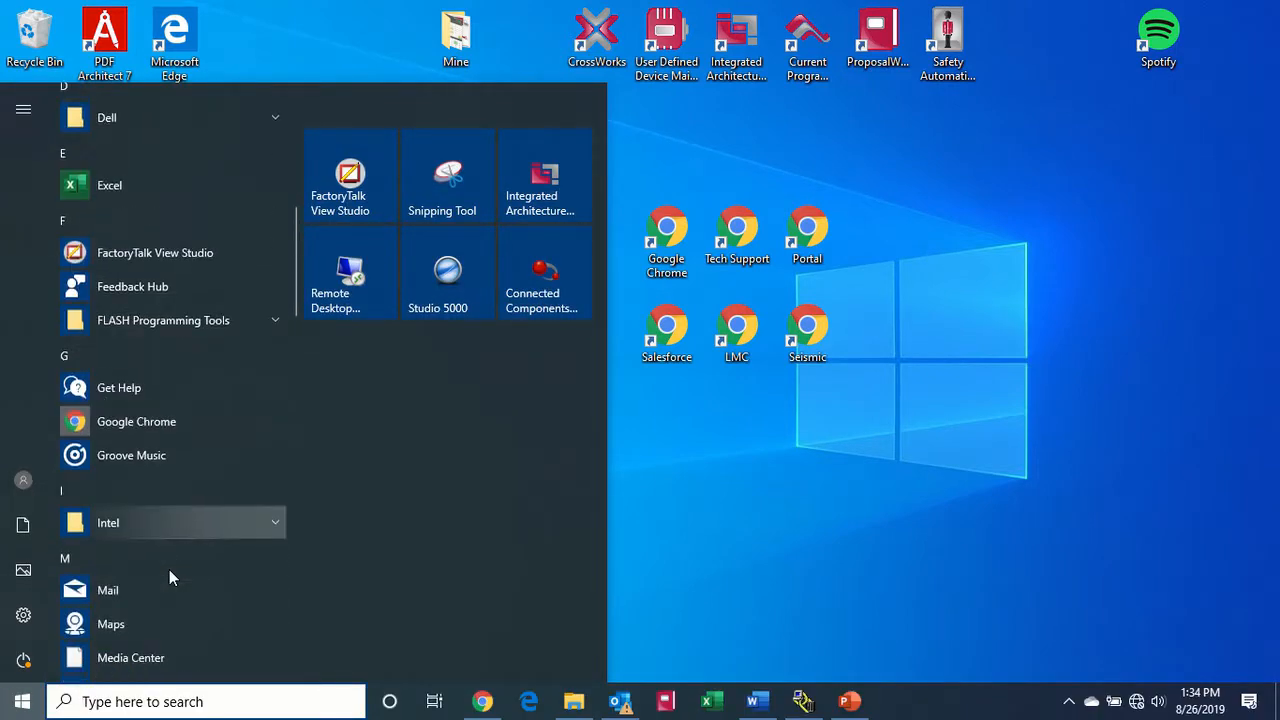
pyautogui.scroll(-3)
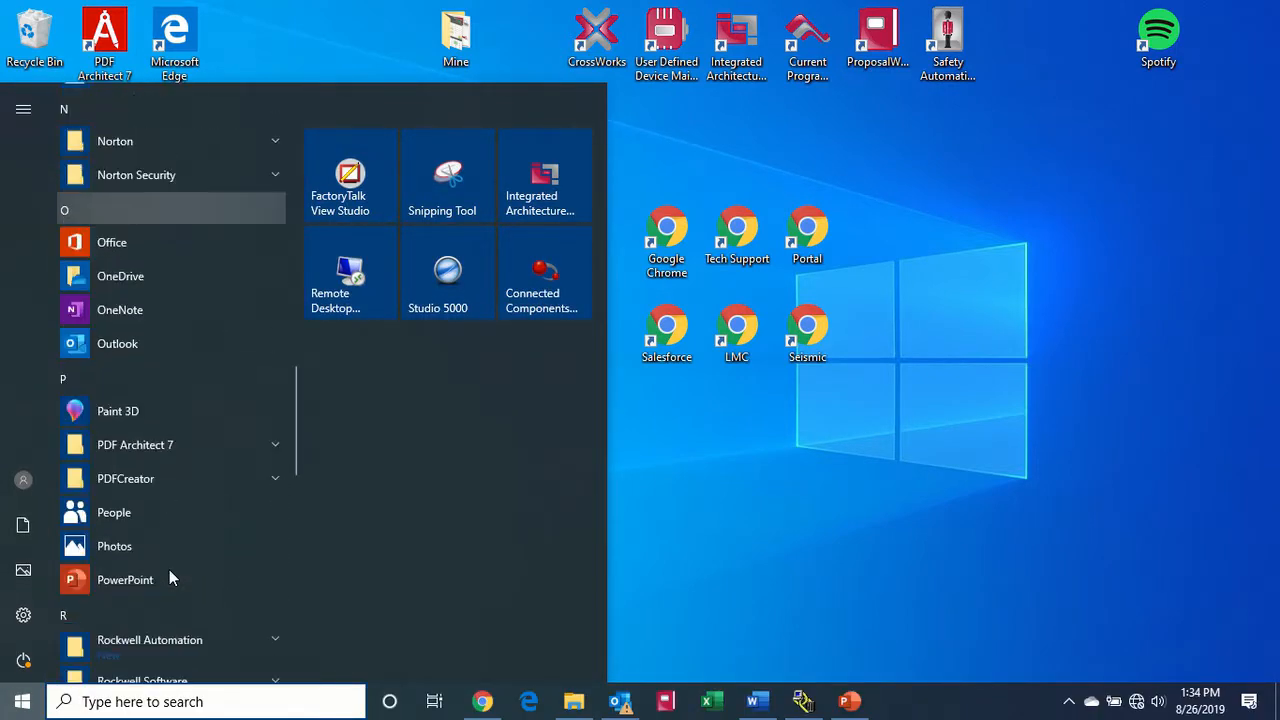
pyautogui.scroll(-3)
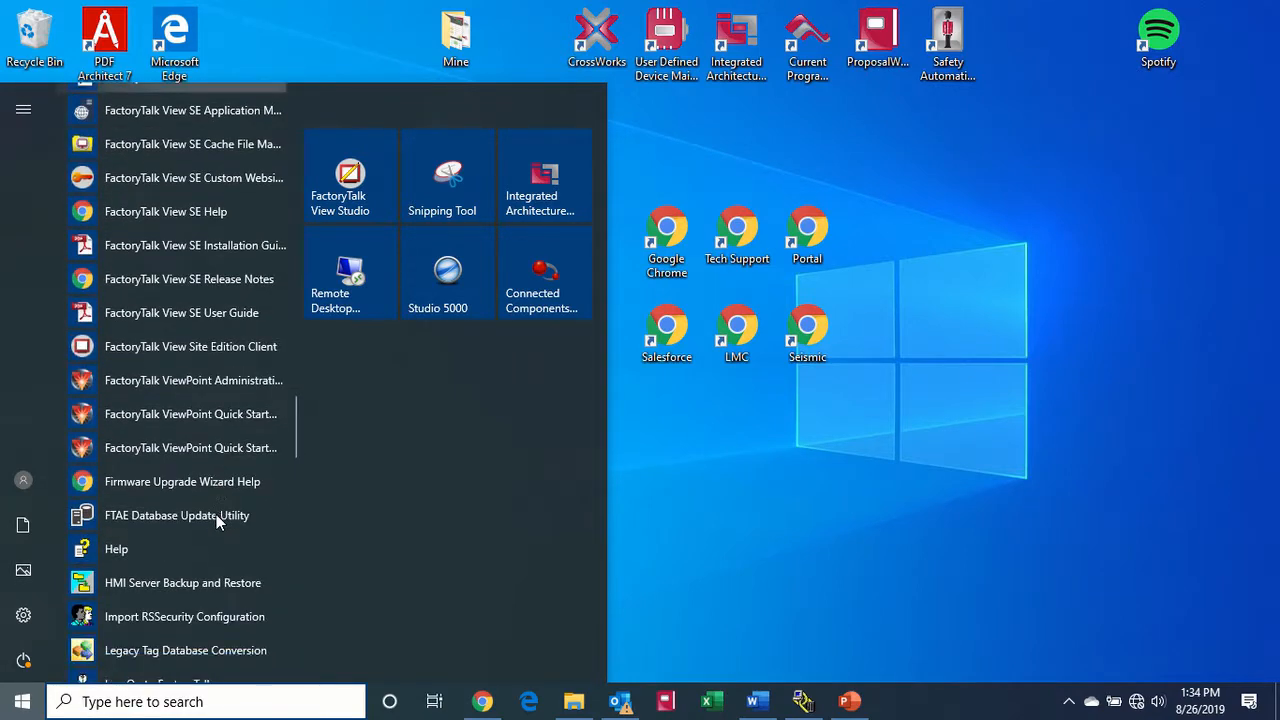
pyautogui.scroll(-3)
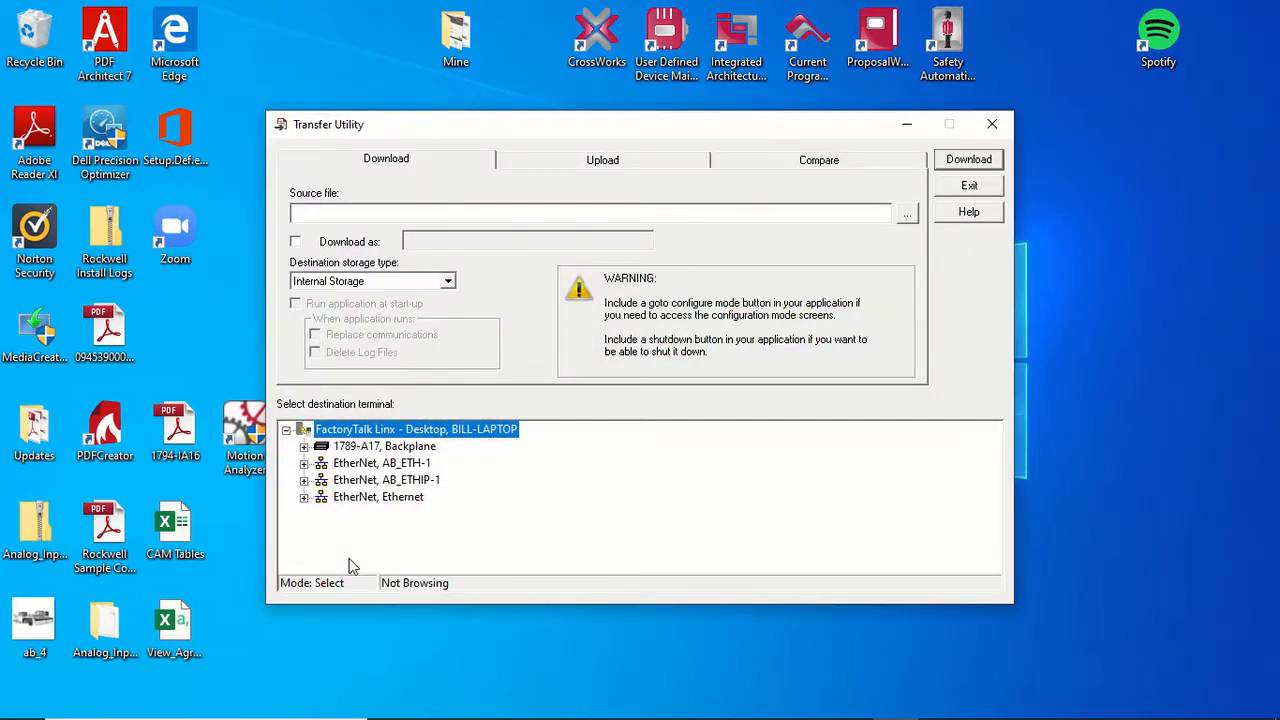
pyautogui.moveTo(520, 162)
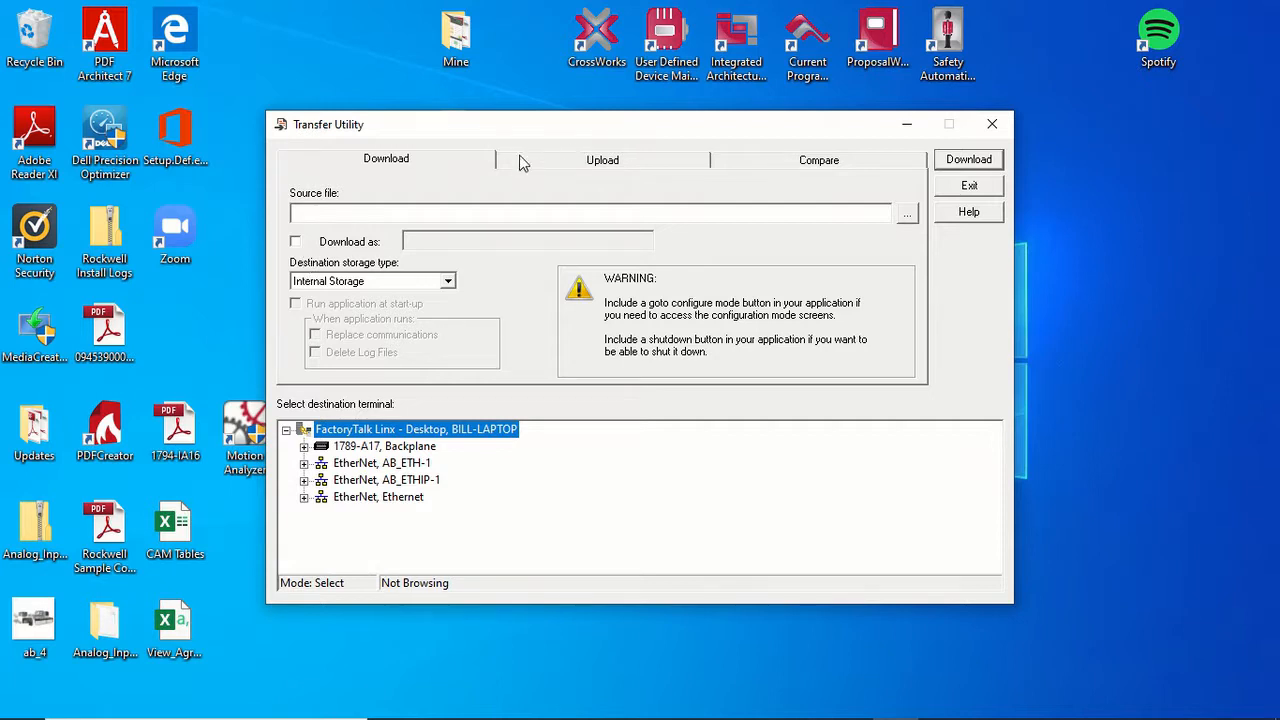
# Switch to Upload and expand the AB_ETHIP-1 EtherNet driver to browse its devices
pyautogui.click(602, 160)
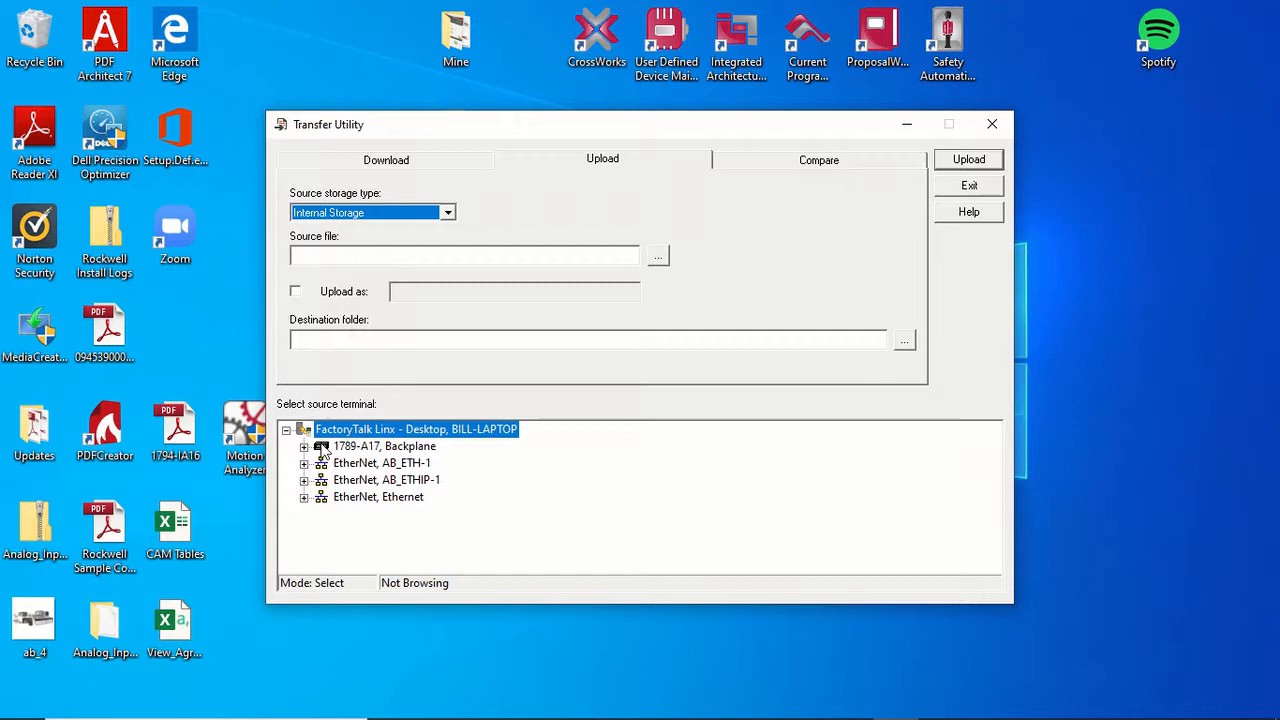
pyautogui.click(384, 480)
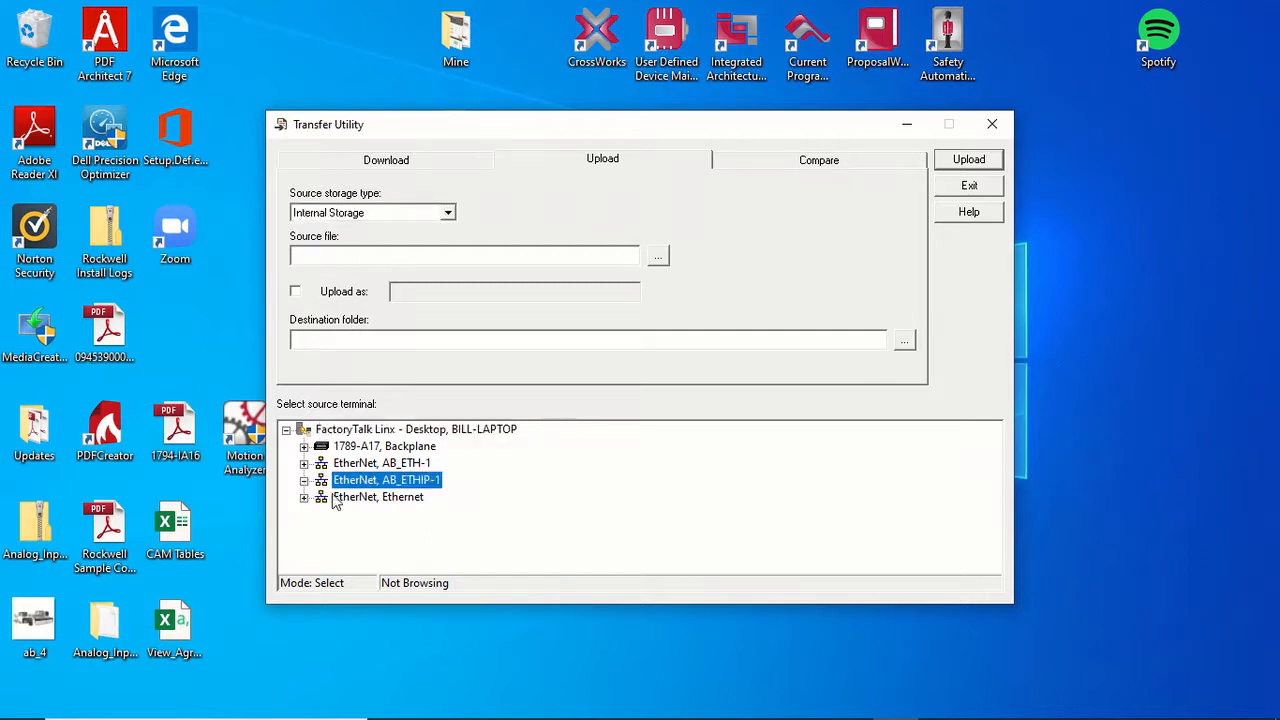
pyautogui.click(384, 480)
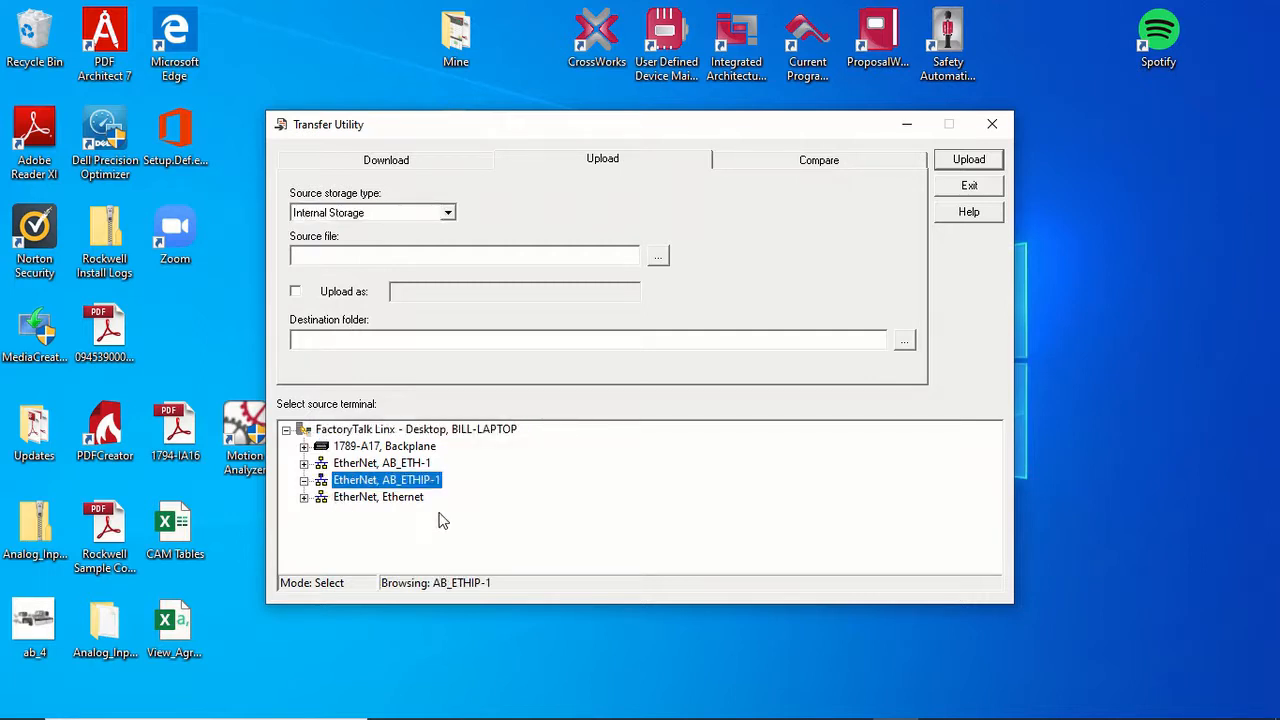
pyautogui.click(304, 480)
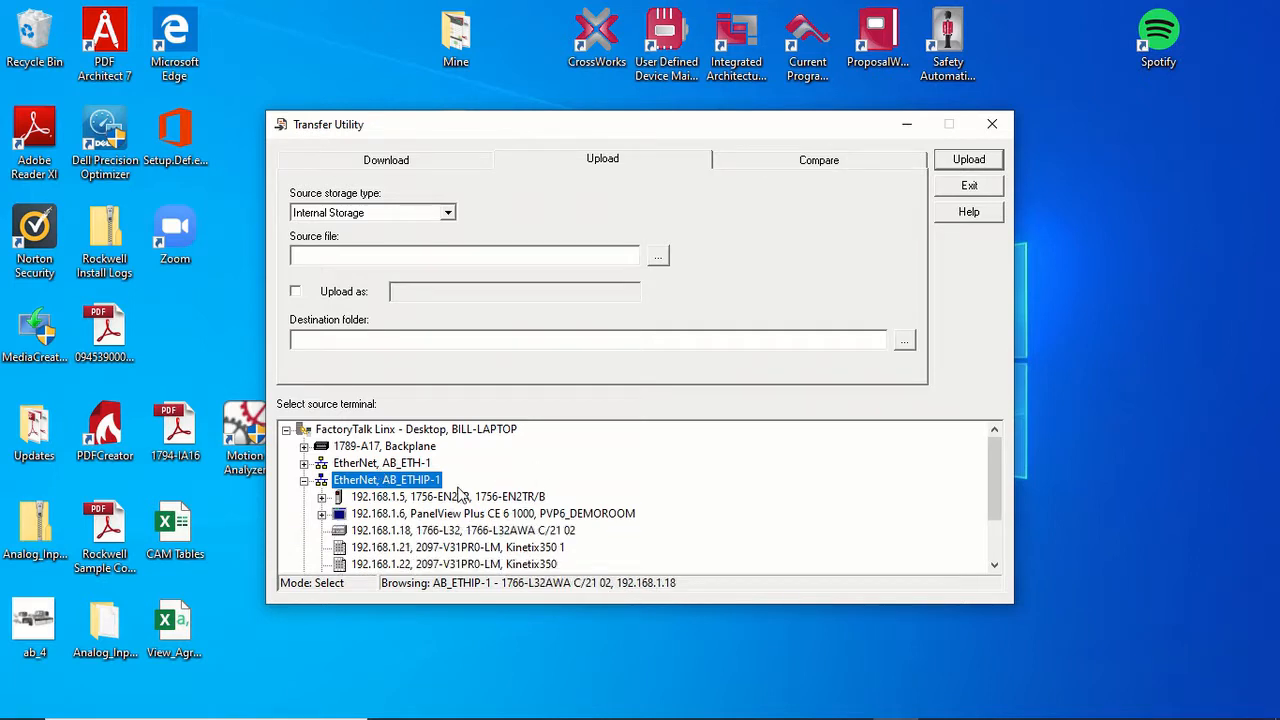
pyautogui.moveTo(670, 590)
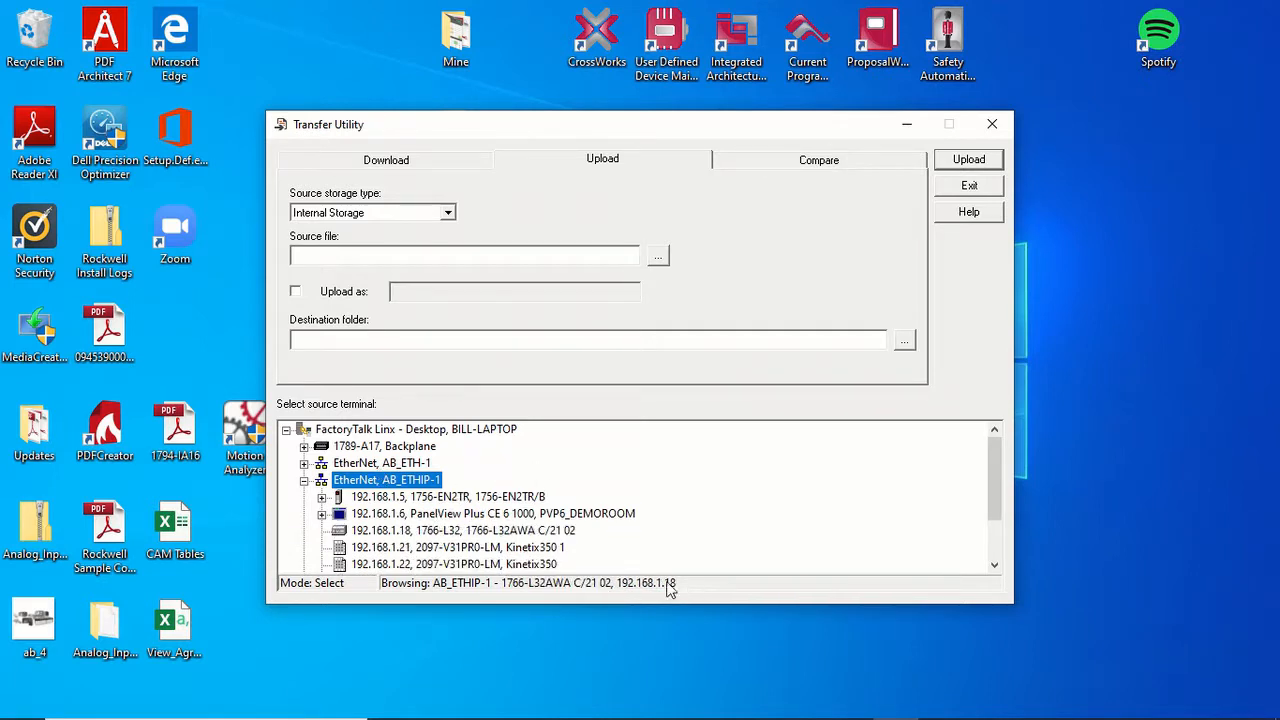
# Choose the PanelView Plus terminal's Rich_Safety_Demo.mer as source and the desktop as destination, uploading as Rich_Safety_Demo
pyautogui.click(492, 512)
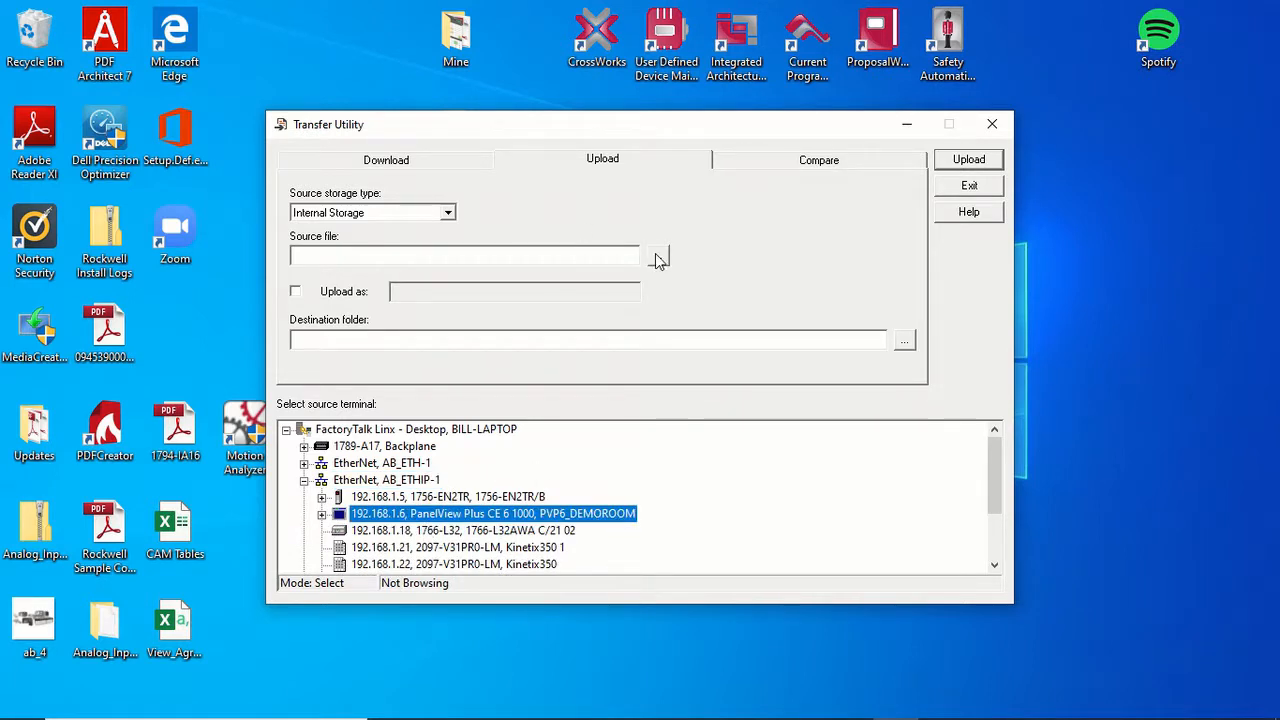
pyautogui.moveTo(724, 344)
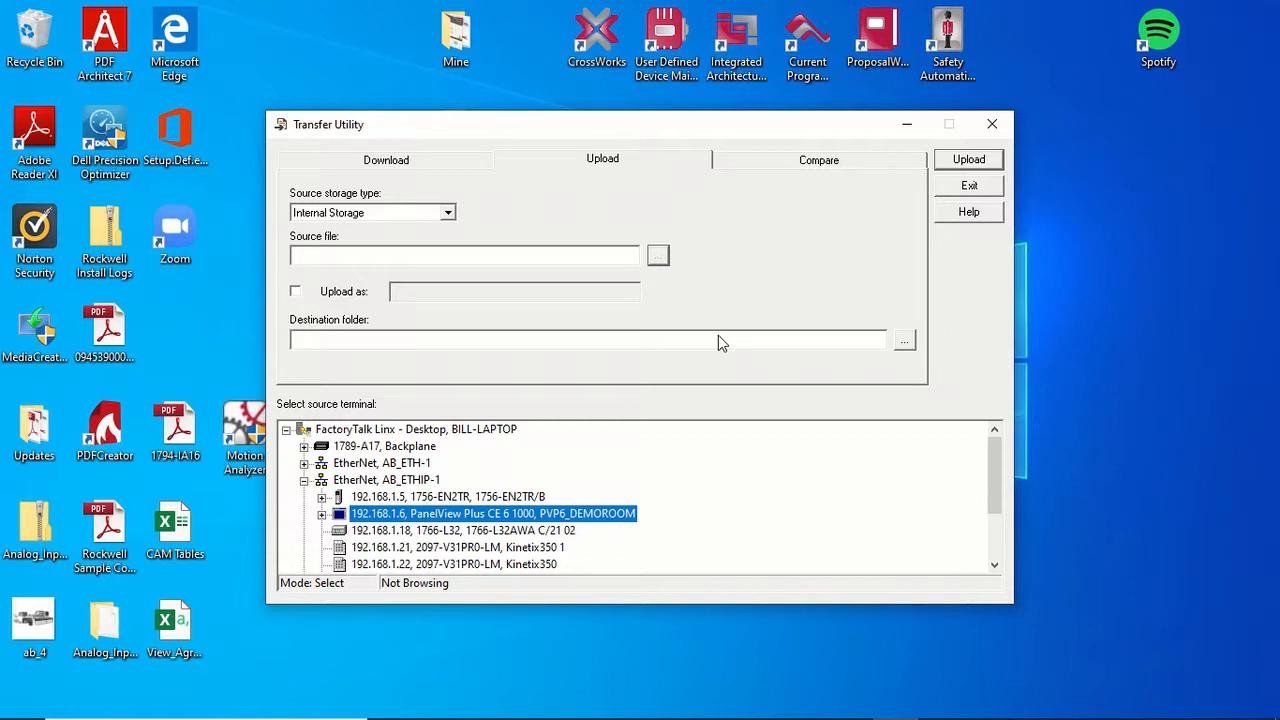
pyautogui.click(656, 256)
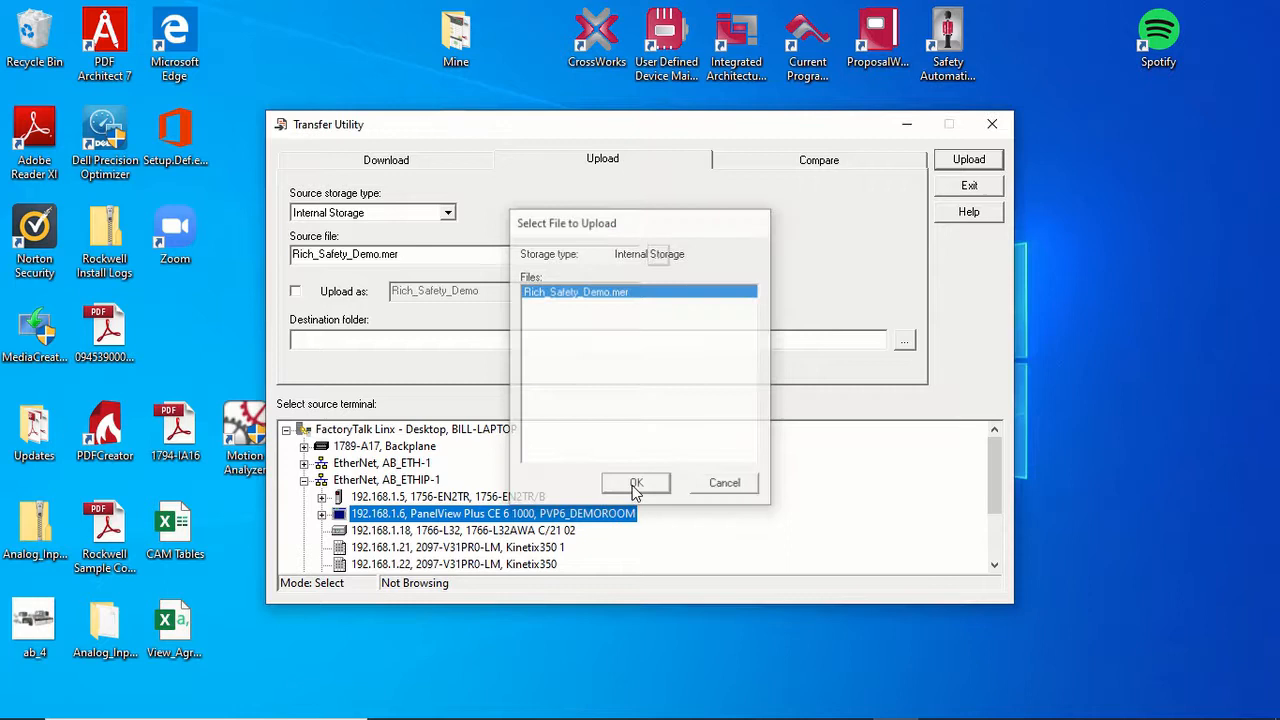
pyautogui.click(636, 482)
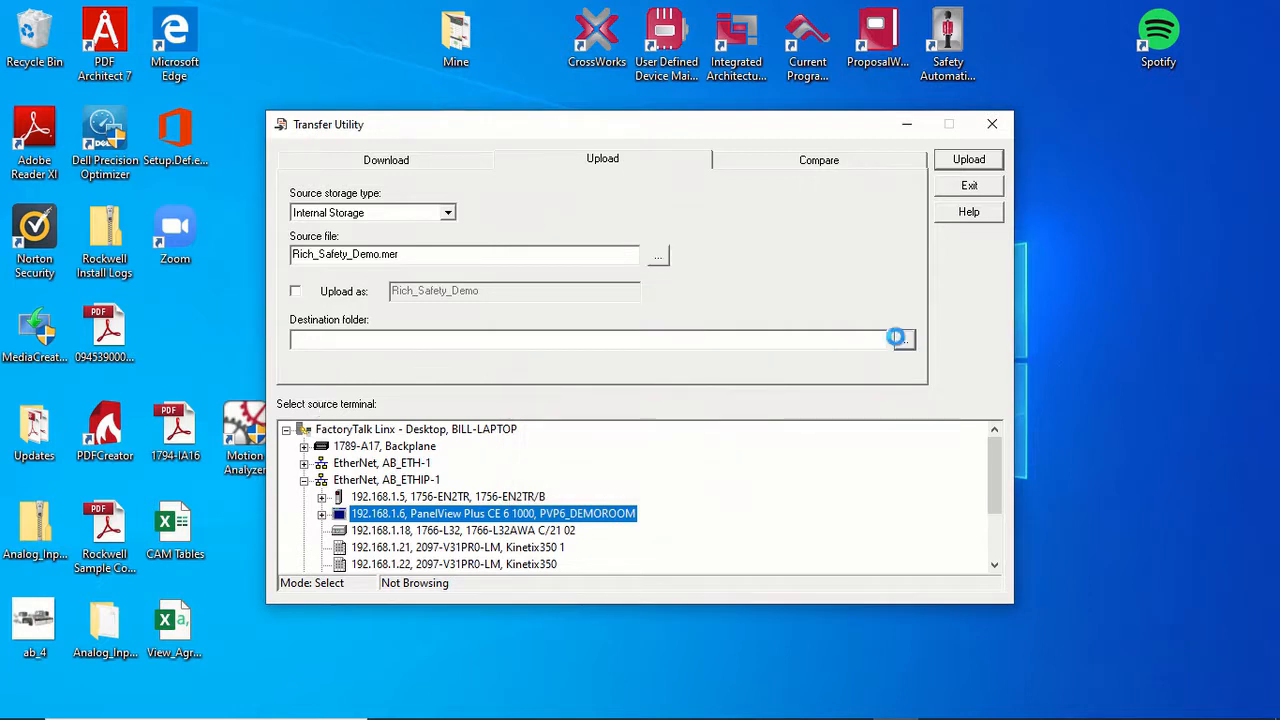
pyautogui.click(902, 340)
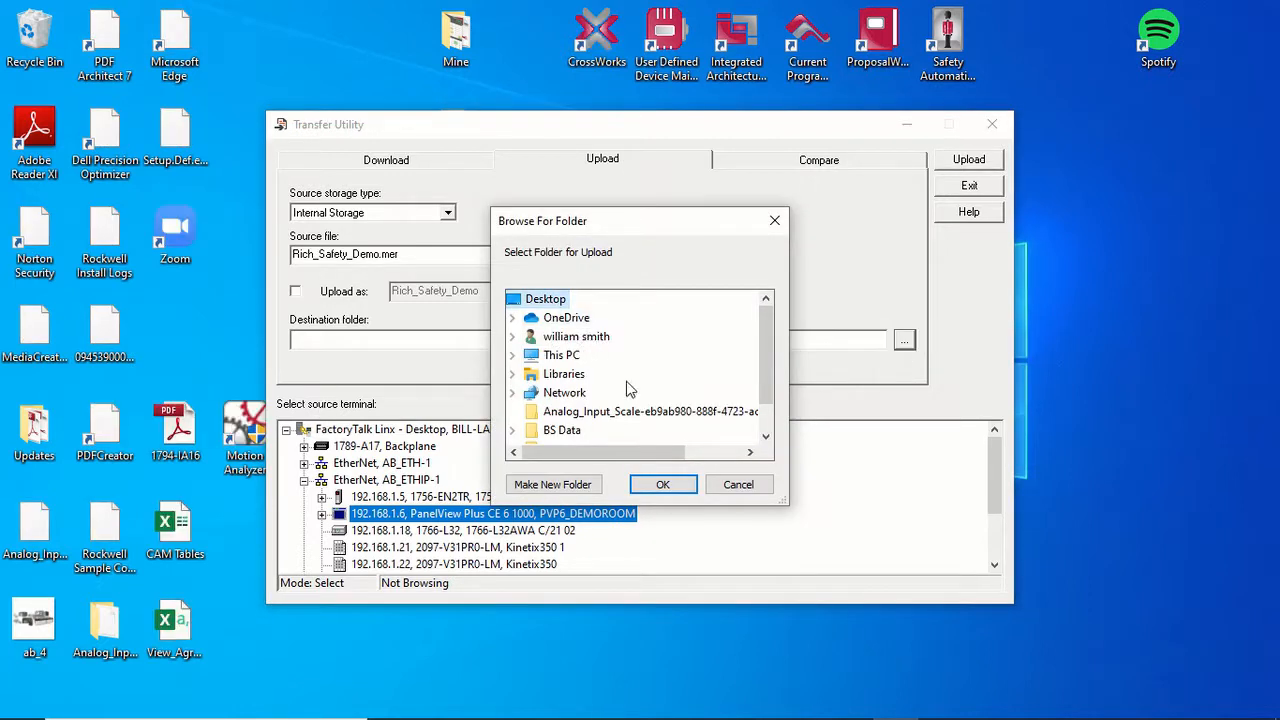
pyautogui.click(662, 484)
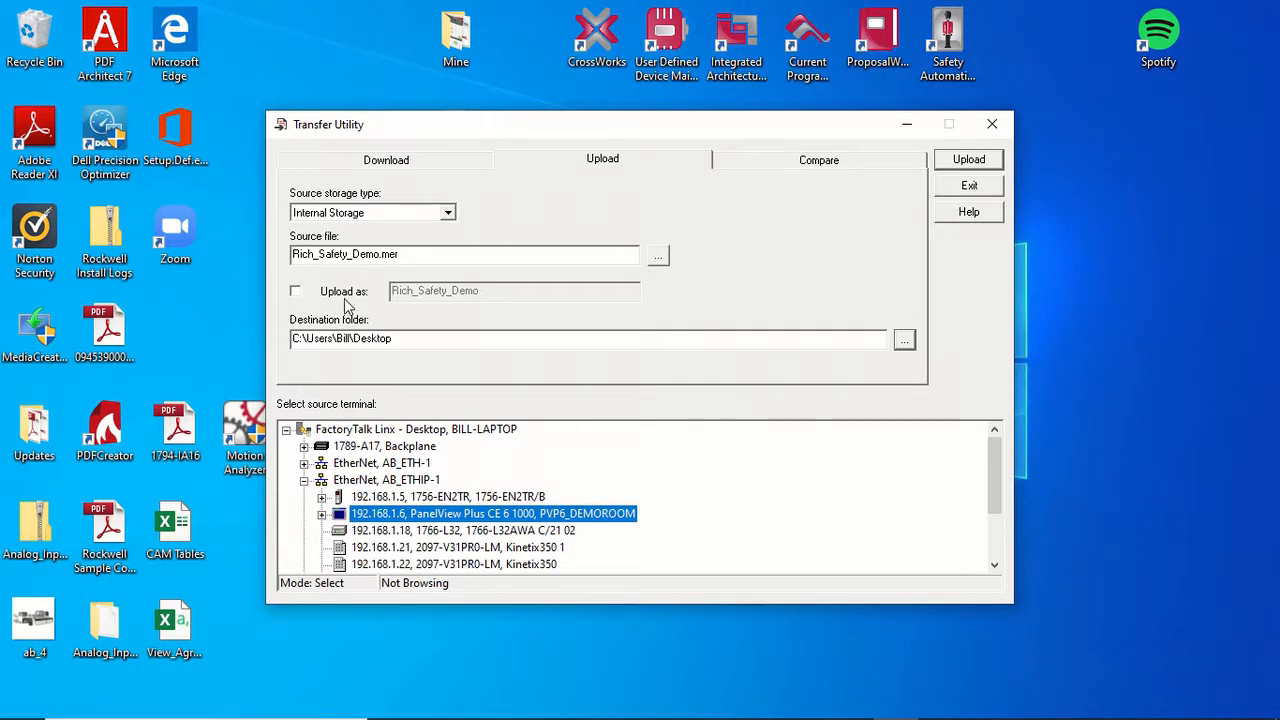
pyautogui.click(296, 292)
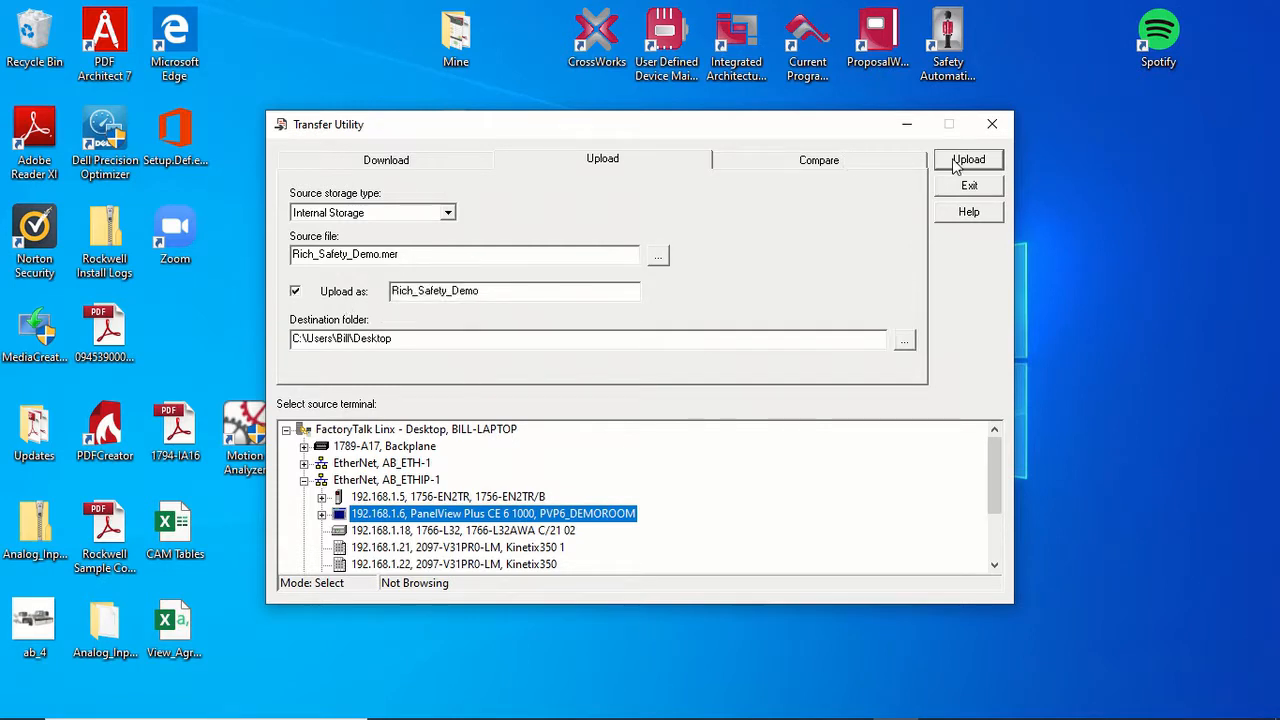
# Run the upload and acknowledge the completion message
pyautogui.click(968, 160)
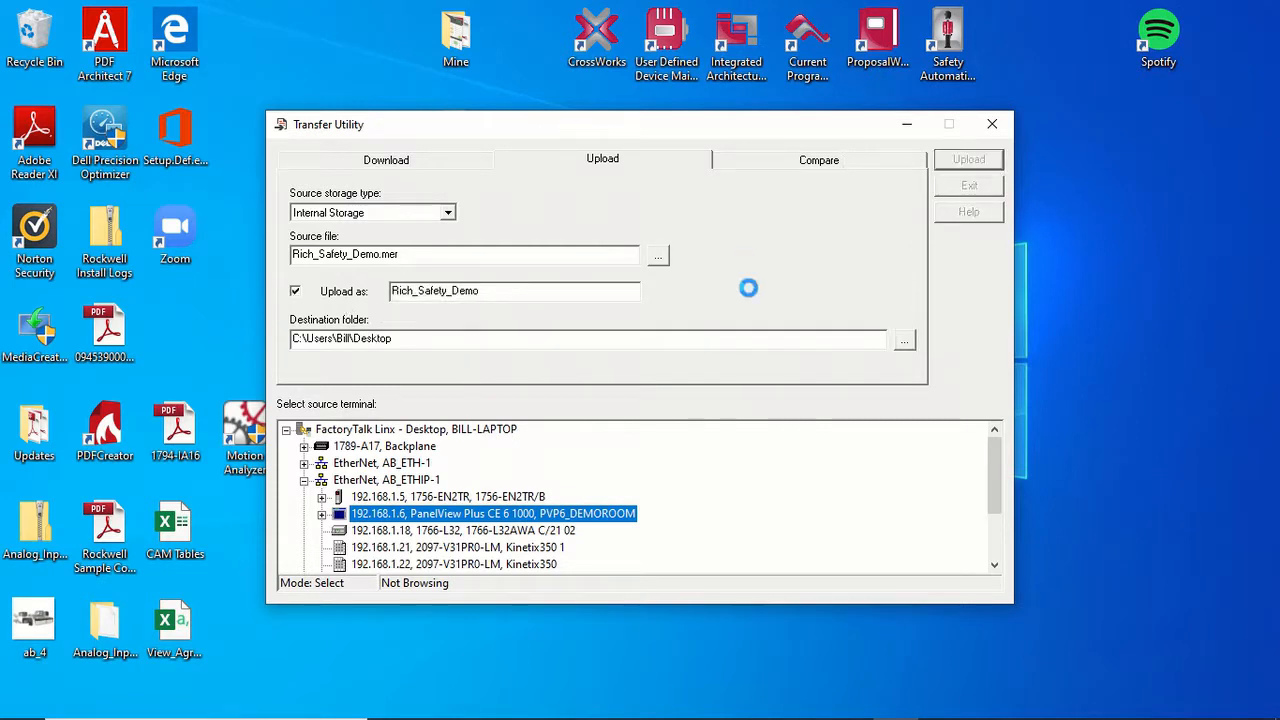
pyautogui.click(968, 160)
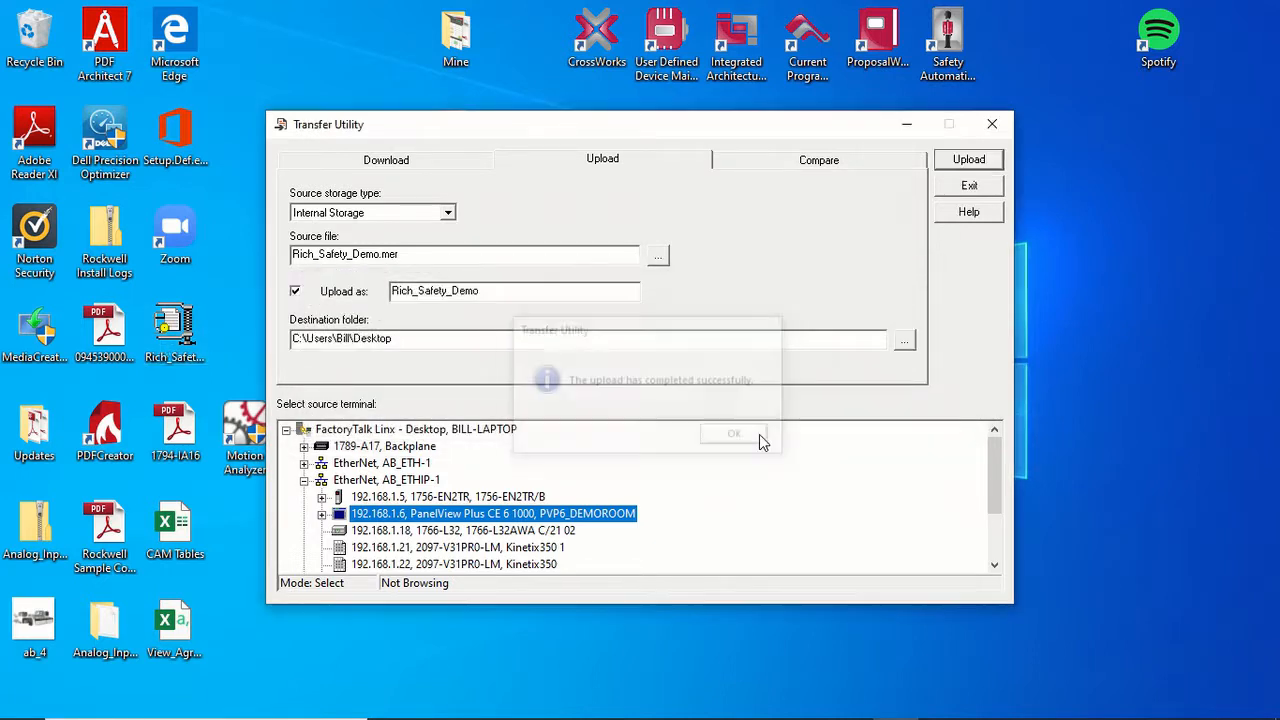
pyautogui.click(734, 432)
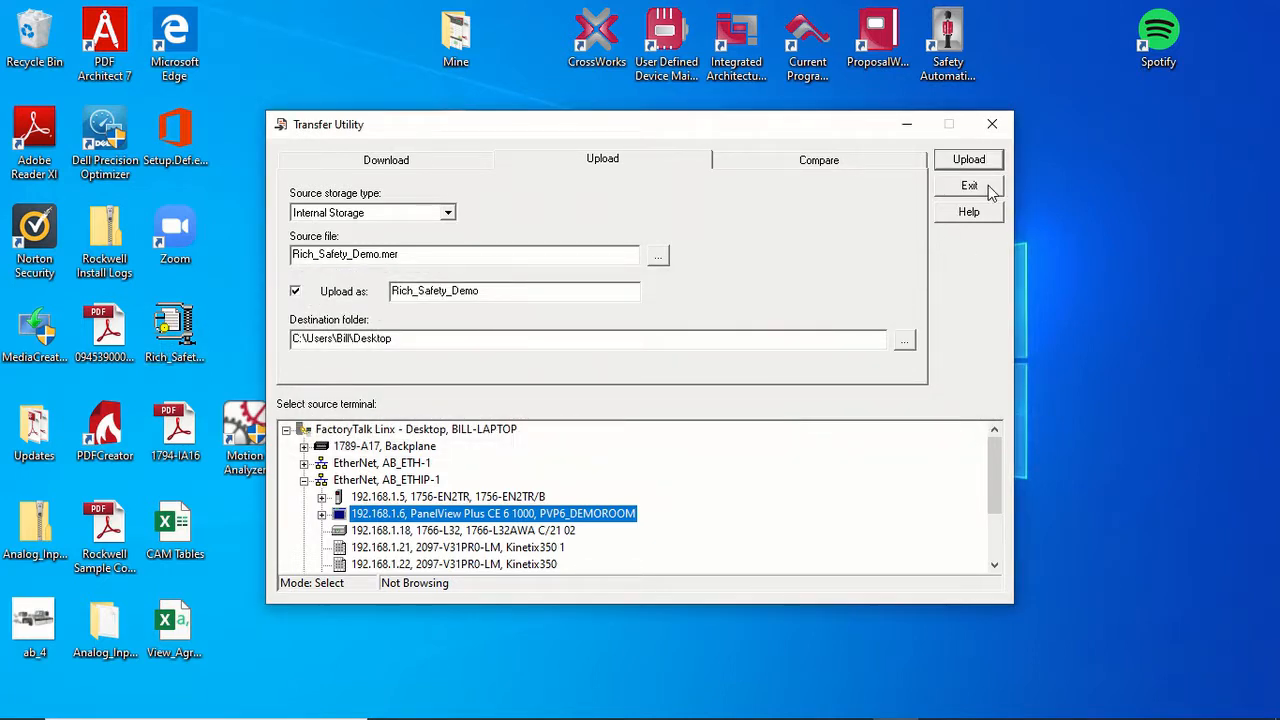
# Close the Transfer Utility and move the uploaded Rich_Safety_Demo file toward the desktop centre
pyautogui.click(968, 186)
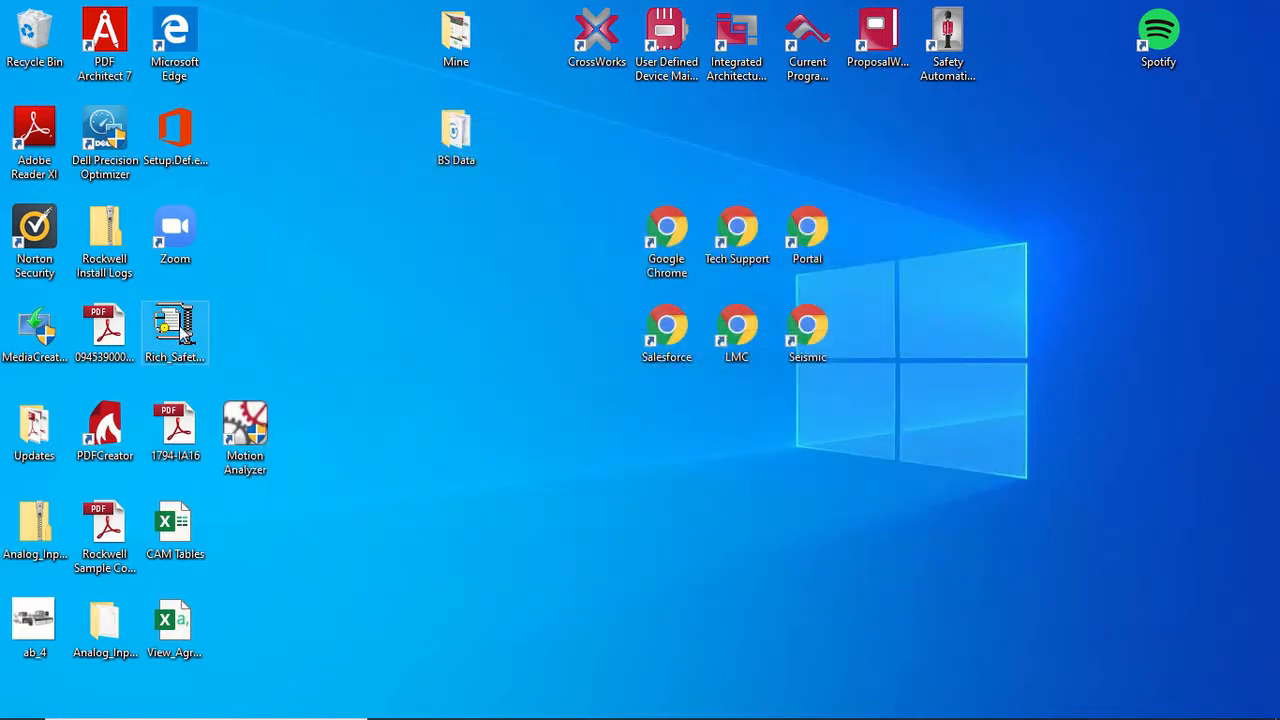
pyautogui.moveTo(176, 330); pyautogui.dragTo(596, 536)
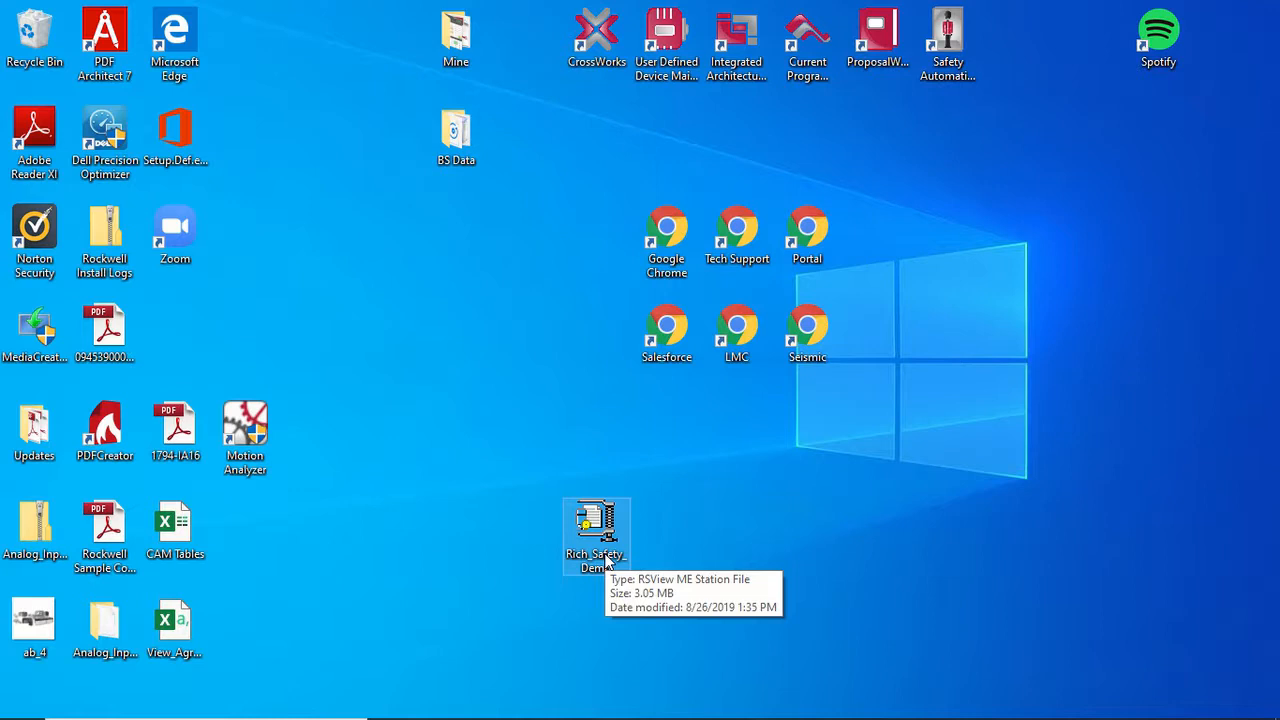
pyautogui.moveTo(504, 500)
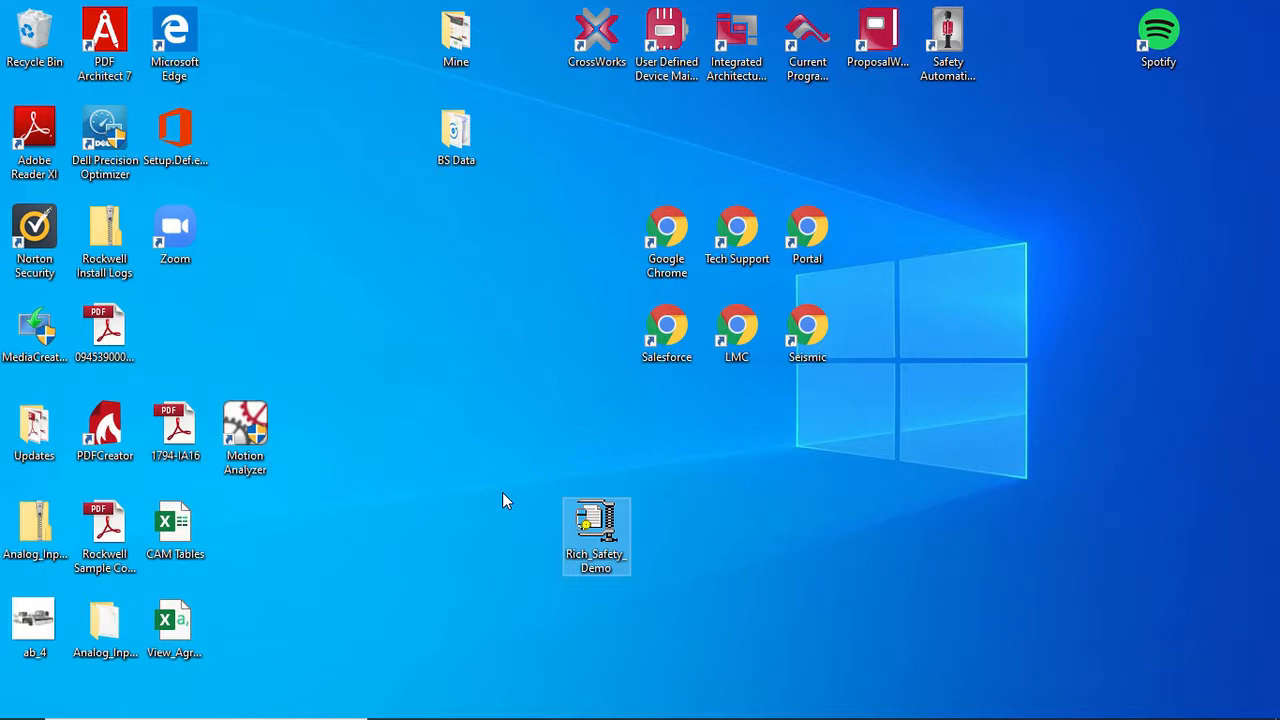
pyautogui.moveTo(452, 436)
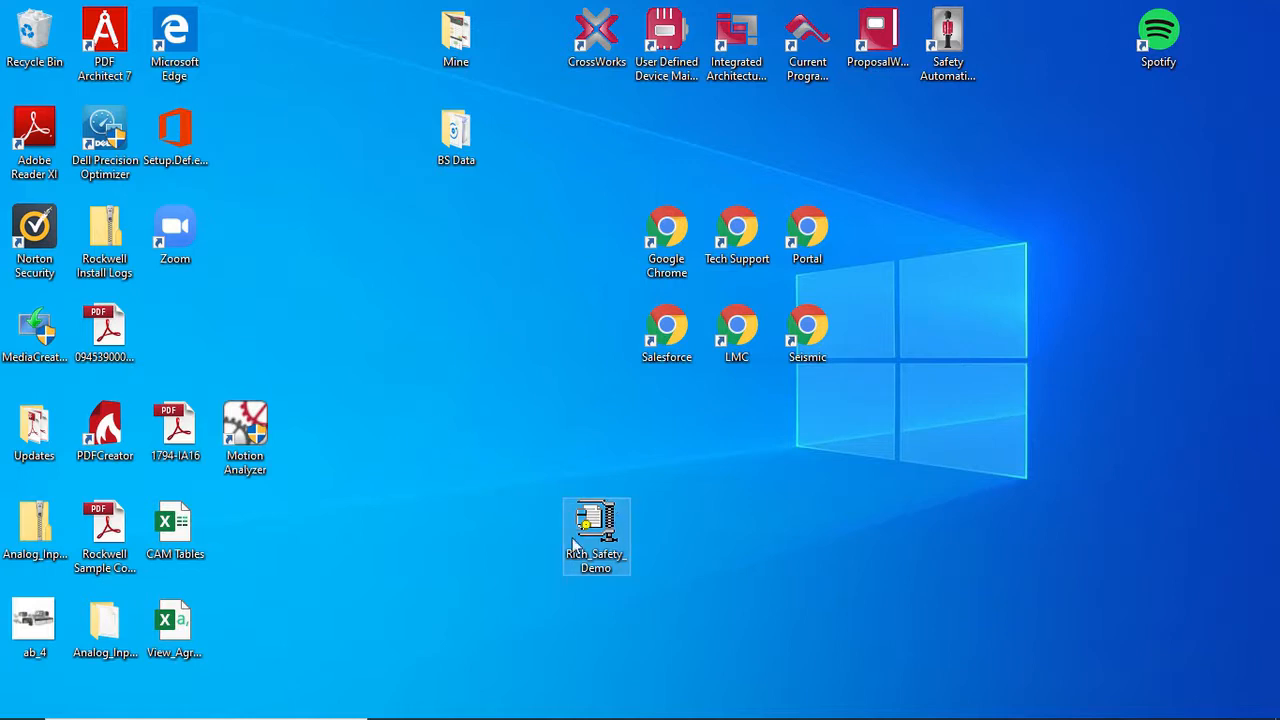
pyautogui.moveTo(548, 548)
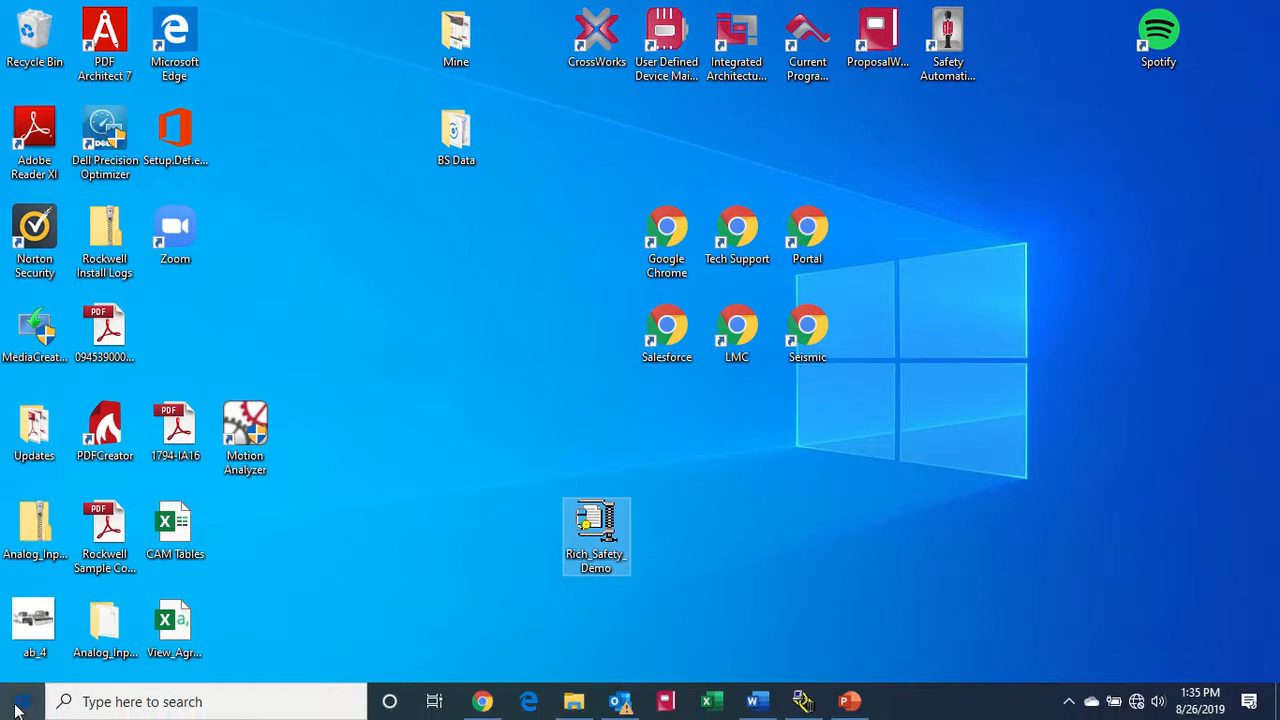
# Launch FactoryTalk View ME Application Manager from the Rockwell Software program group
pyautogui.click(18, 700)
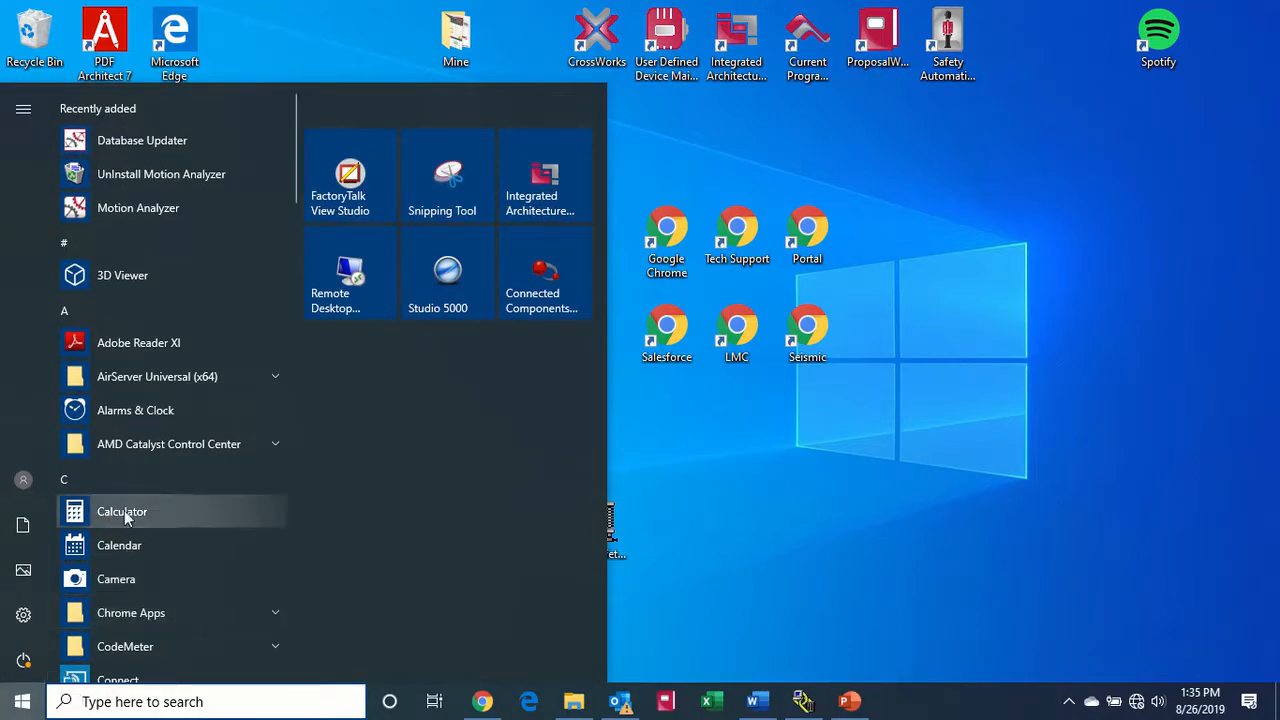
pyautogui.scroll(-3)
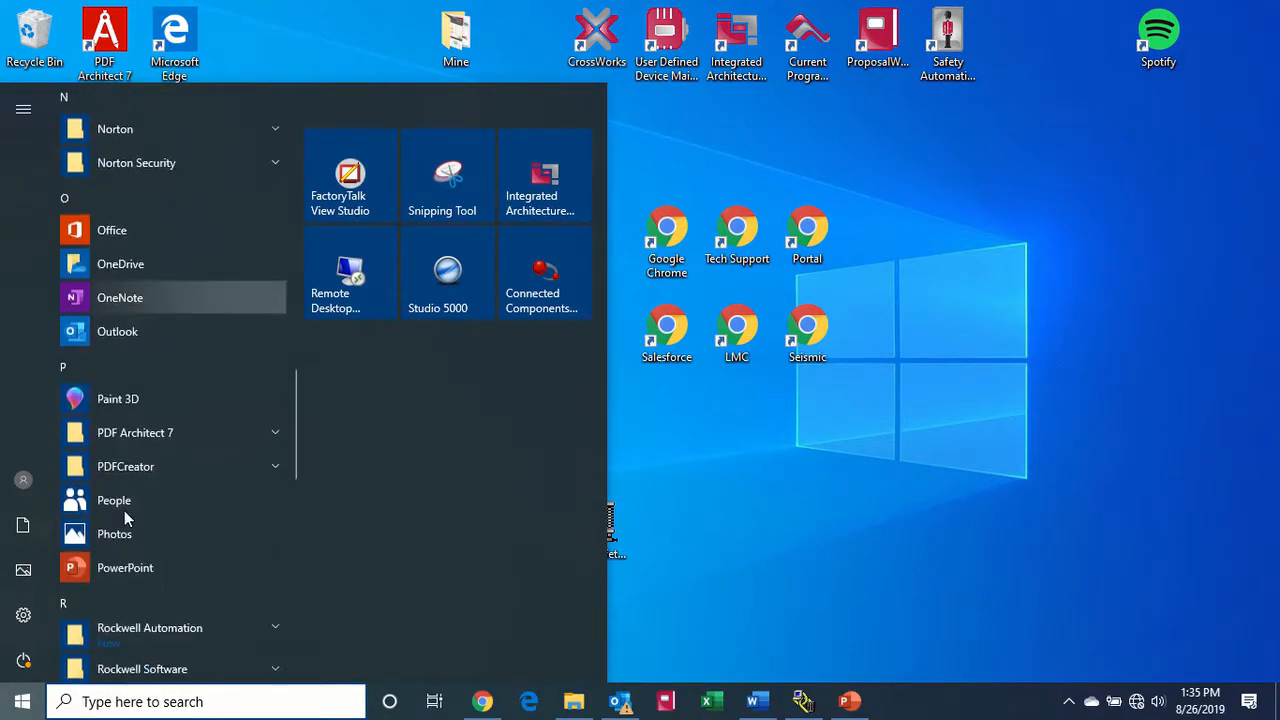
pyautogui.click(142, 668)
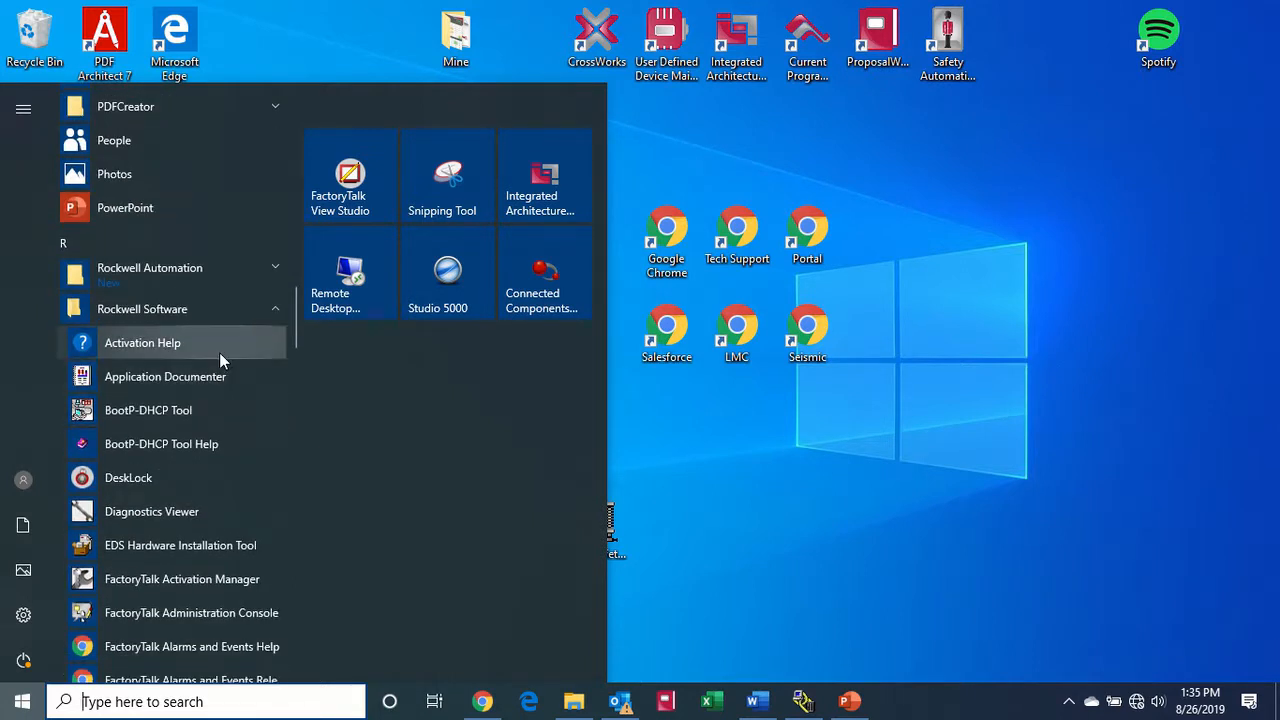
pyautogui.moveTo(212, 476)
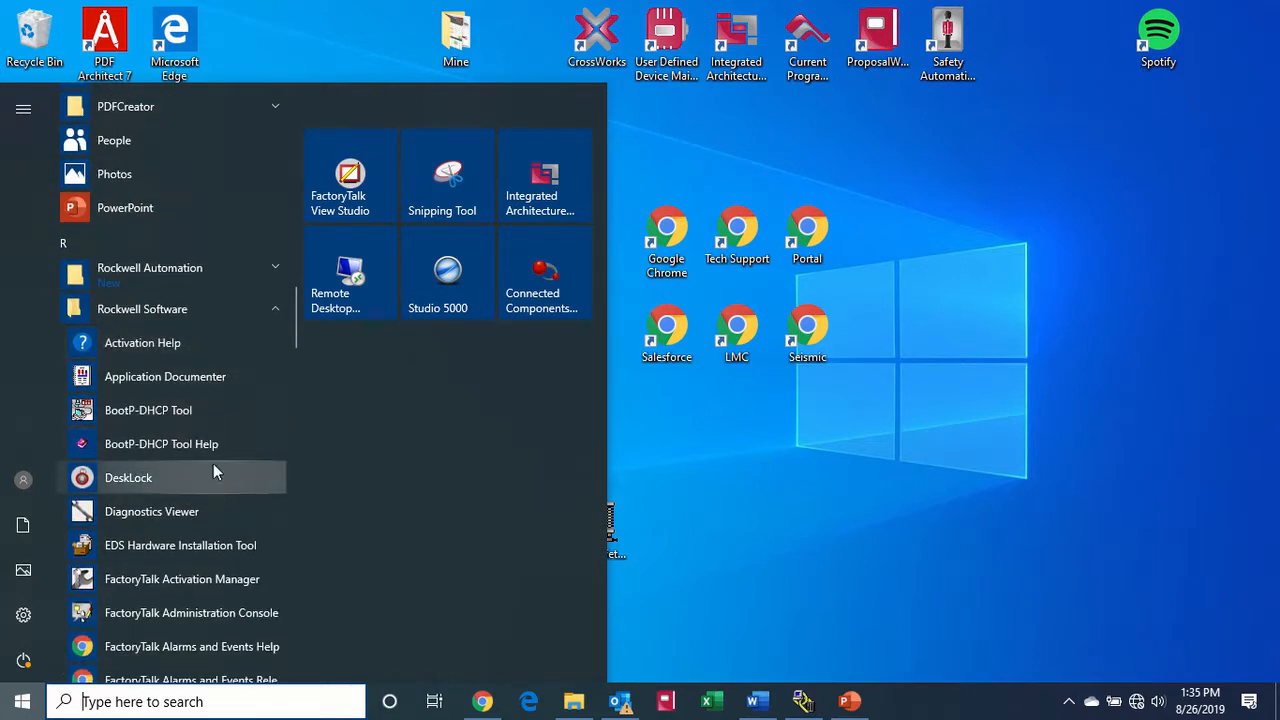
pyautogui.scroll(-3)
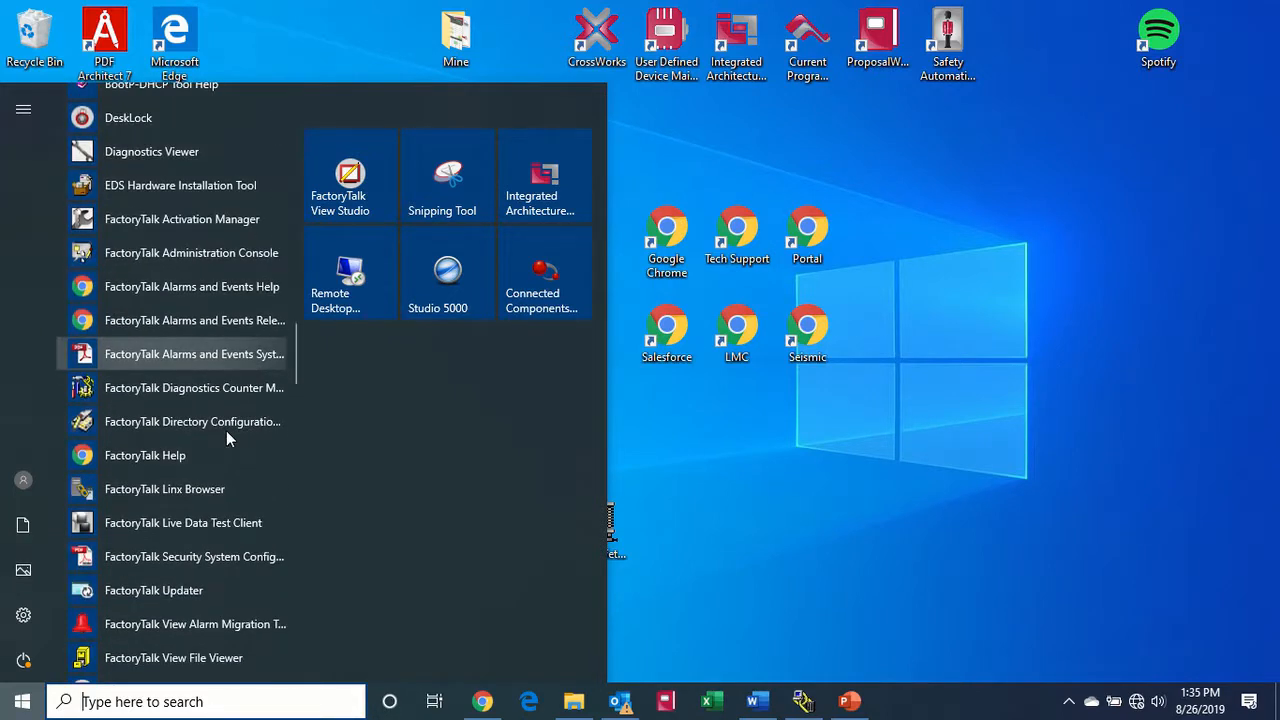
pyautogui.scroll(-3)
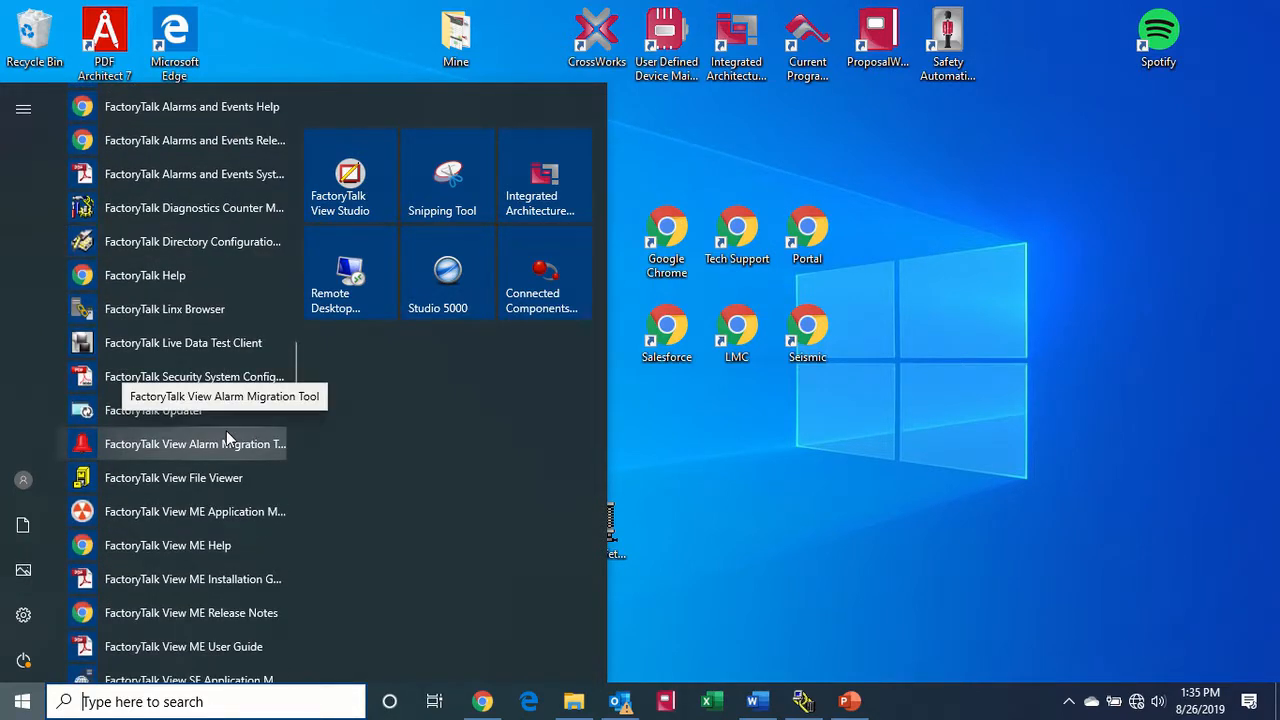
pyautogui.moveTo(194, 512)
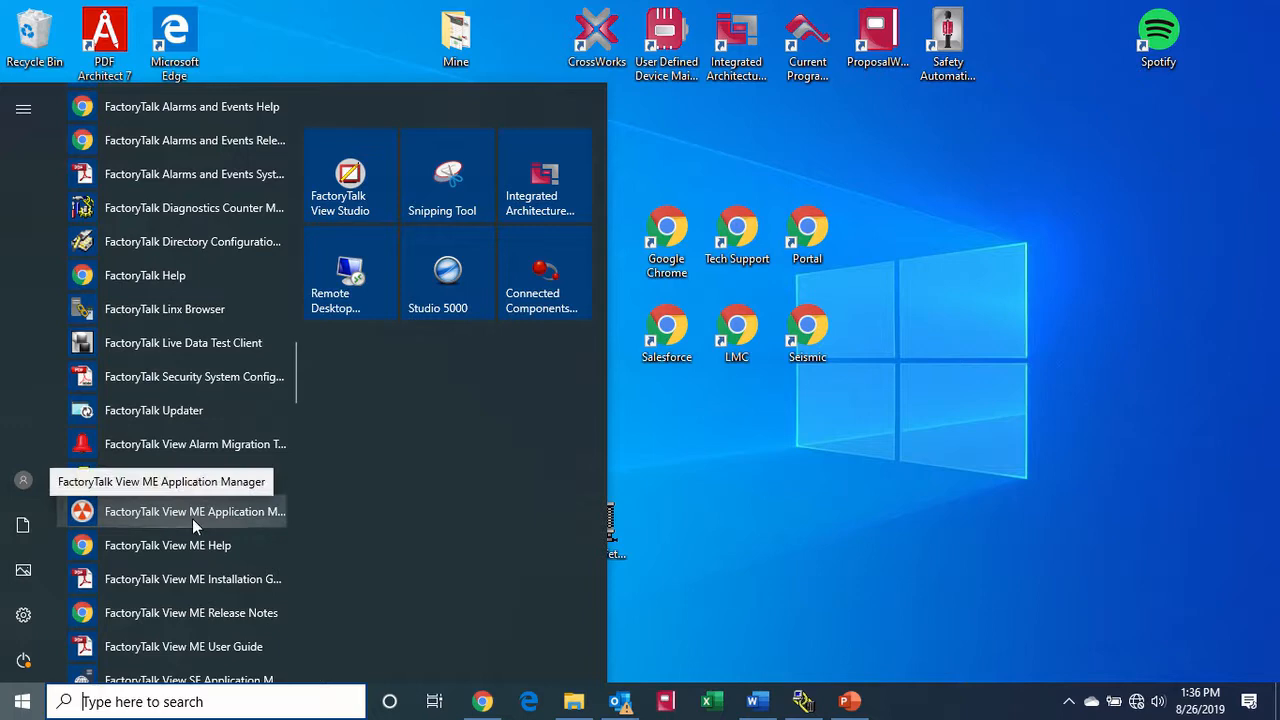
pyautogui.click(194, 512)
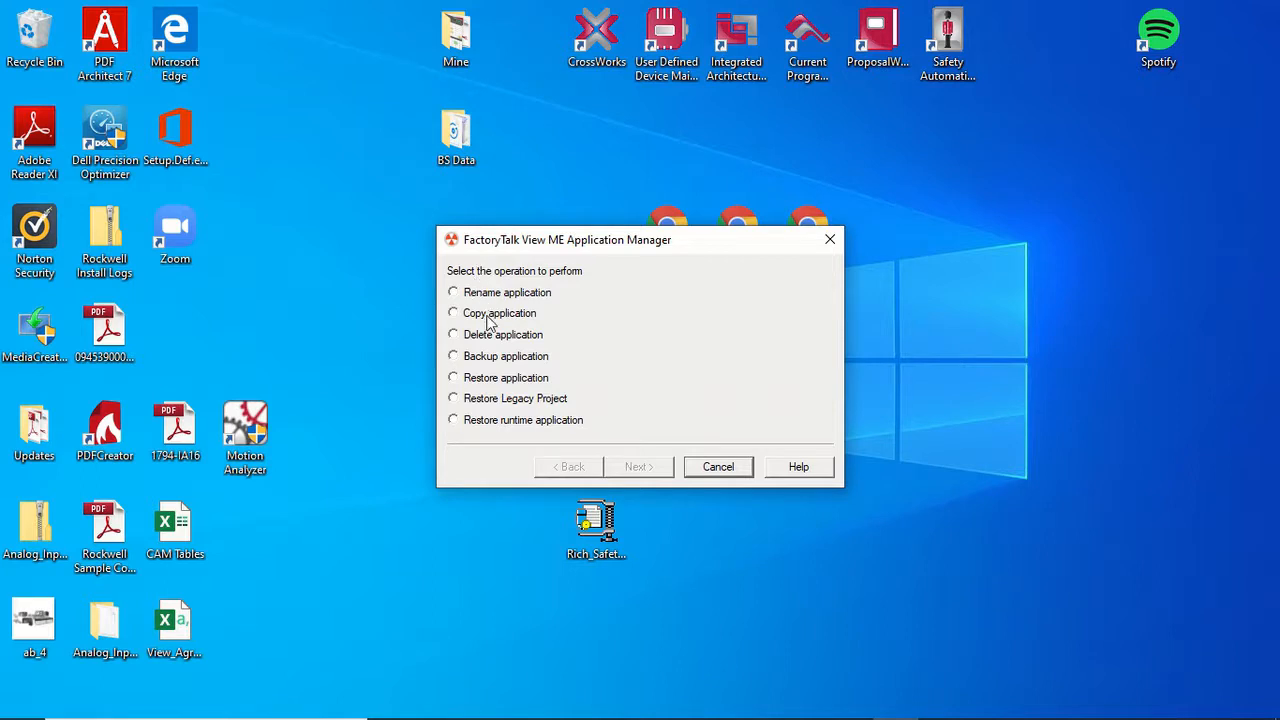
pyautogui.moveTo(464, 292)
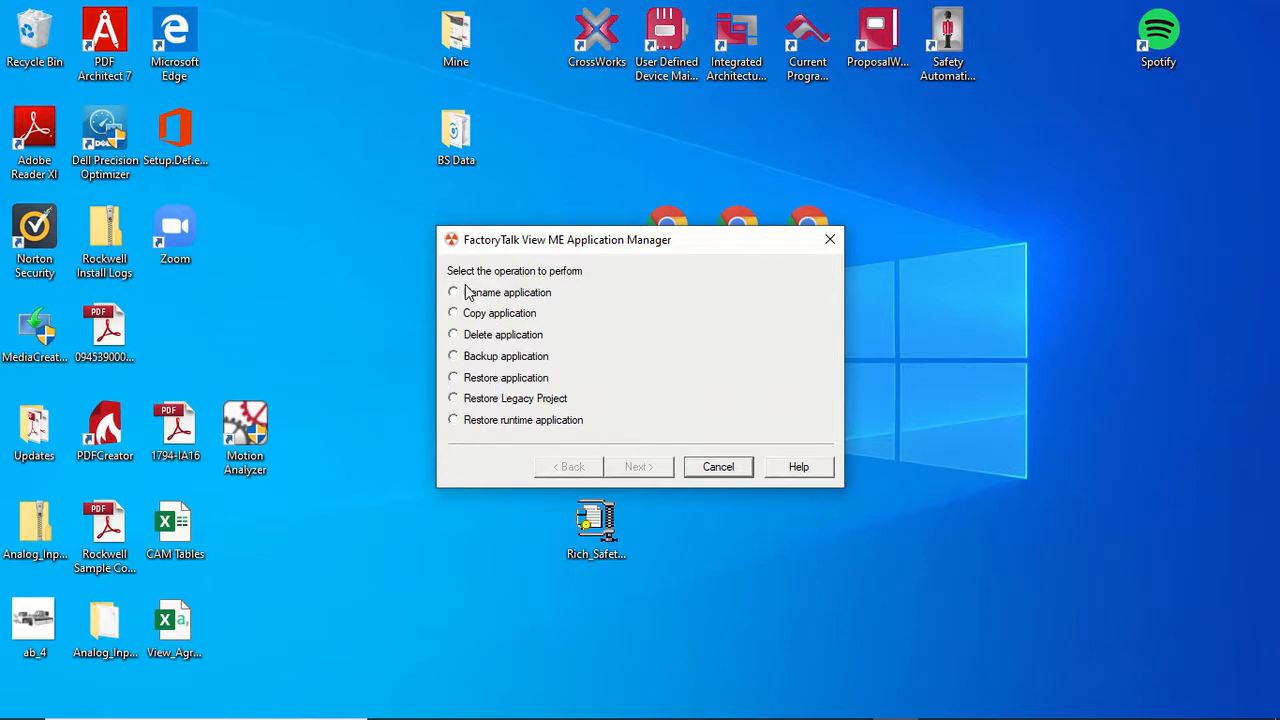
pyautogui.moveTo(484, 402)
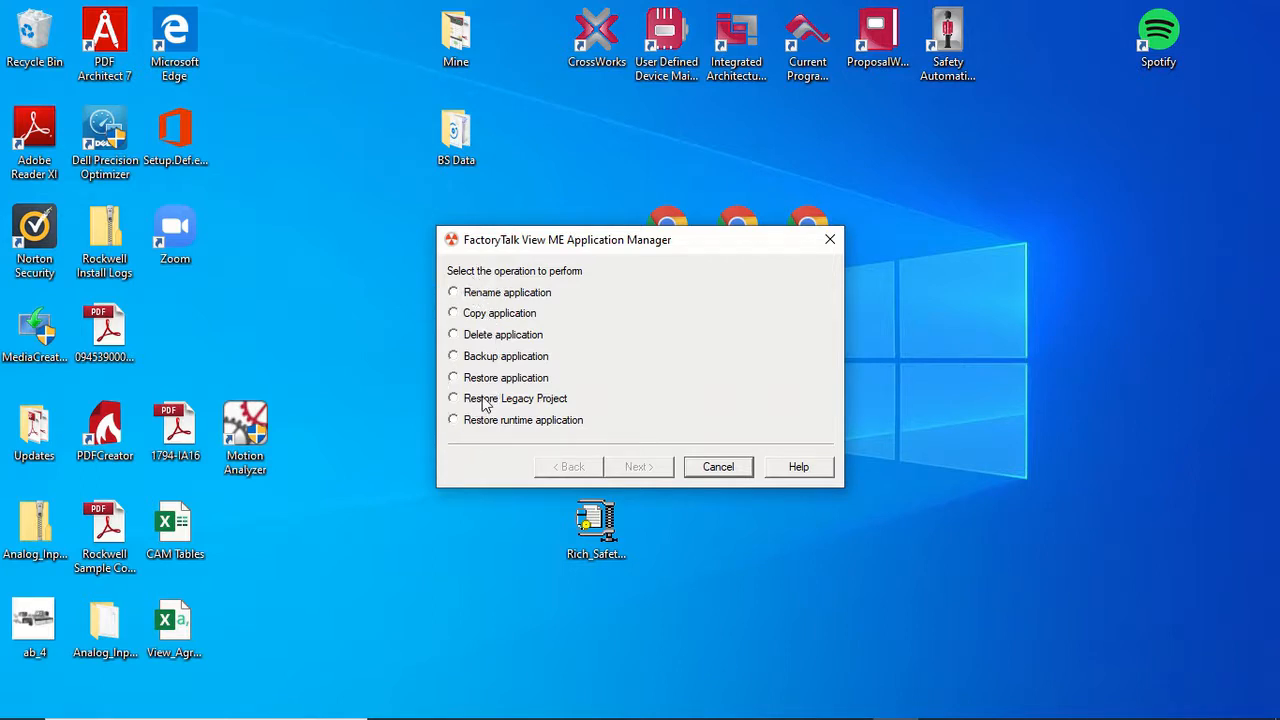
# Select the Restore runtime application operation in the wizard
pyautogui.click(452, 420)
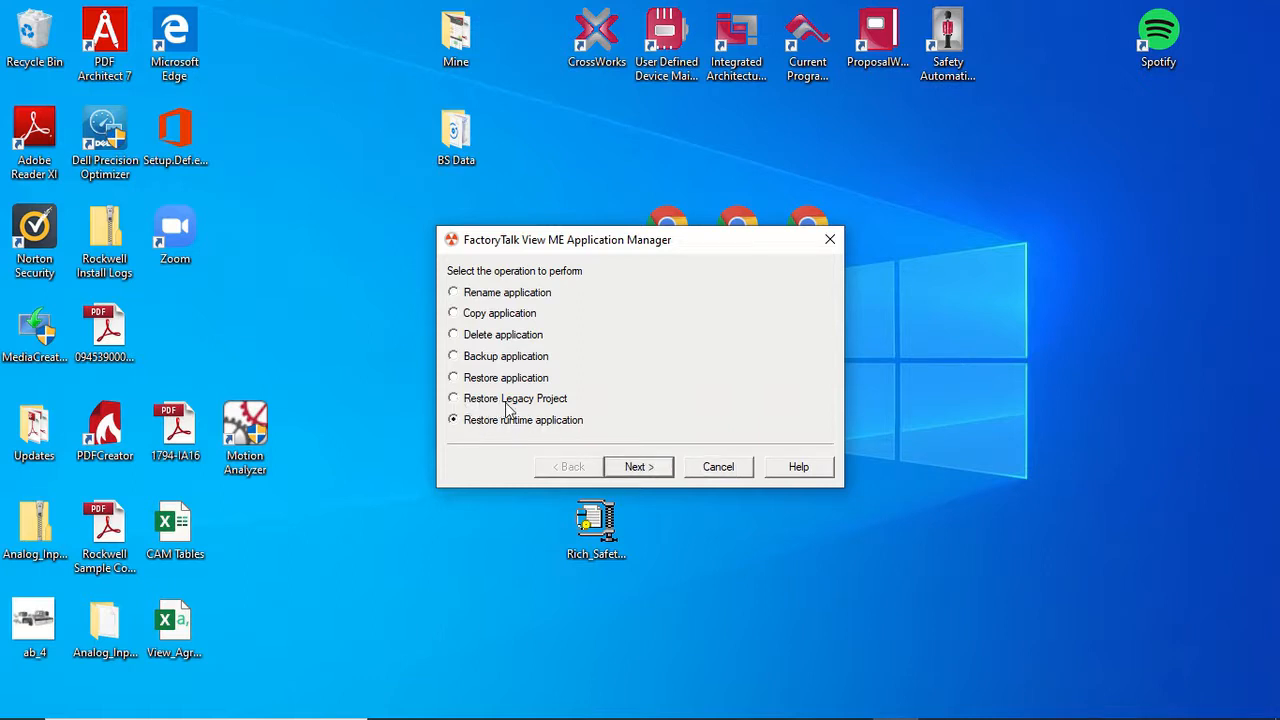
pyautogui.moveTo(548, 404)
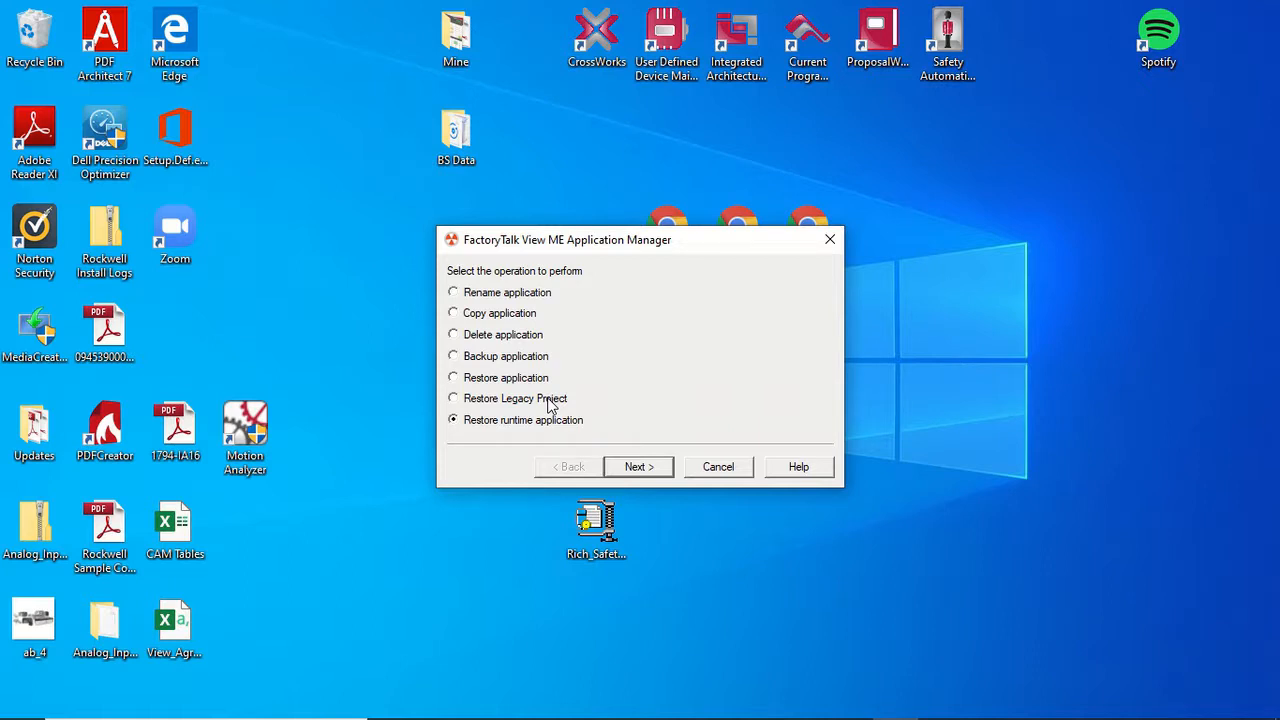
pyautogui.moveTo(512, 386)
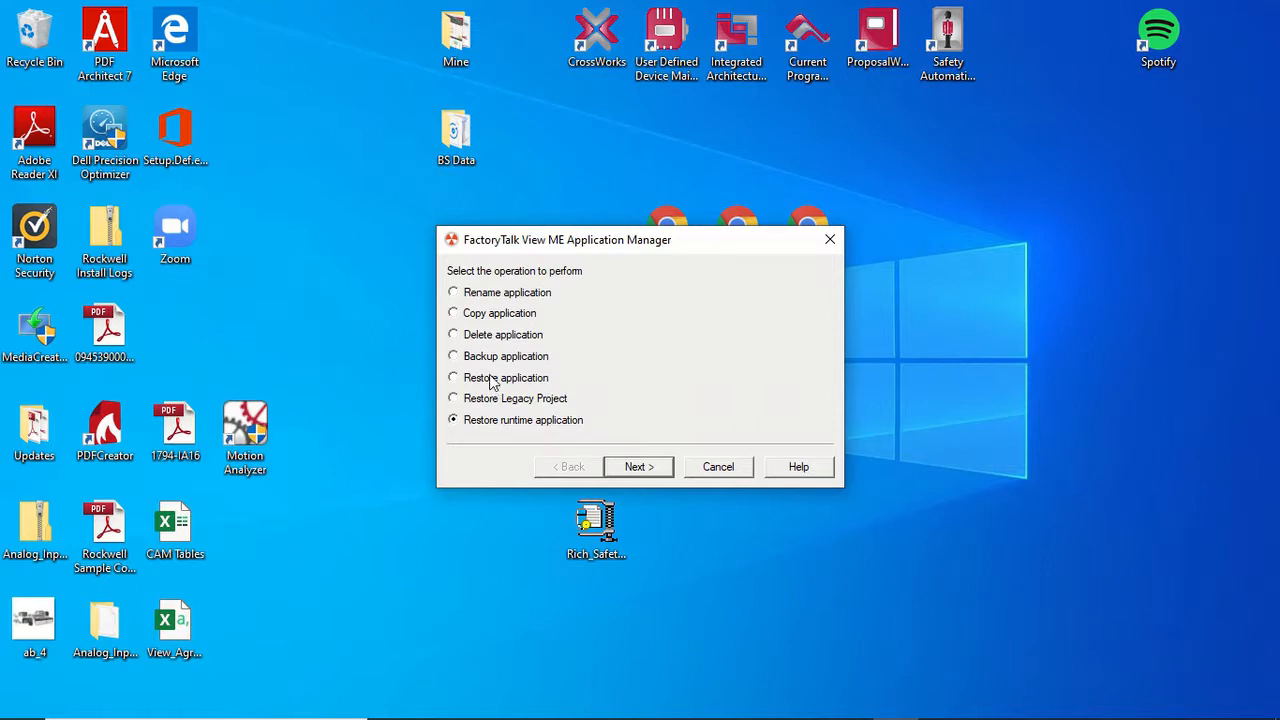
pyautogui.moveTo(504, 336)
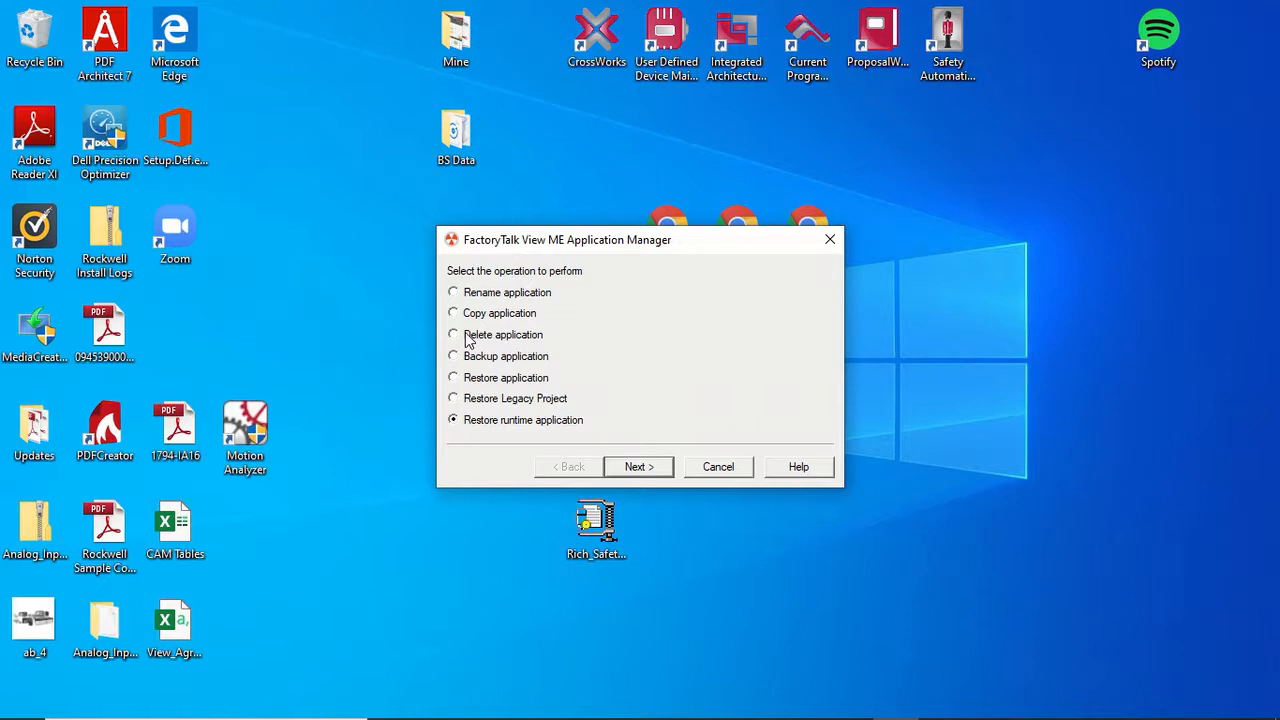
pyautogui.moveTo(510, 348)
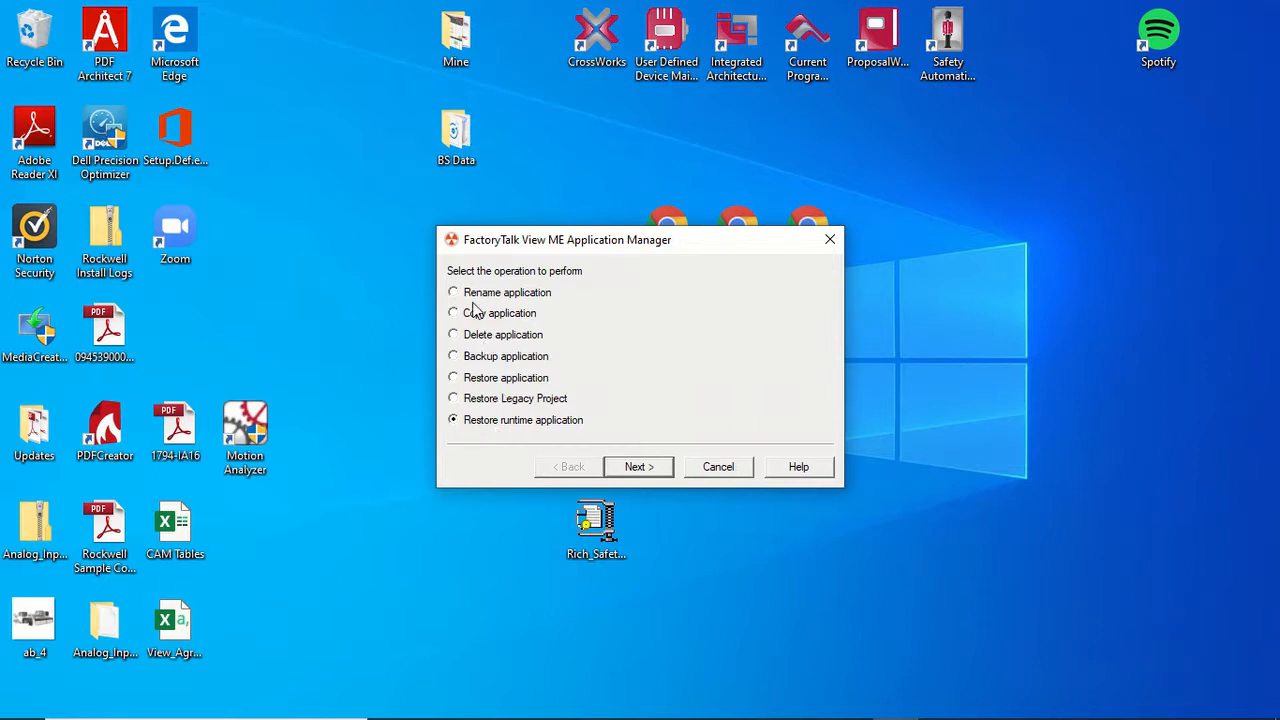
pyautogui.moveTo(544, 258)
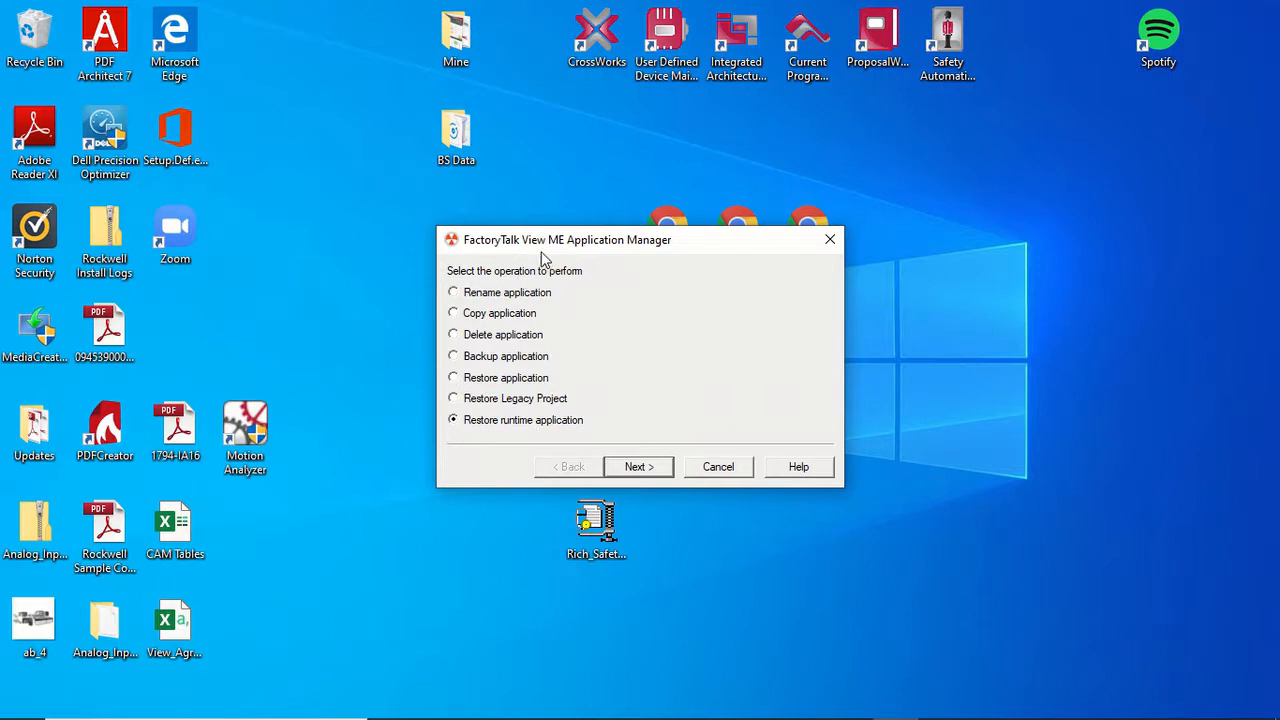
pyautogui.moveTo(550, 424)
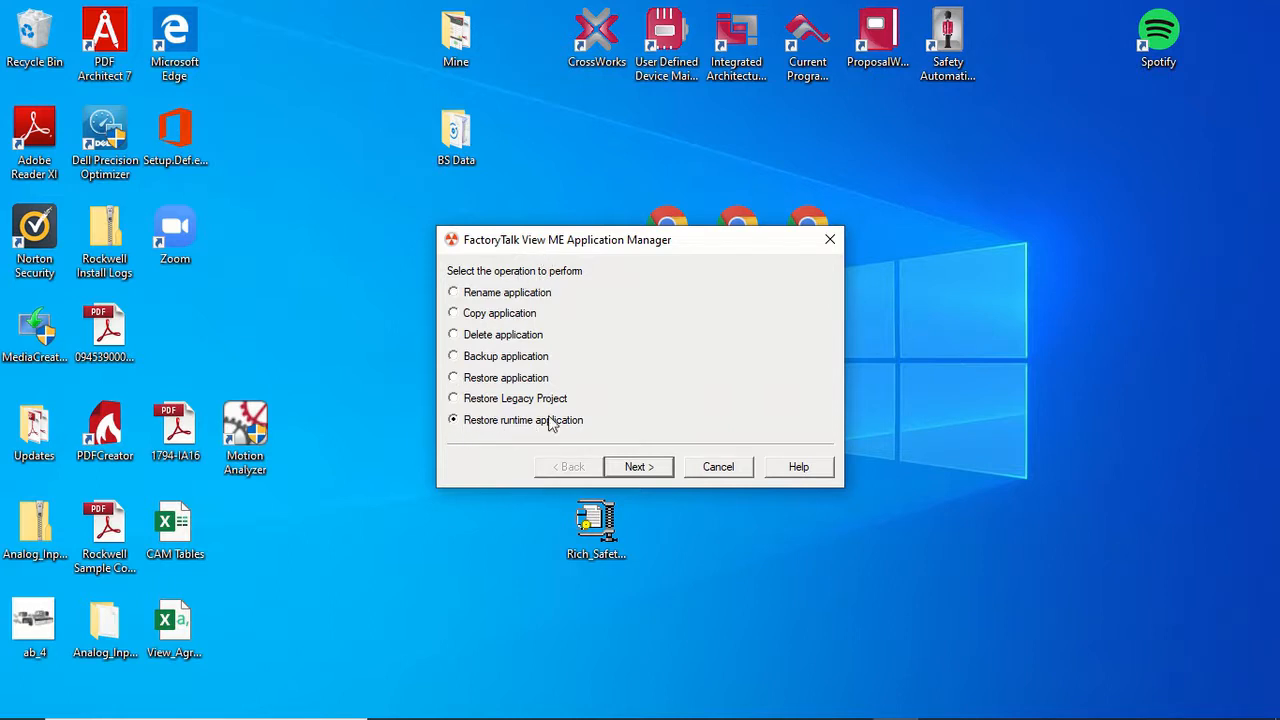
# Restore Rich_Safety_Demo.mer from the desktop as an application named Rich_Safety_Demo
pyautogui.click(638, 468)
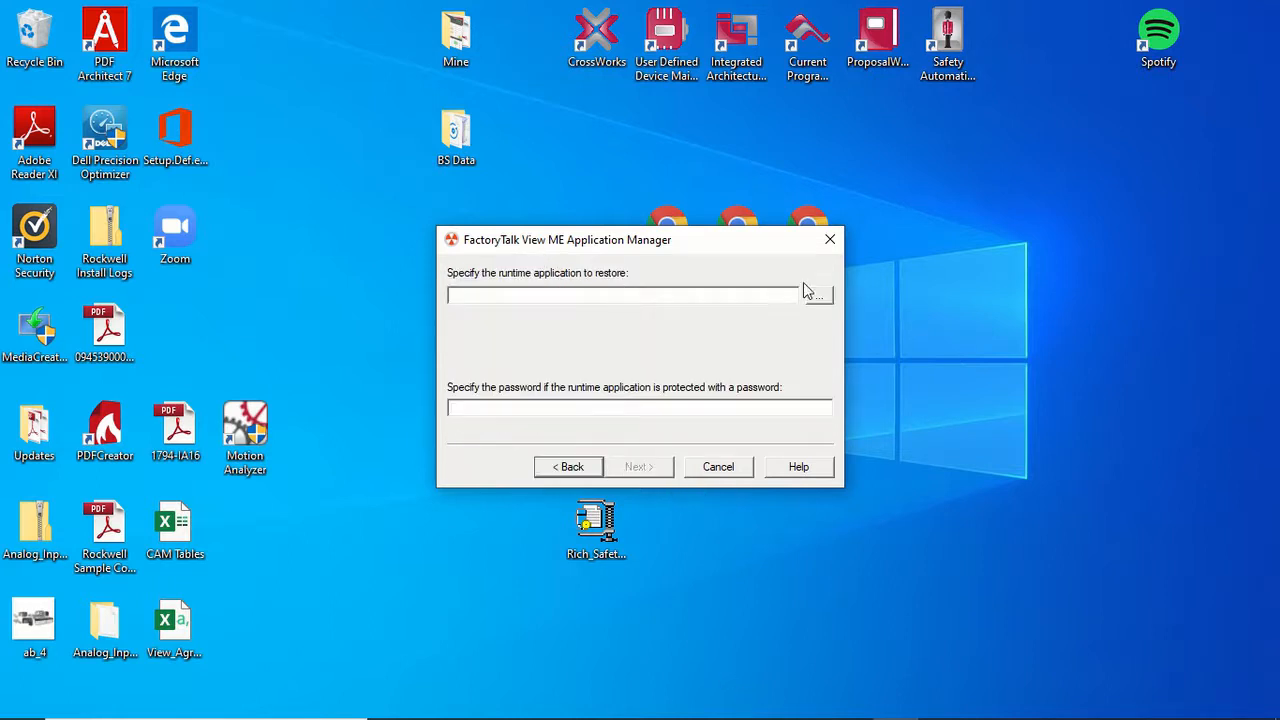
pyautogui.click(820, 294)
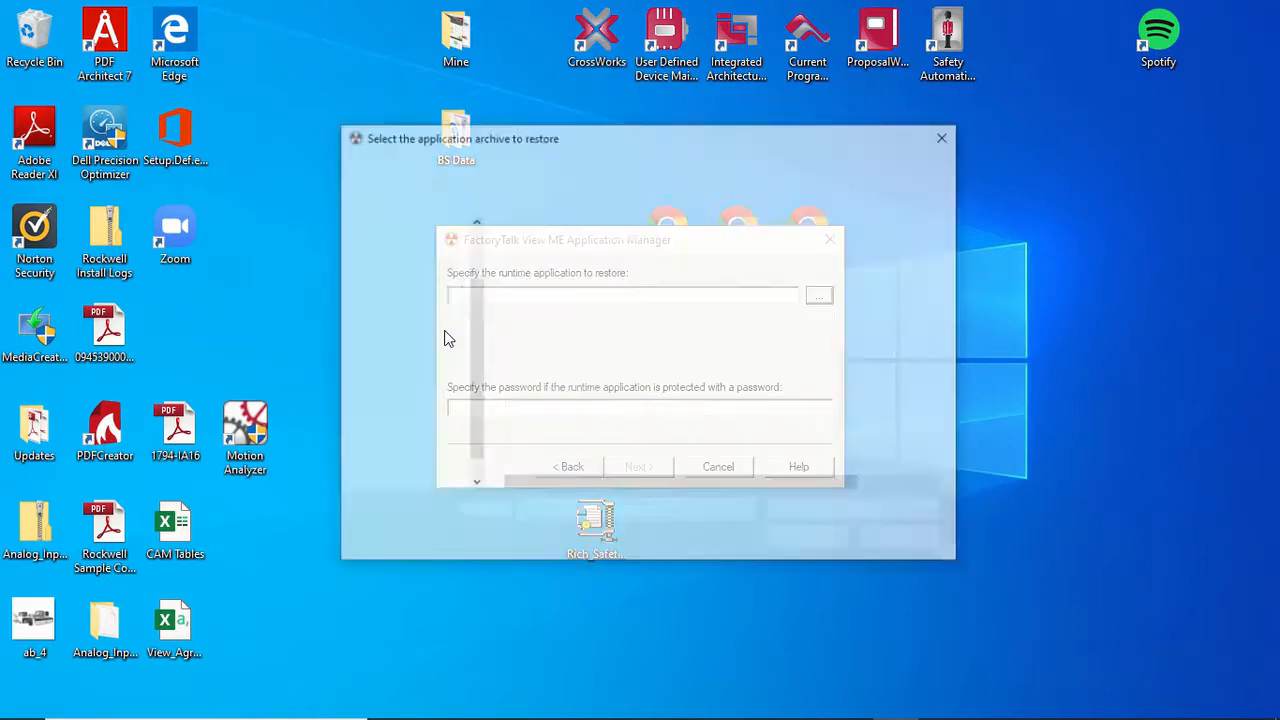
pyautogui.click(818, 294)
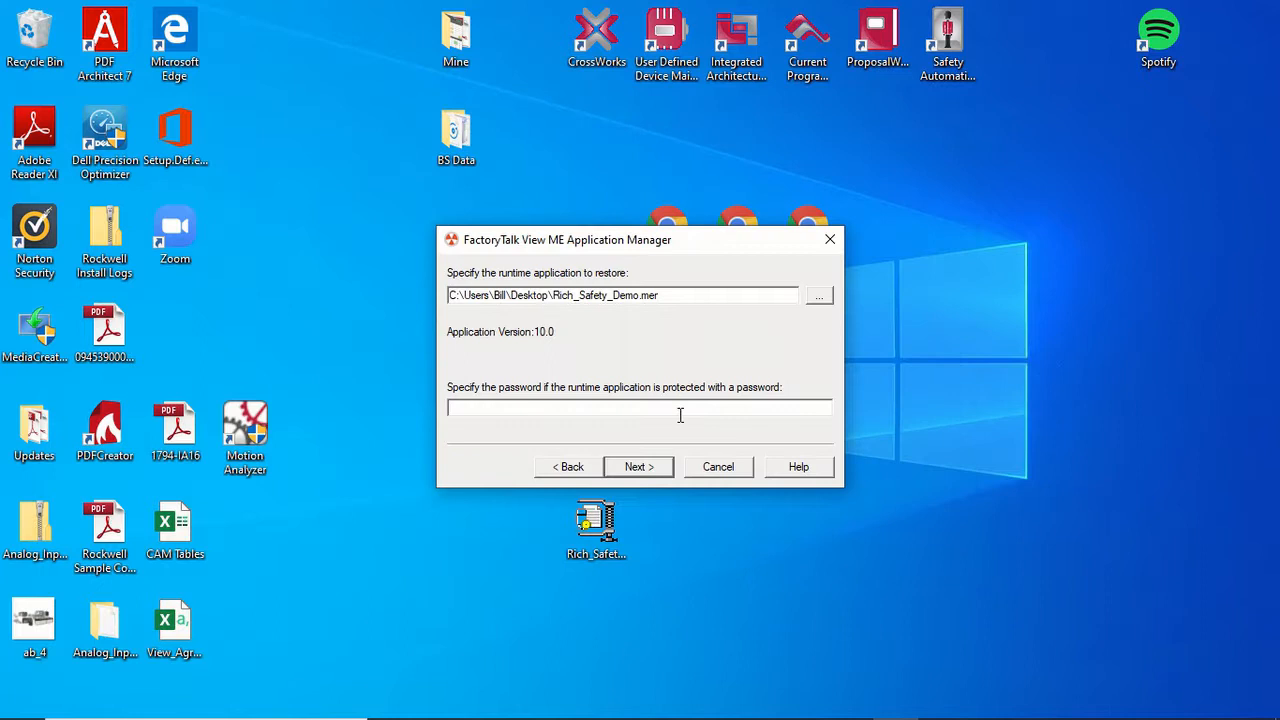
pyautogui.moveTo(556, 338)
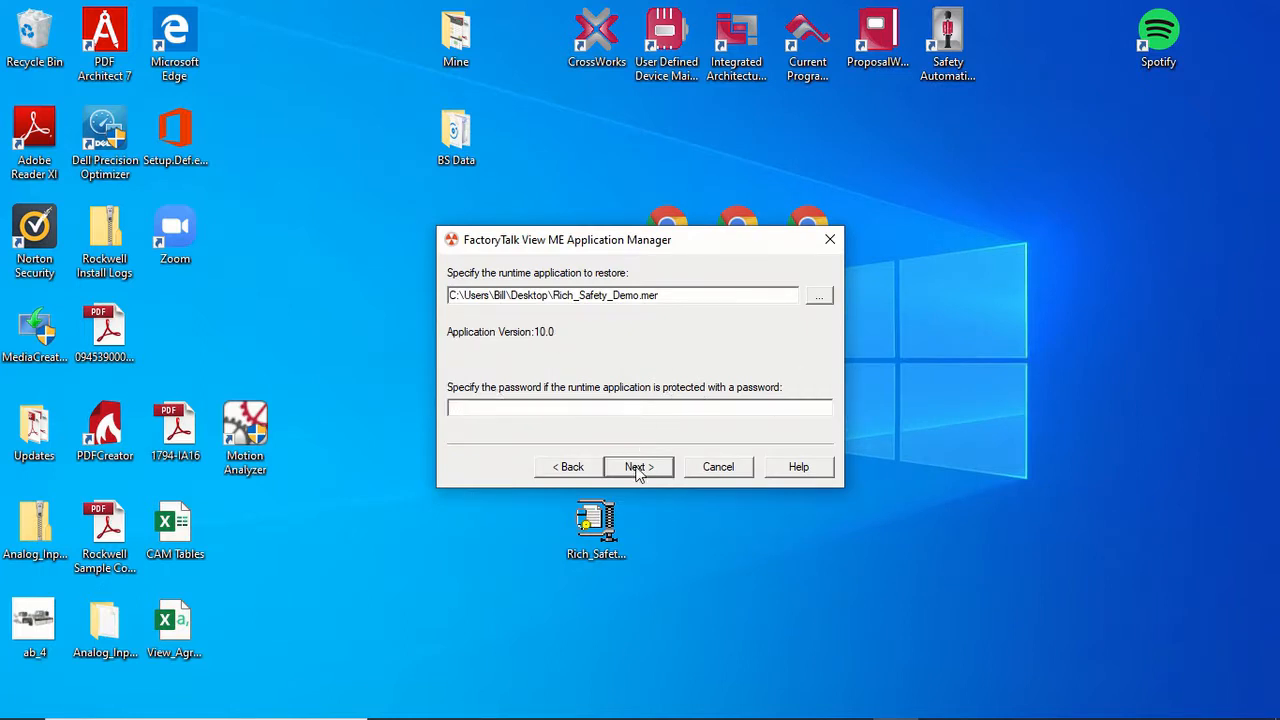
pyautogui.click(638, 466)
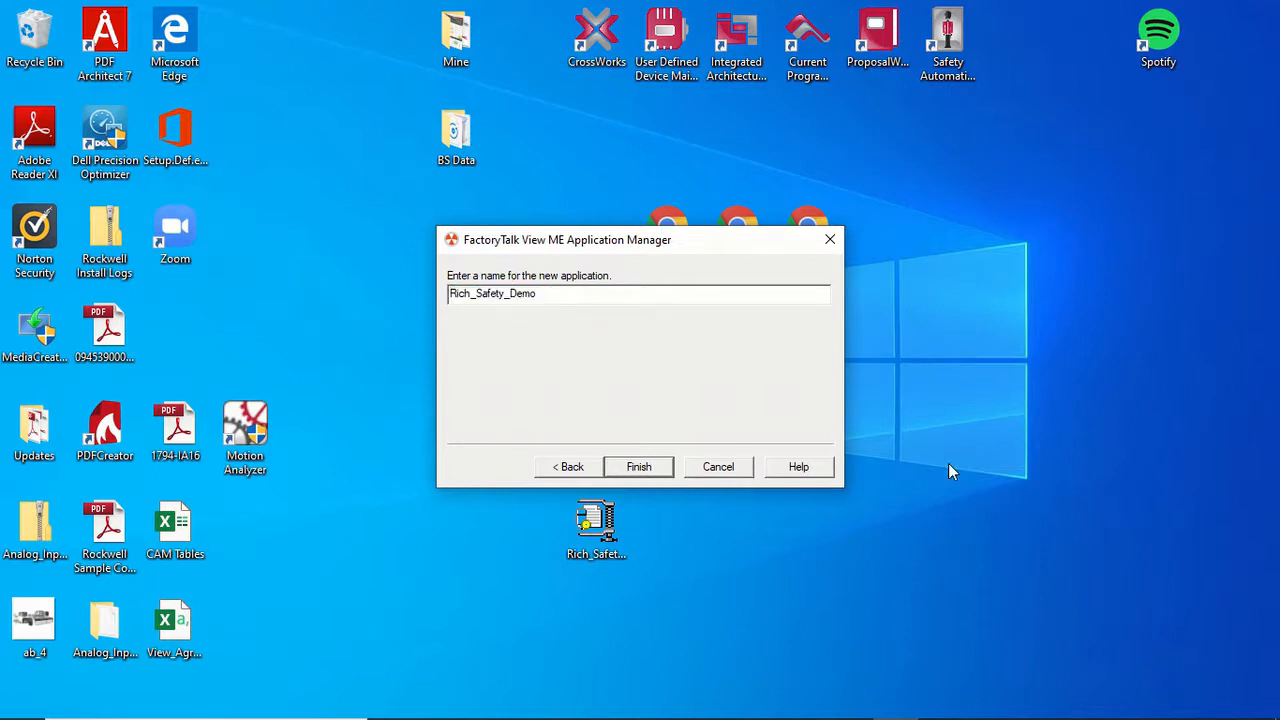
pyautogui.click(638, 466)
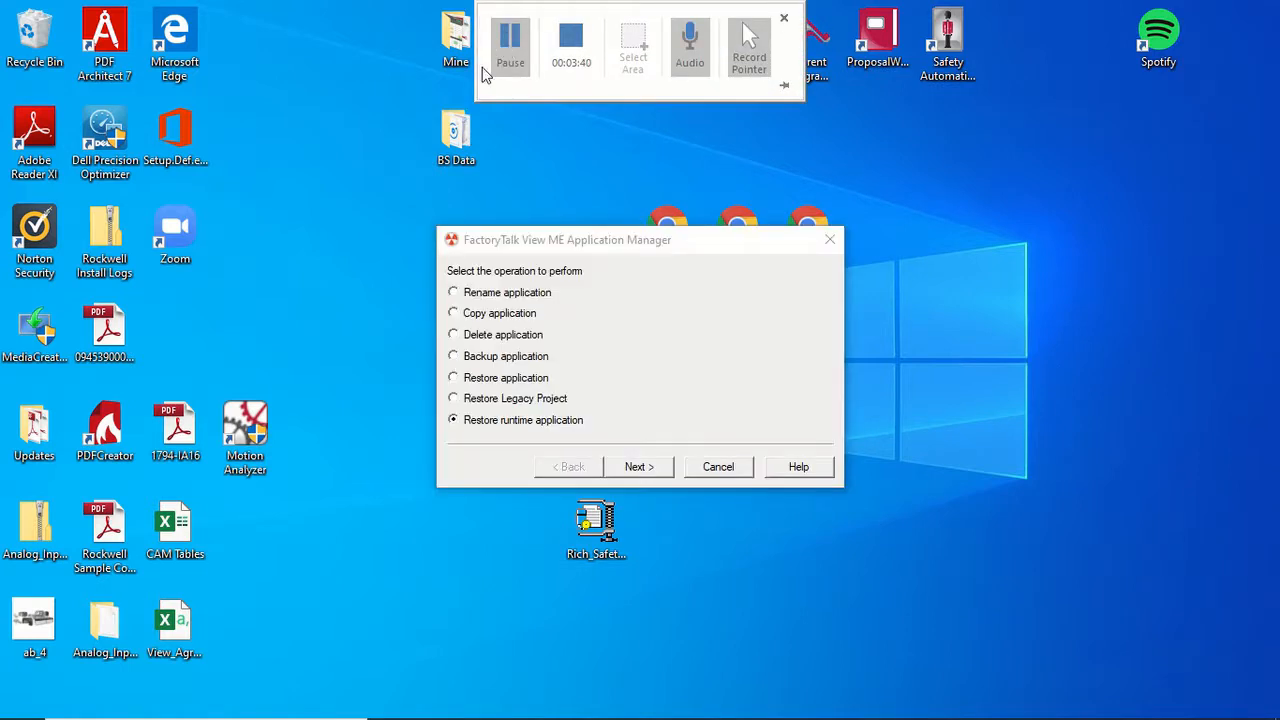
# Close the Application Manager to return to the desktop
pyautogui.click(784, 18)
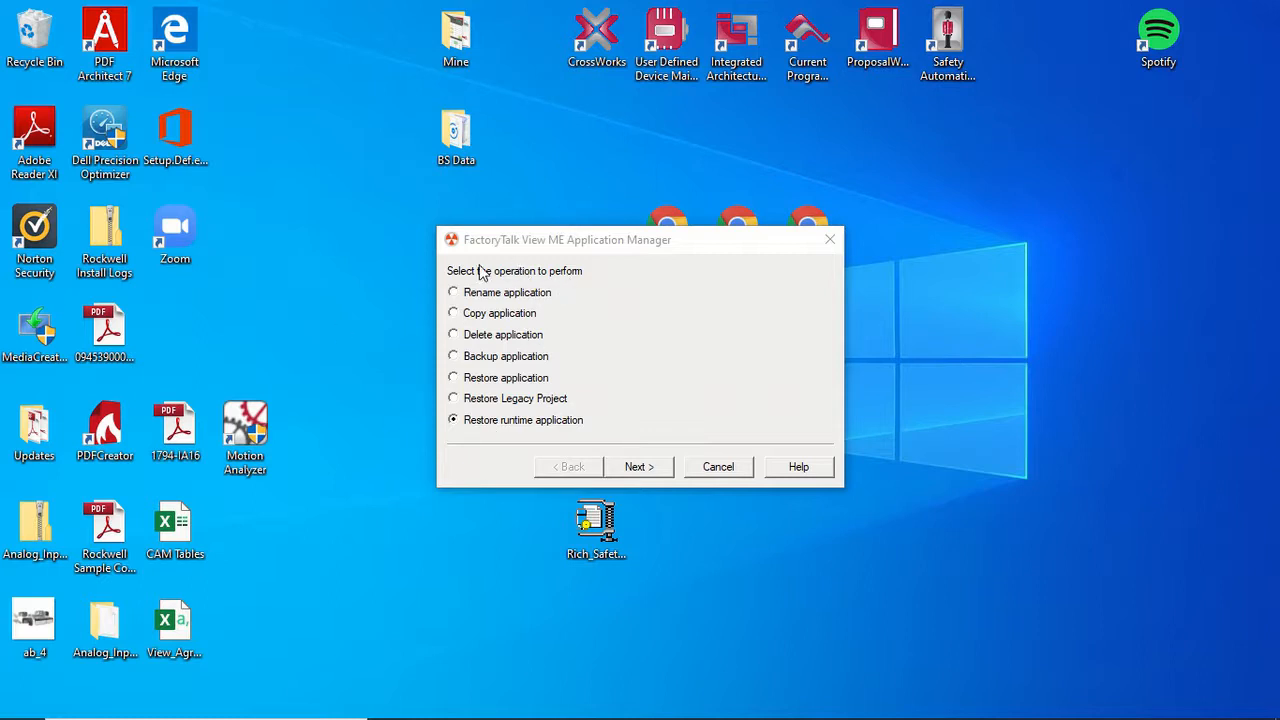
pyautogui.moveTo(716, 460)
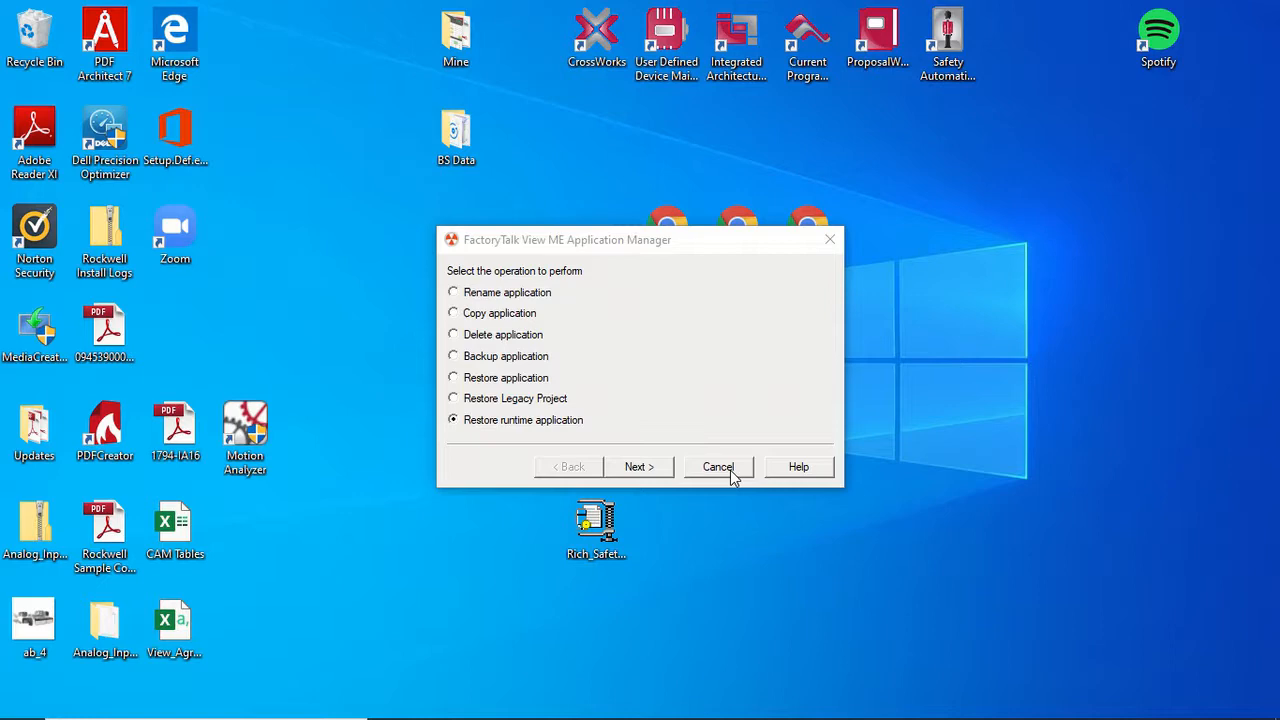
pyautogui.click(718, 468)
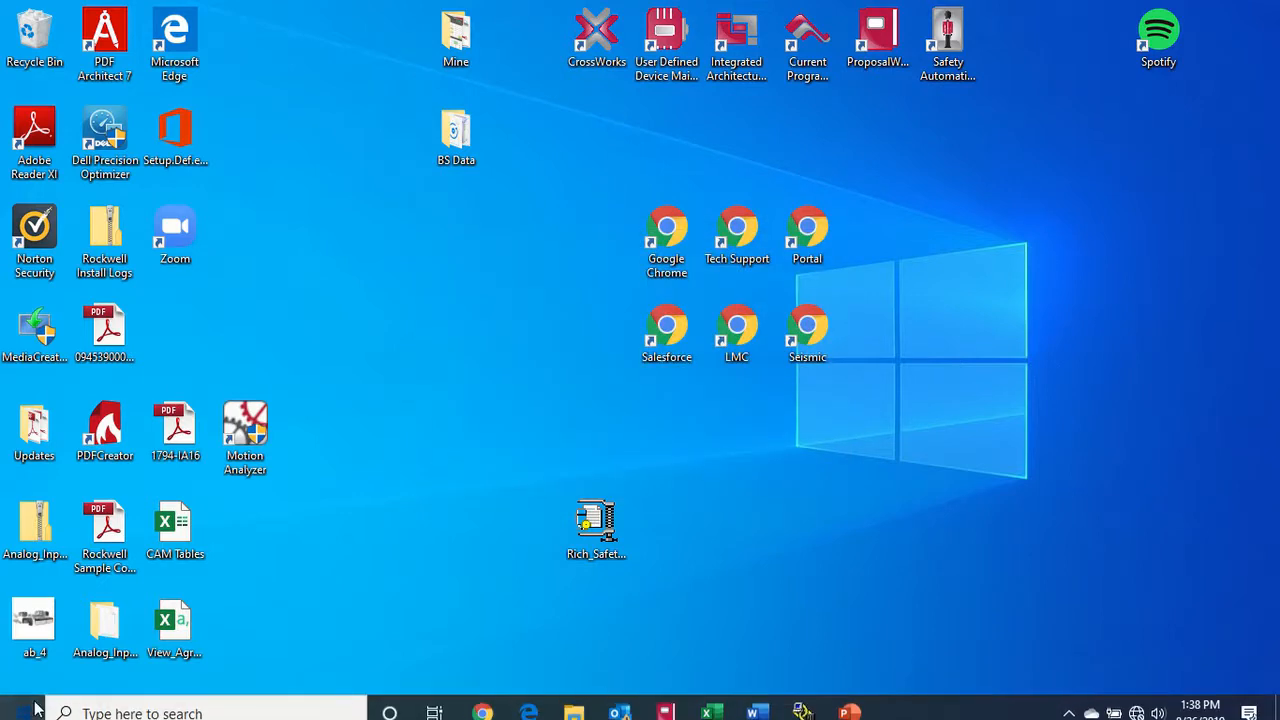
# Launch View Studio, find Rich_Safety_Demo among existing Machine Edition applications, and cancel without opening it
pyautogui.click(22, 710)
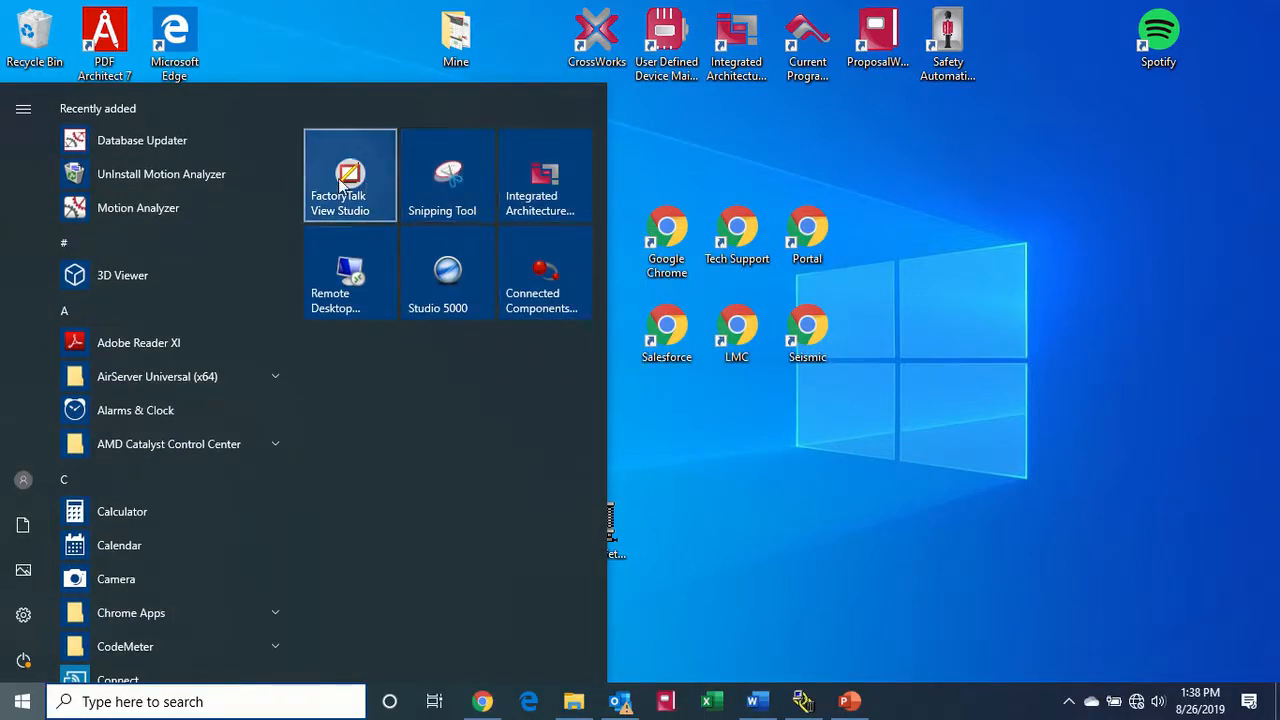
pyautogui.click(348, 176)
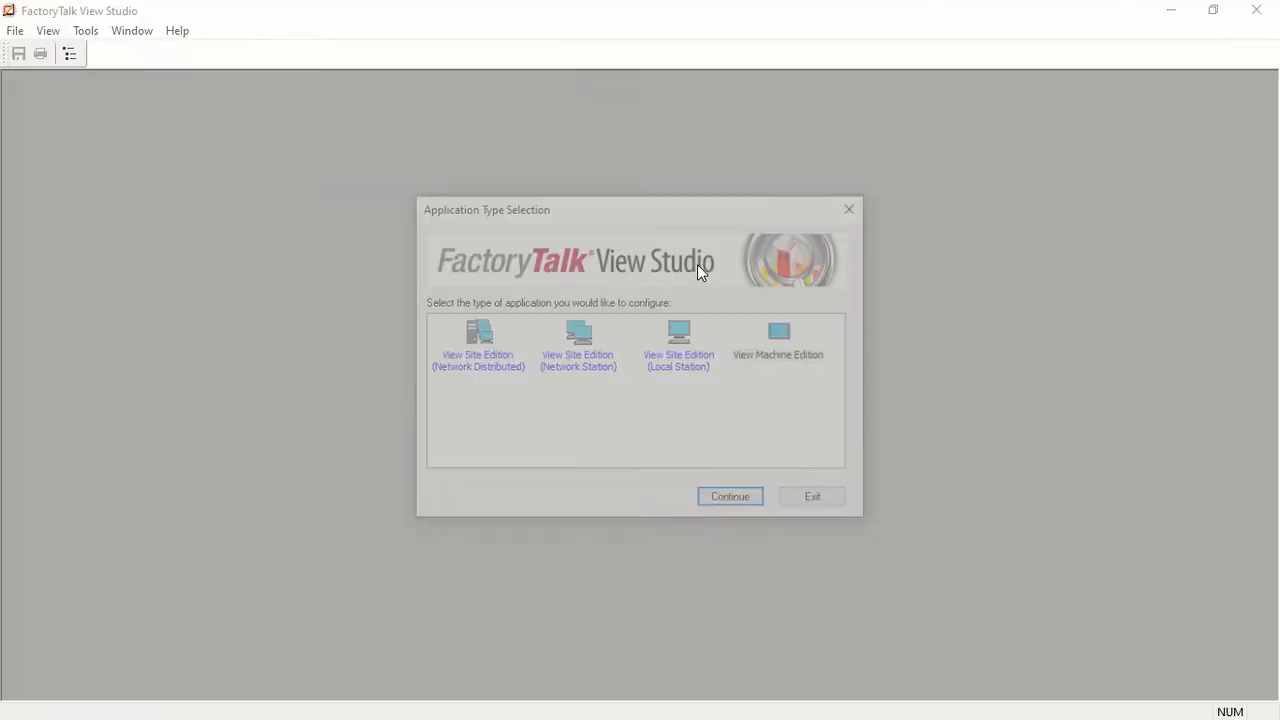
pyautogui.click(728, 496)
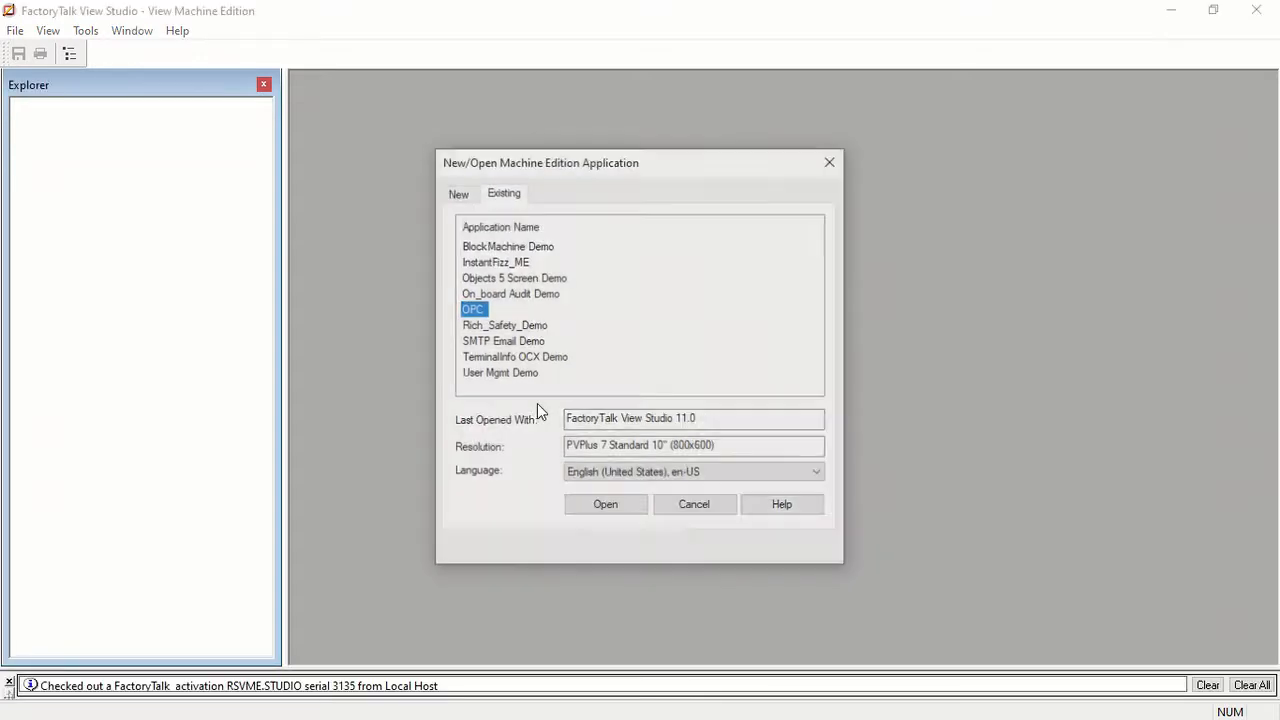
pyautogui.click(504, 324)
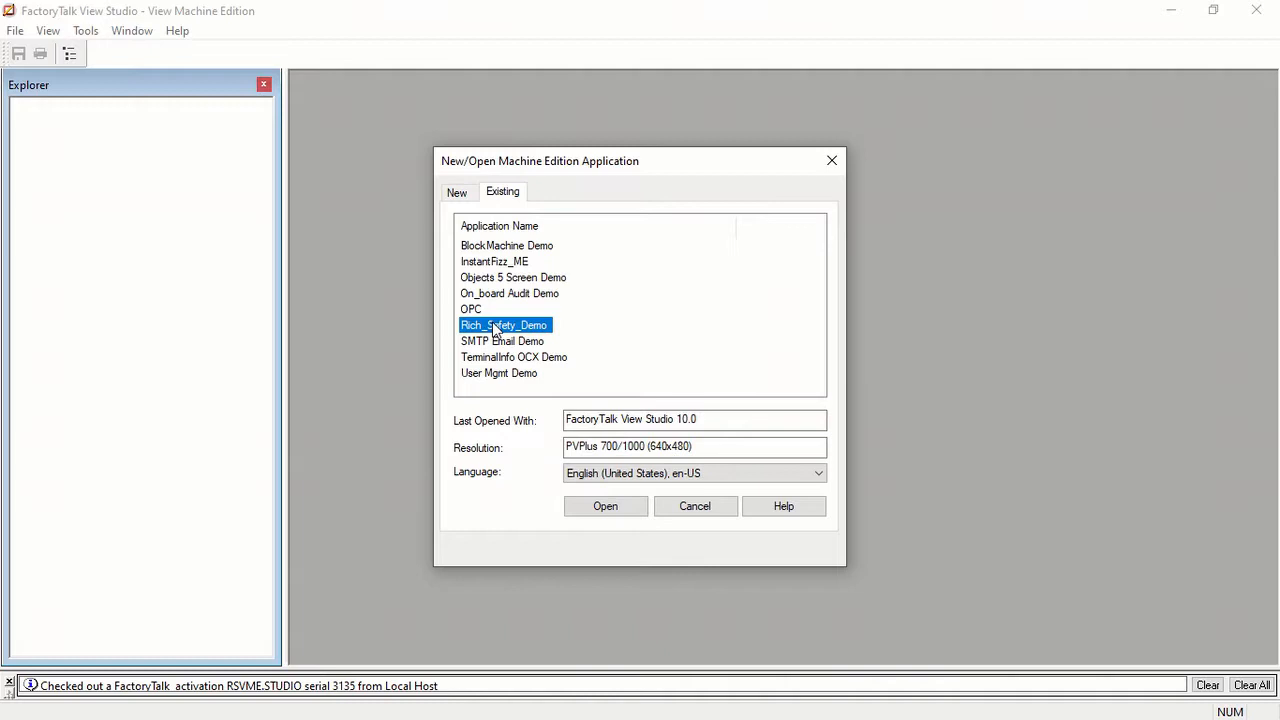
pyautogui.moveTo(518, 342)
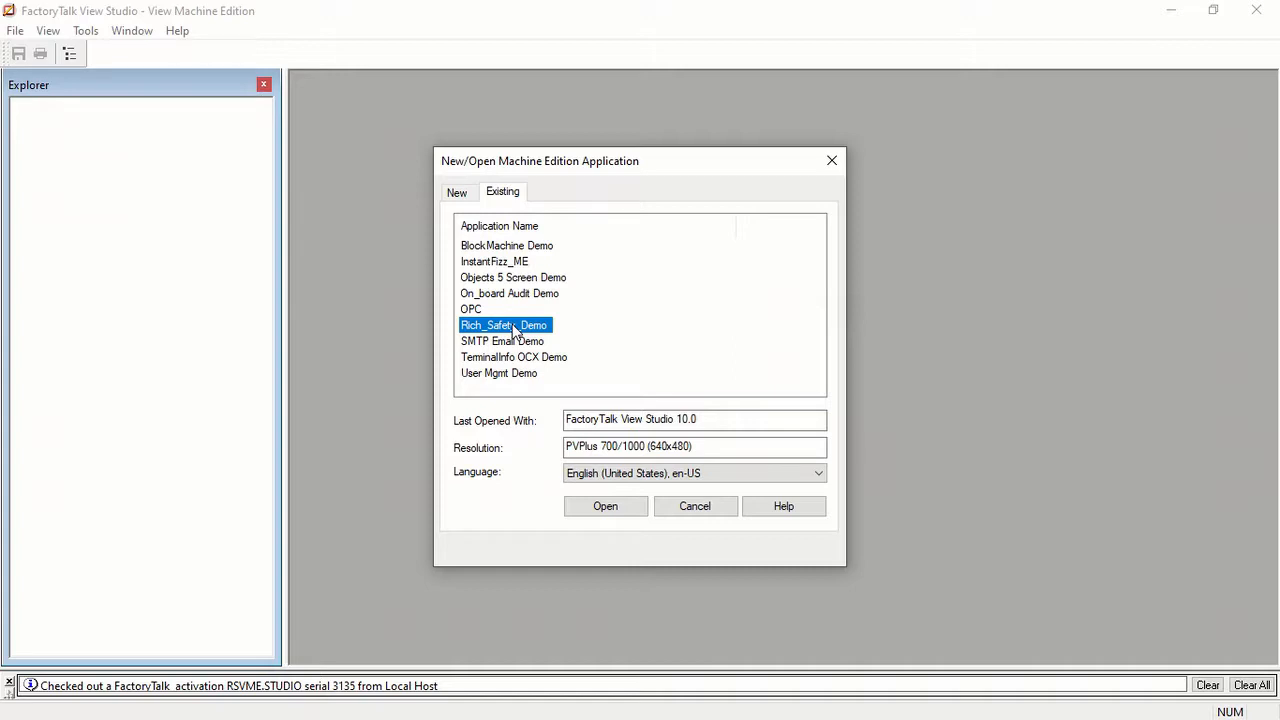
pyautogui.moveTo(504, 306)
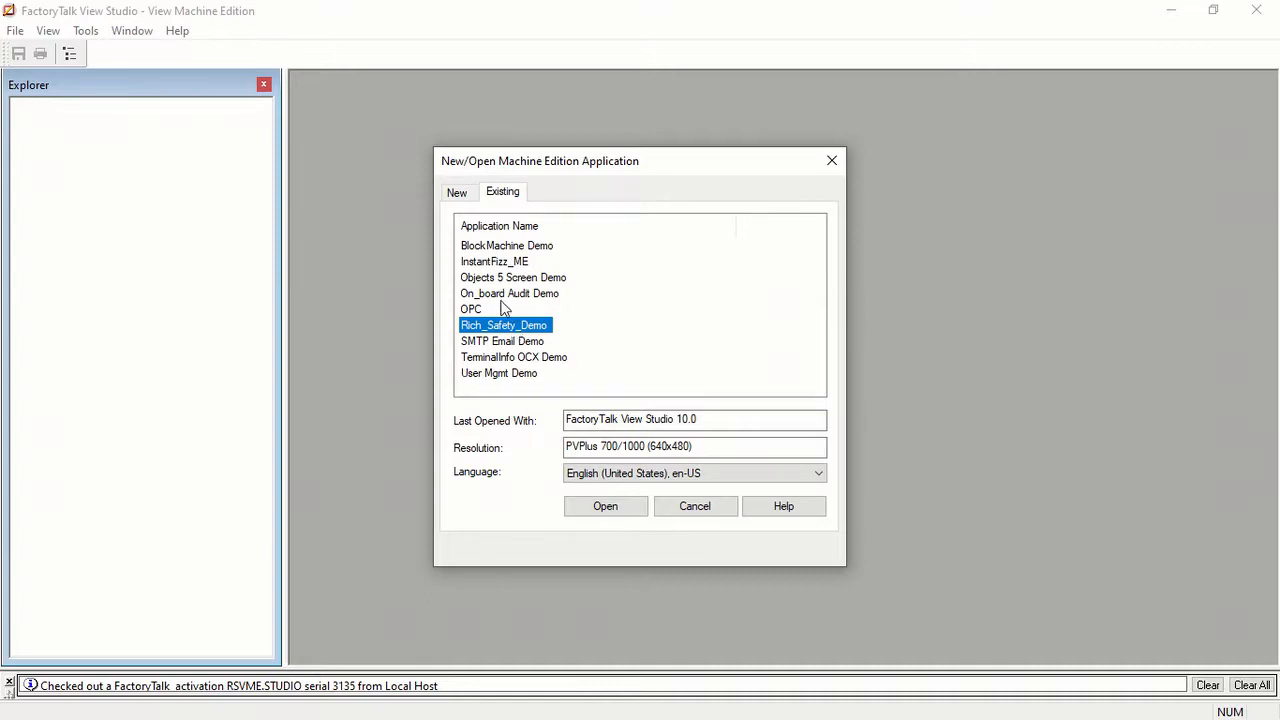
pyautogui.moveTo(560, 186)
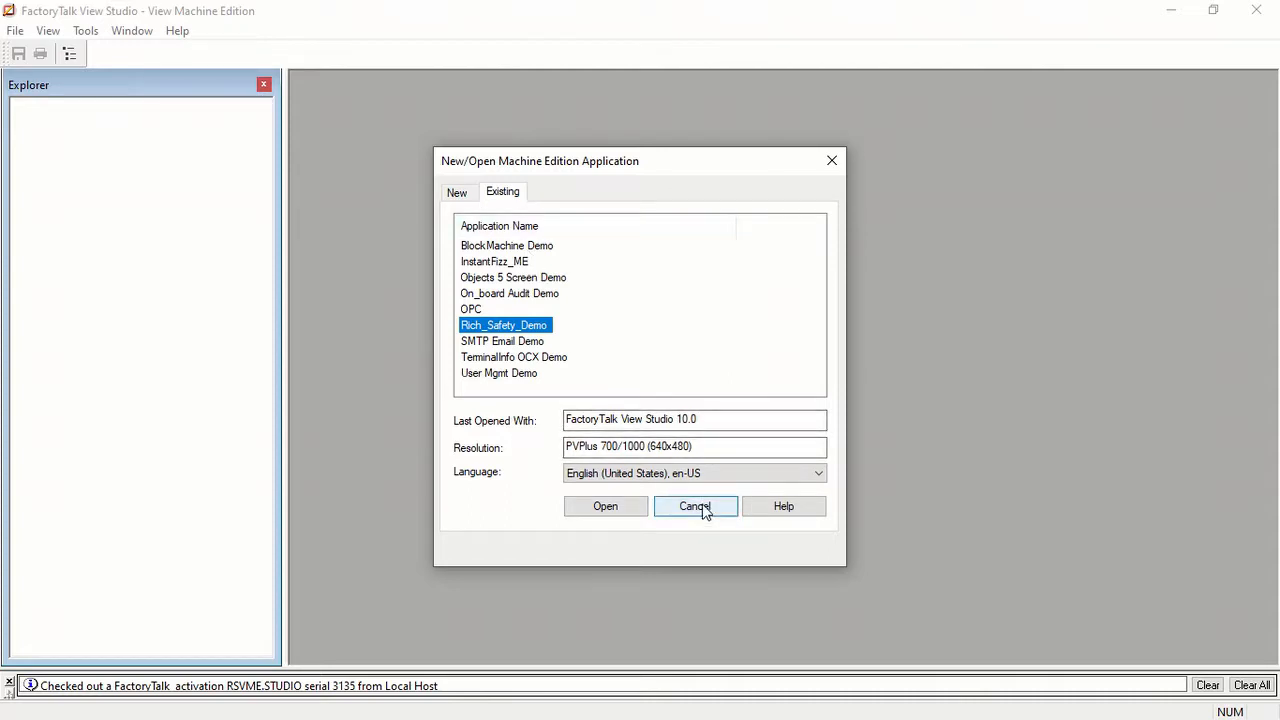
pyautogui.click(696, 506)
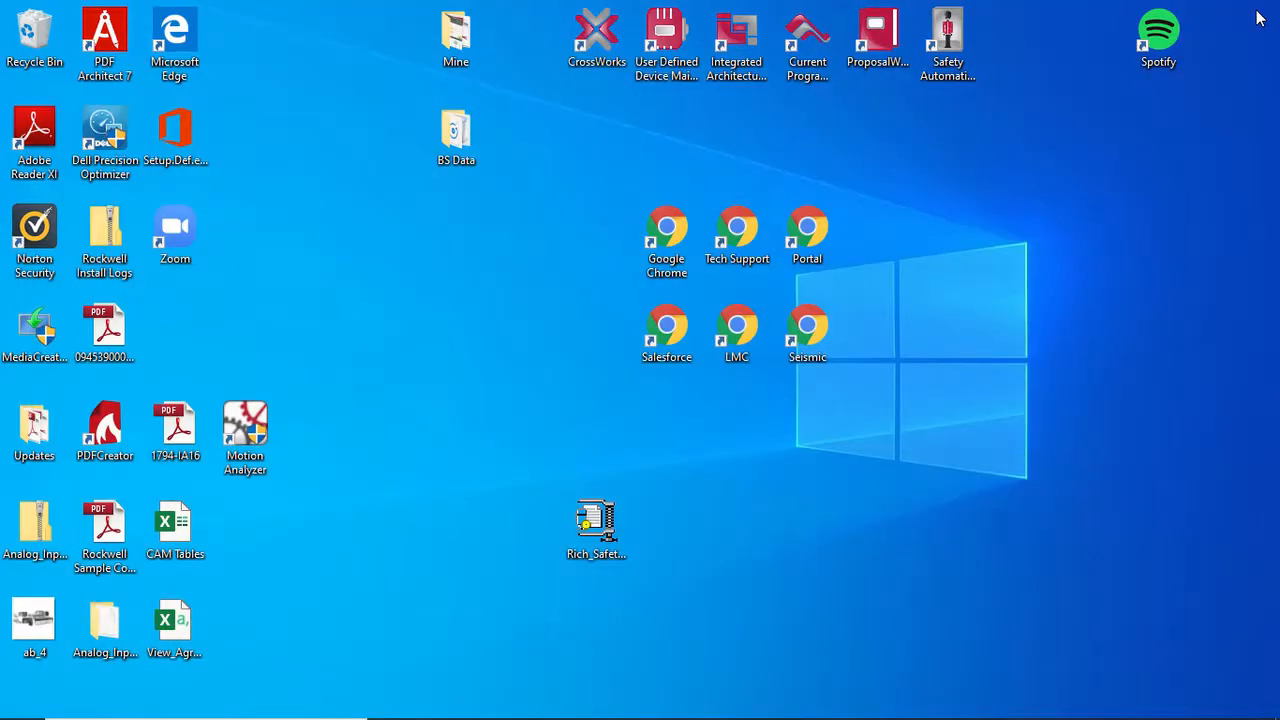
# Reopen ME Application Manager from Start and select the Backup application operation
pyautogui.click(22, 700)
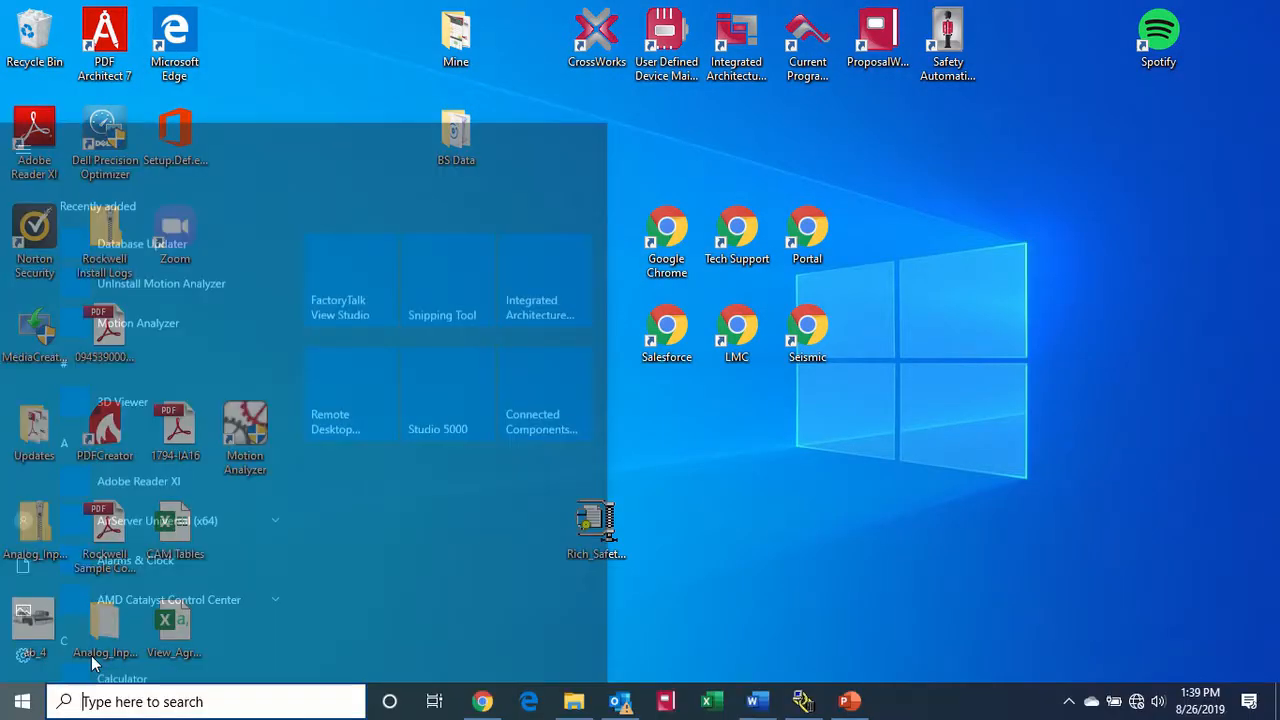
pyautogui.scroll(-3)
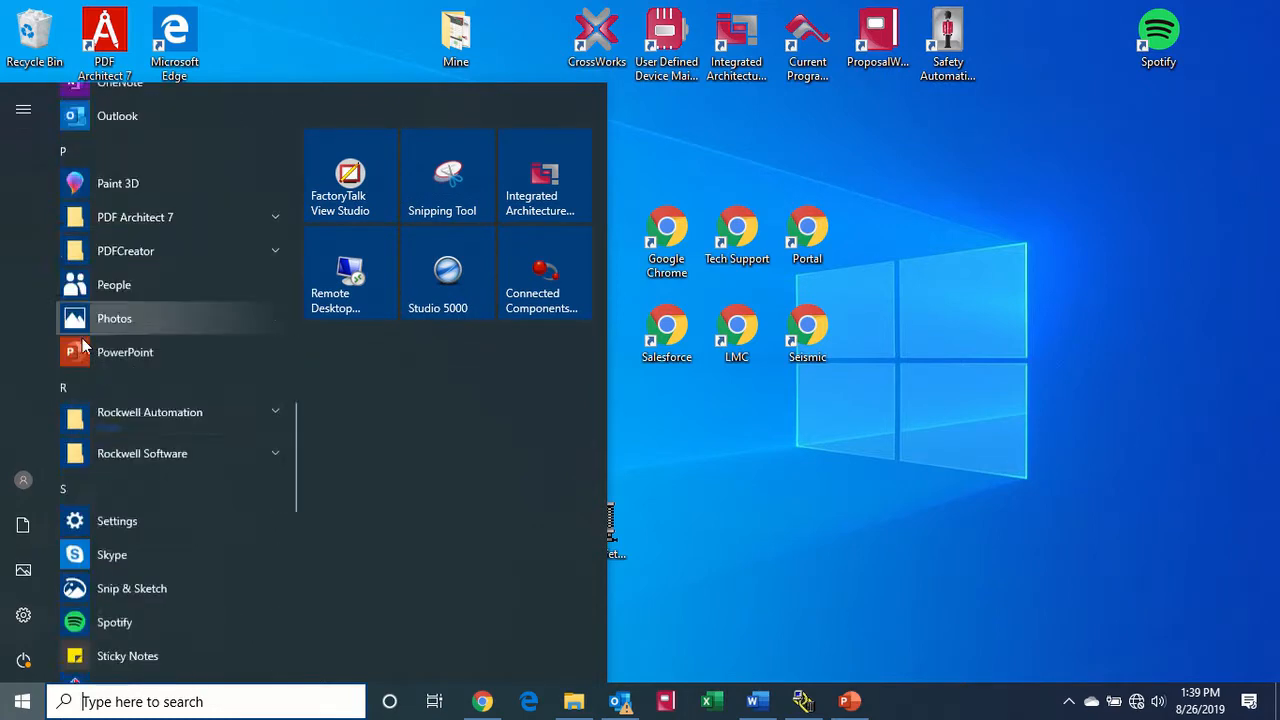
pyautogui.scroll(3)
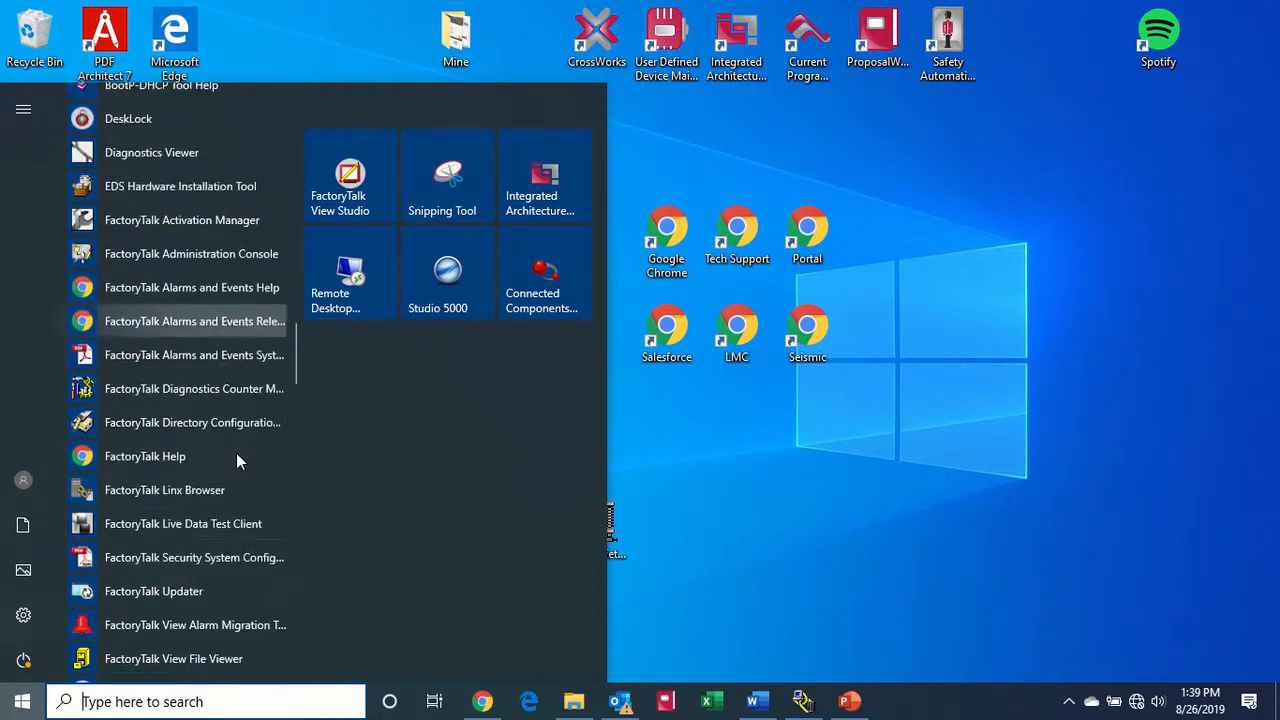
pyautogui.scroll(-3)
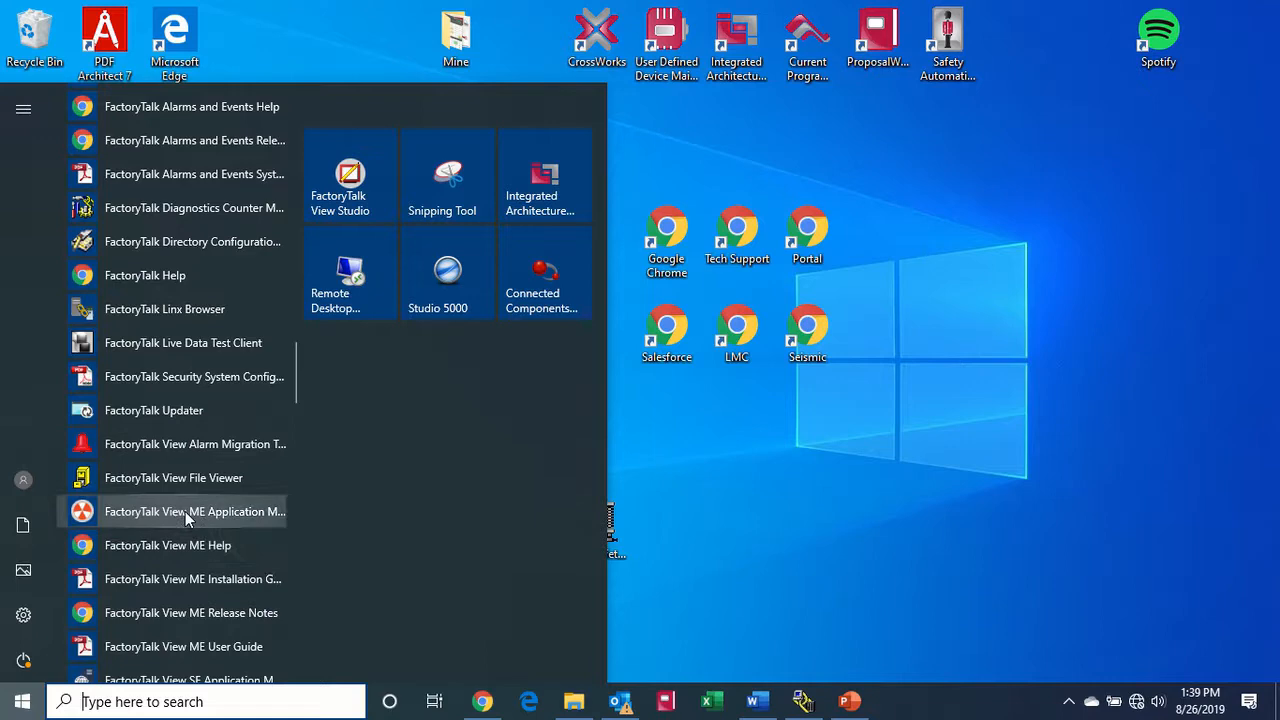
pyautogui.click(194, 512)
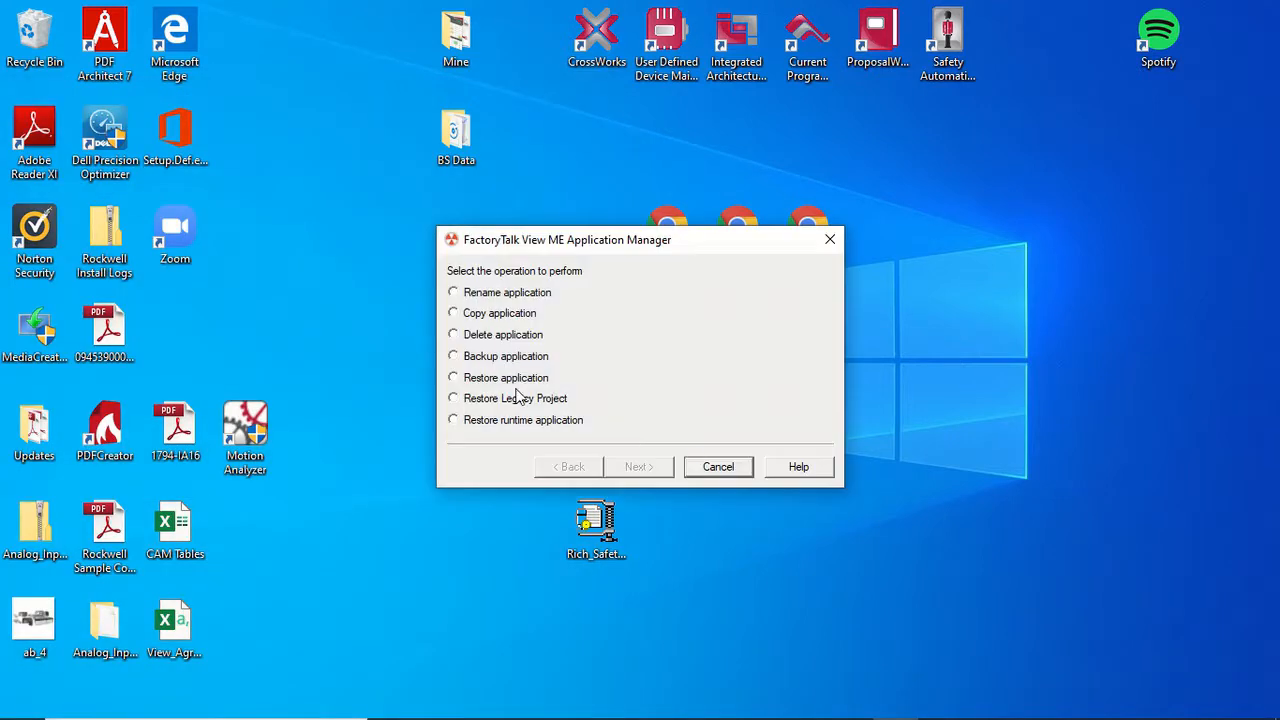
pyautogui.moveTo(480, 360)
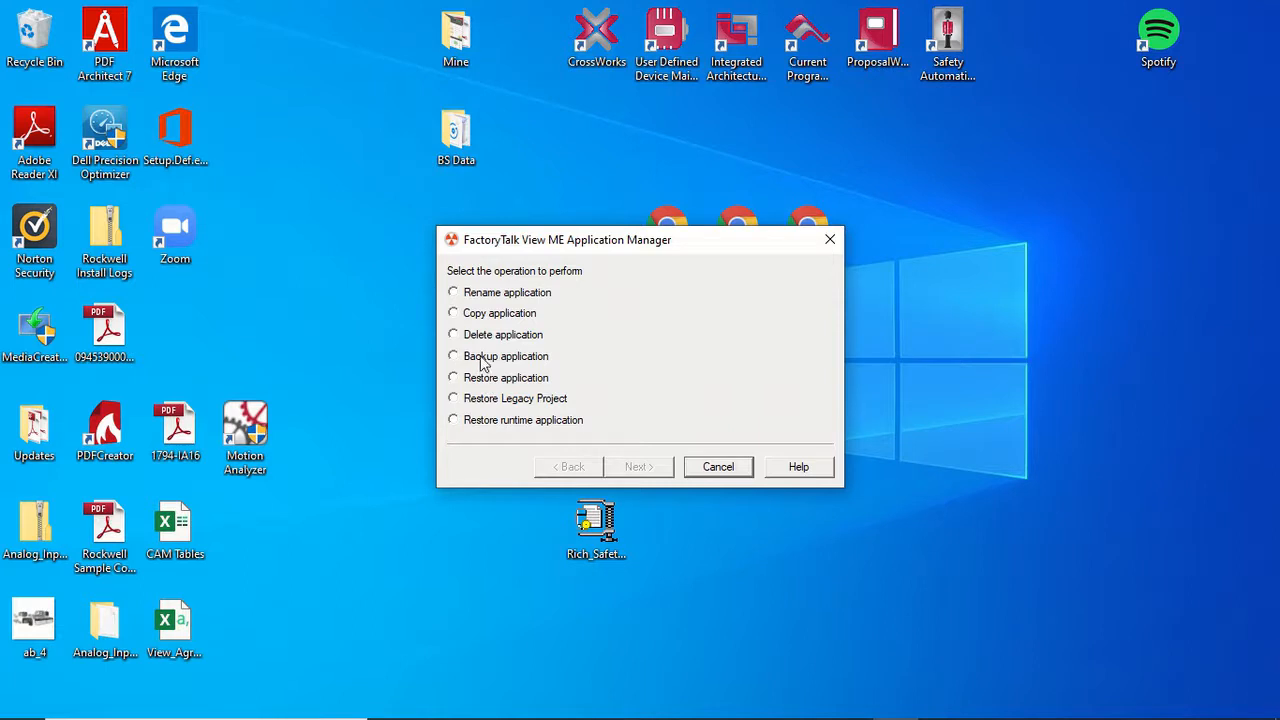
pyautogui.click(452, 356)
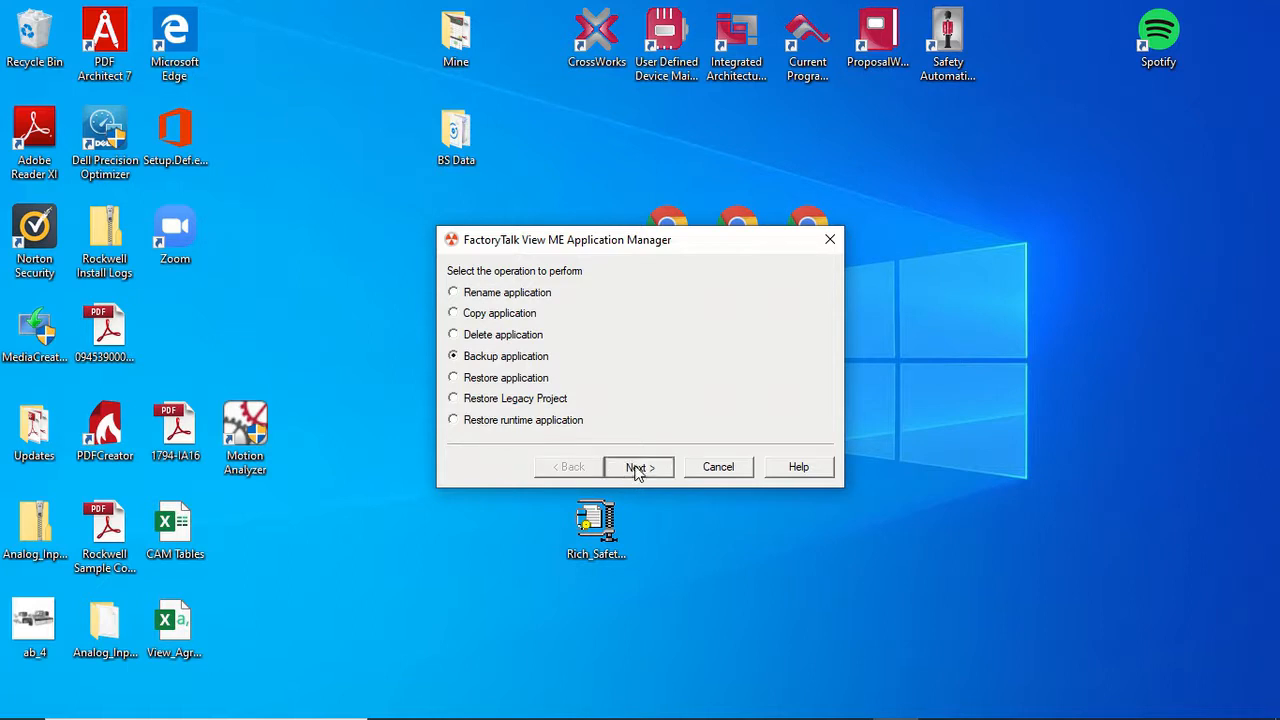
# Back up Rich_Safety_Demo to the ME Archives folder with Encrypt file contents turned off
pyautogui.click(638, 468)
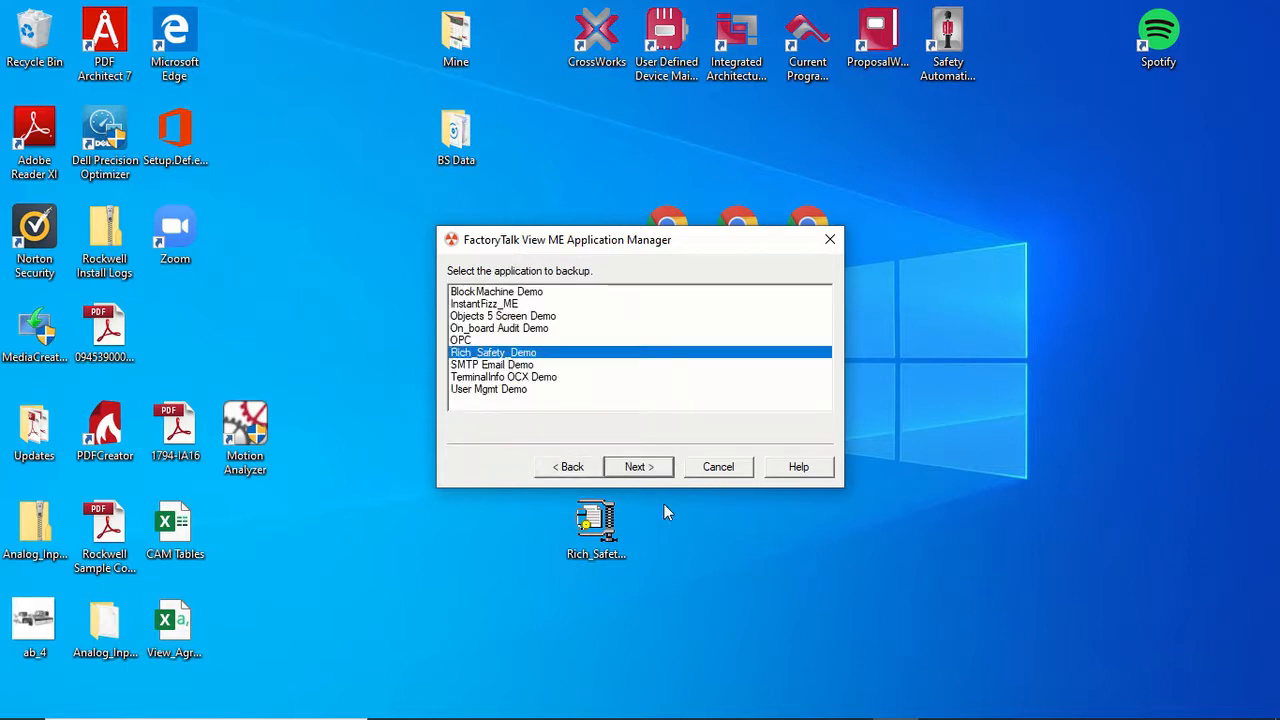
pyautogui.click(638, 466)
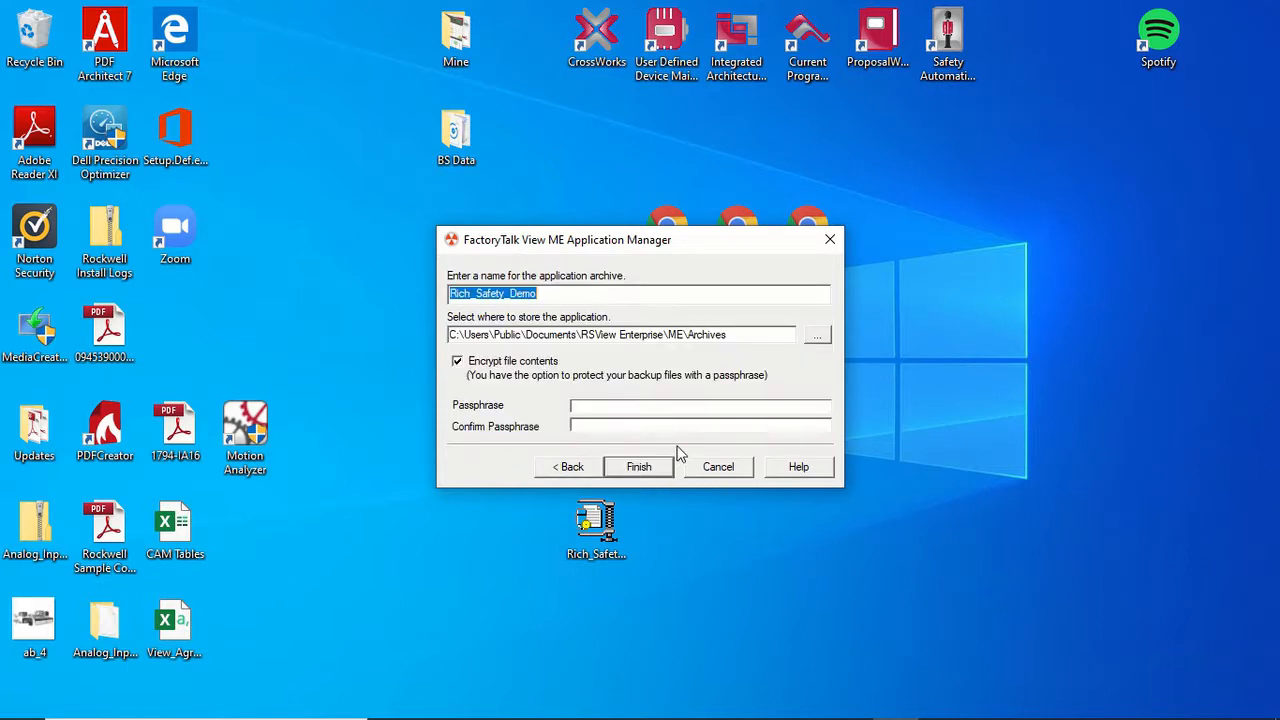
pyautogui.moveTo(490, 352)
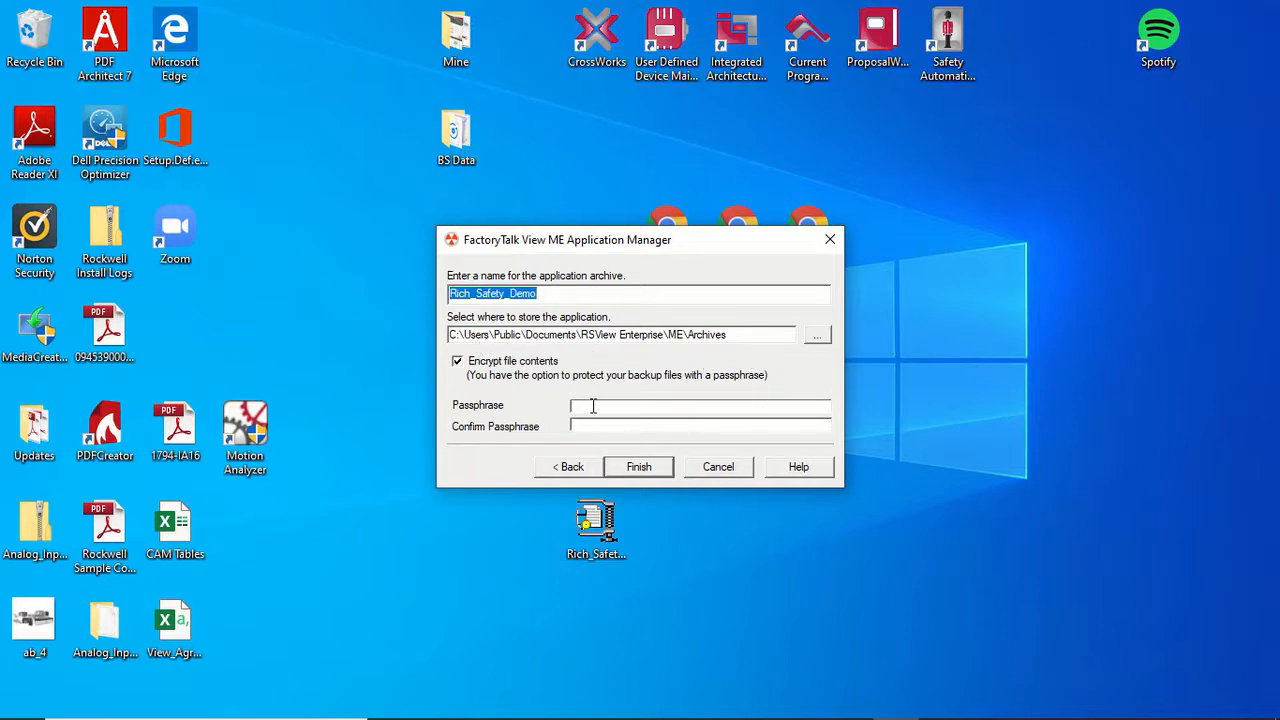
pyautogui.moveTo(784, 444)
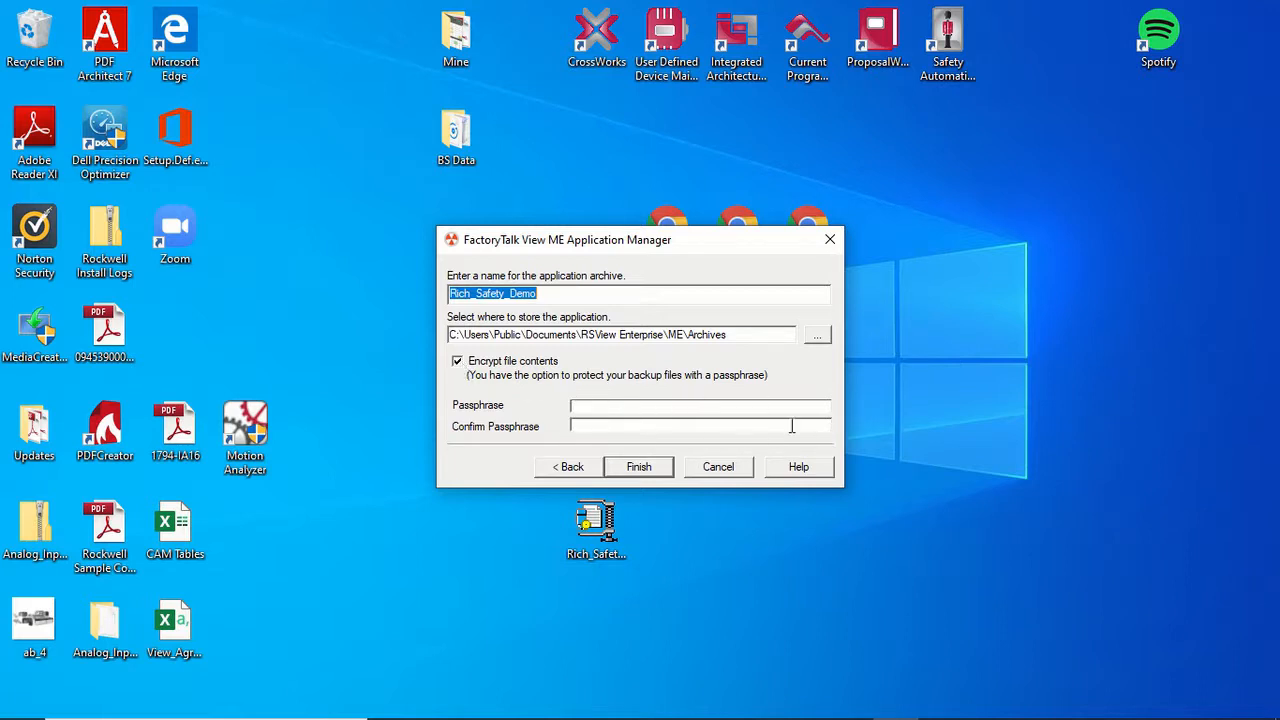
pyautogui.click(456, 360)
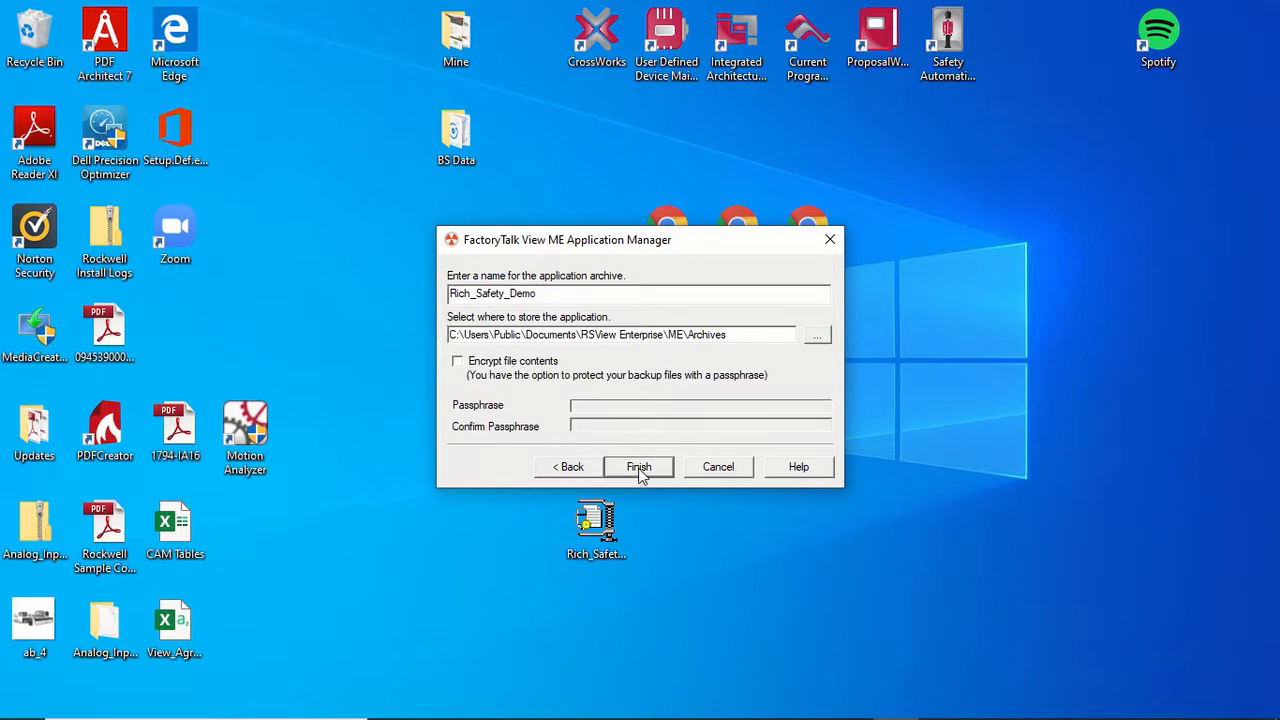
pyautogui.click(638, 466)
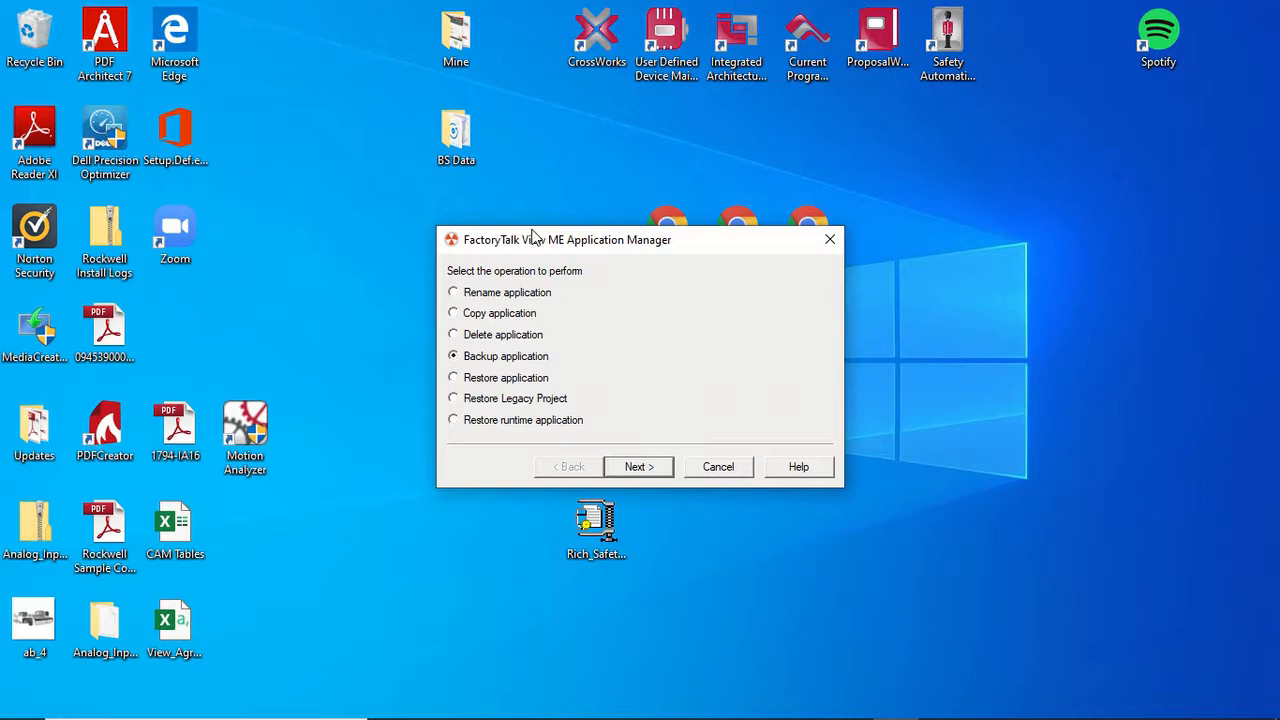
pyautogui.moveTo(538, 332)
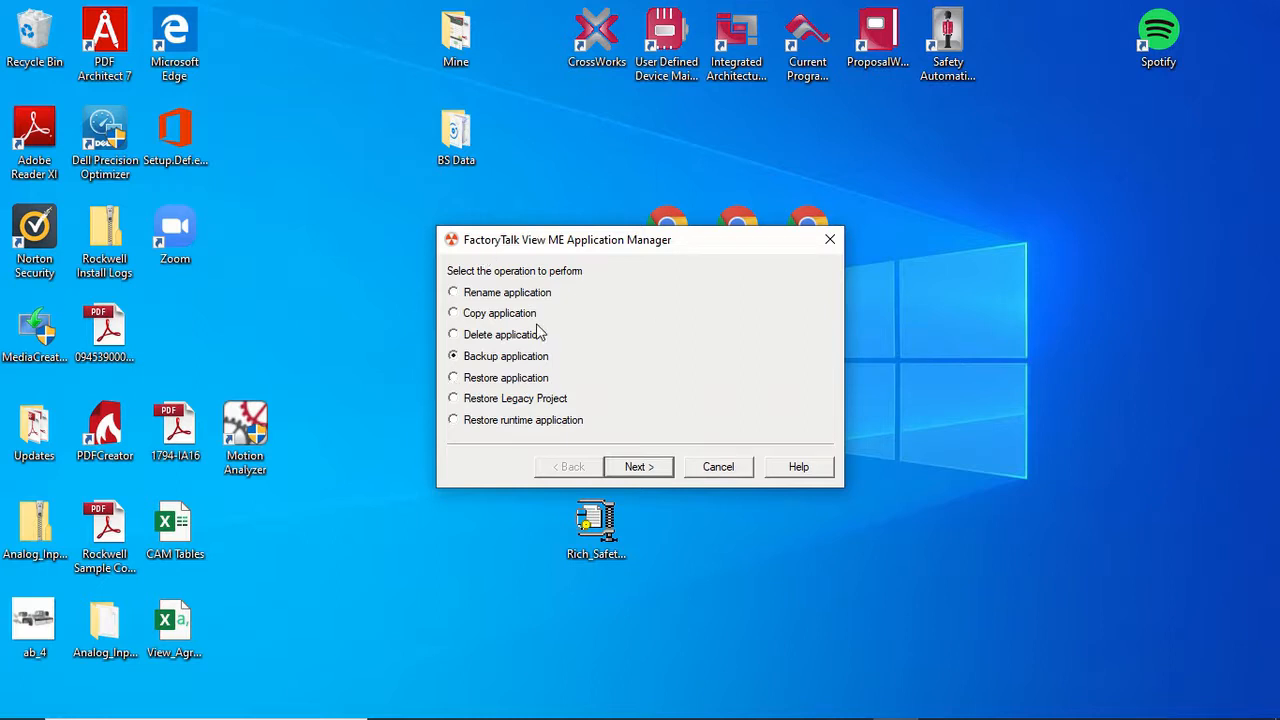
pyautogui.moveTo(548, 332)
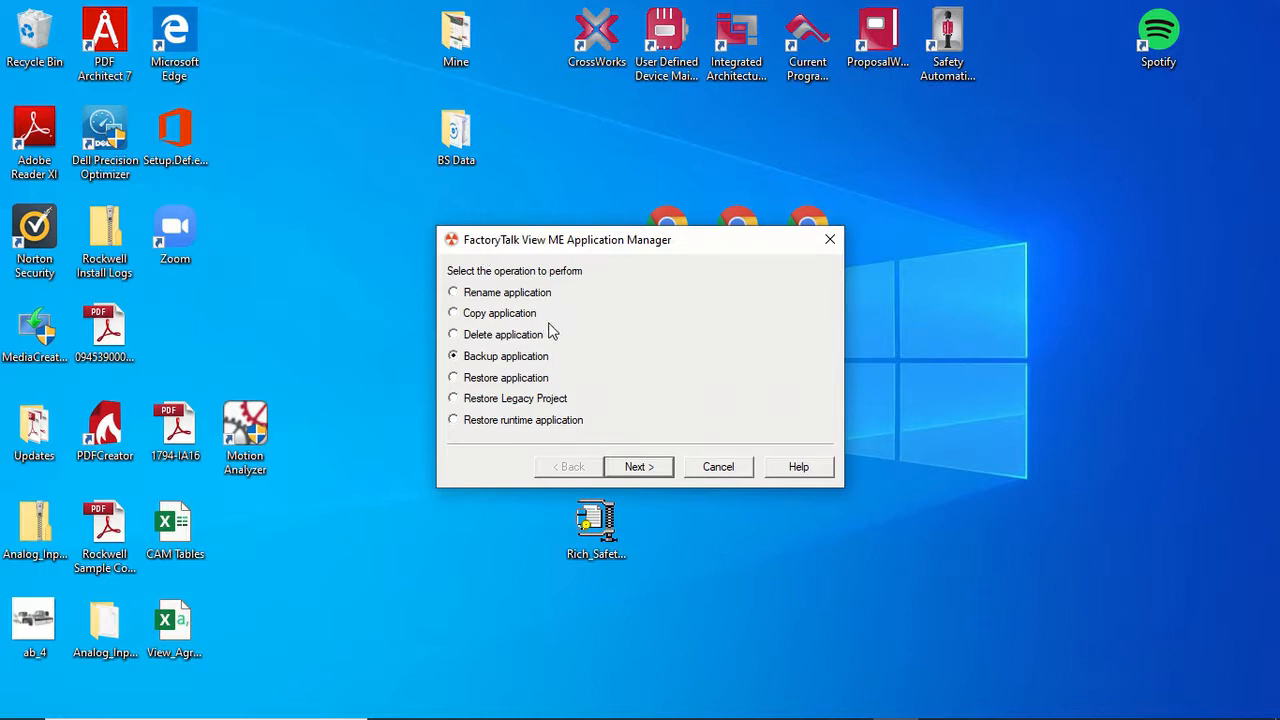
pyautogui.moveTo(540, 342)
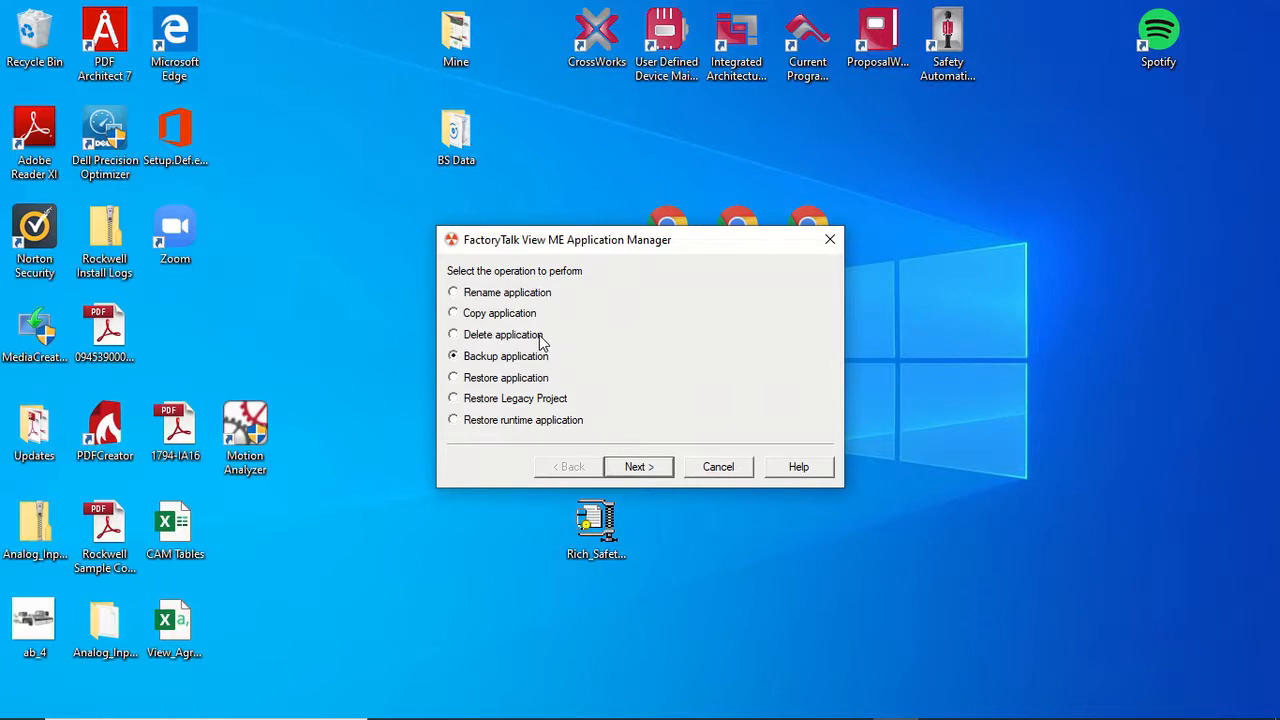
pyautogui.moveTo(510, 344)
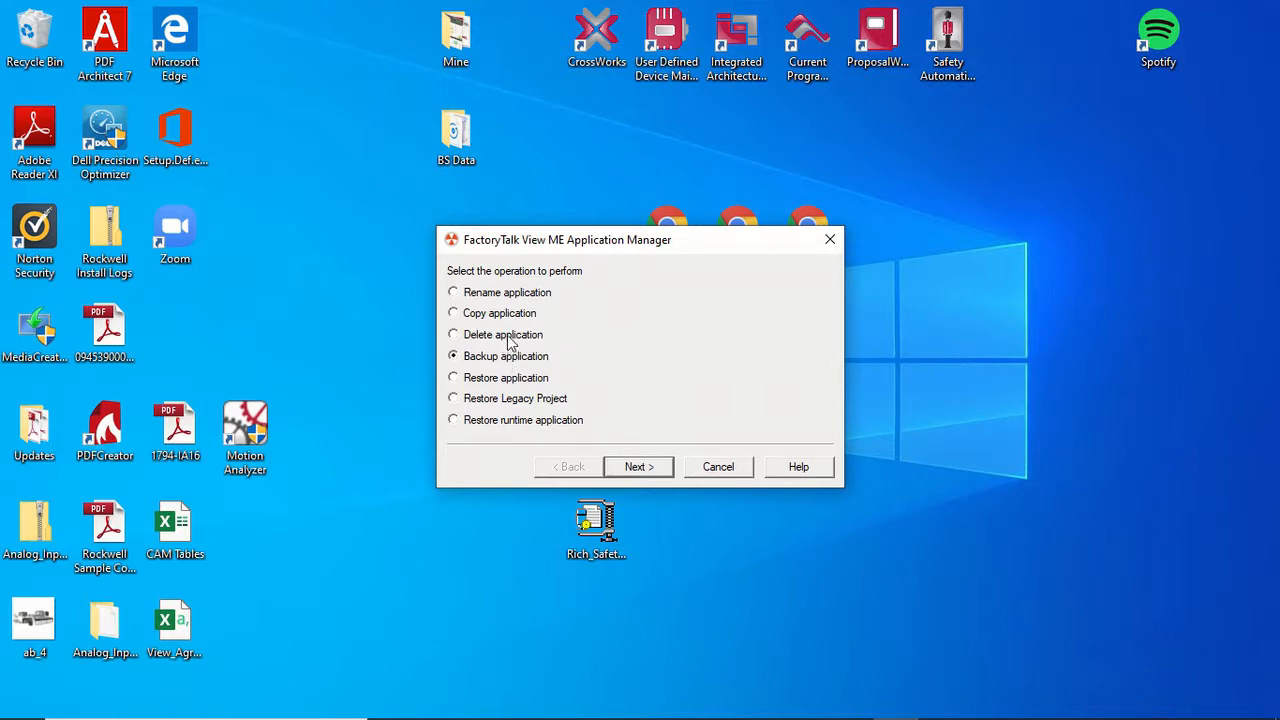
# View the Delete application list including Rich_Safety_Demo, go back, and cancel out of the manager
pyautogui.click(452, 334)
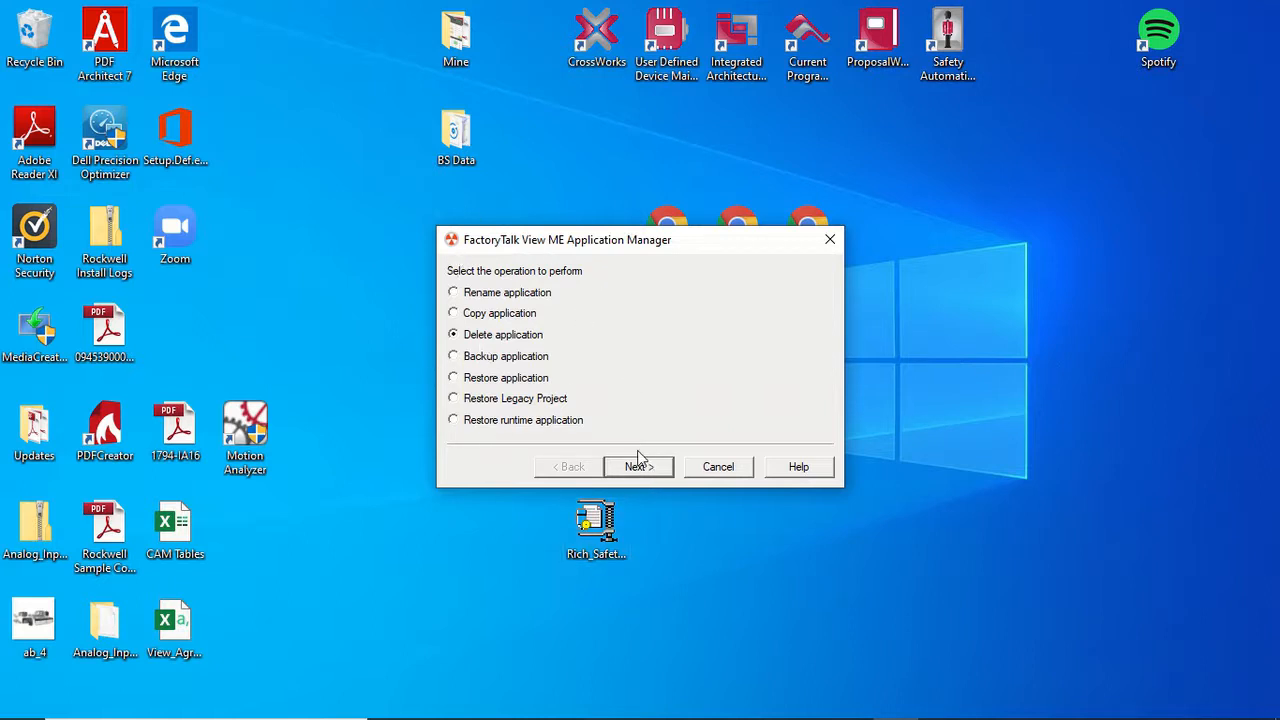
pyautogui.moveTo(536, 288)
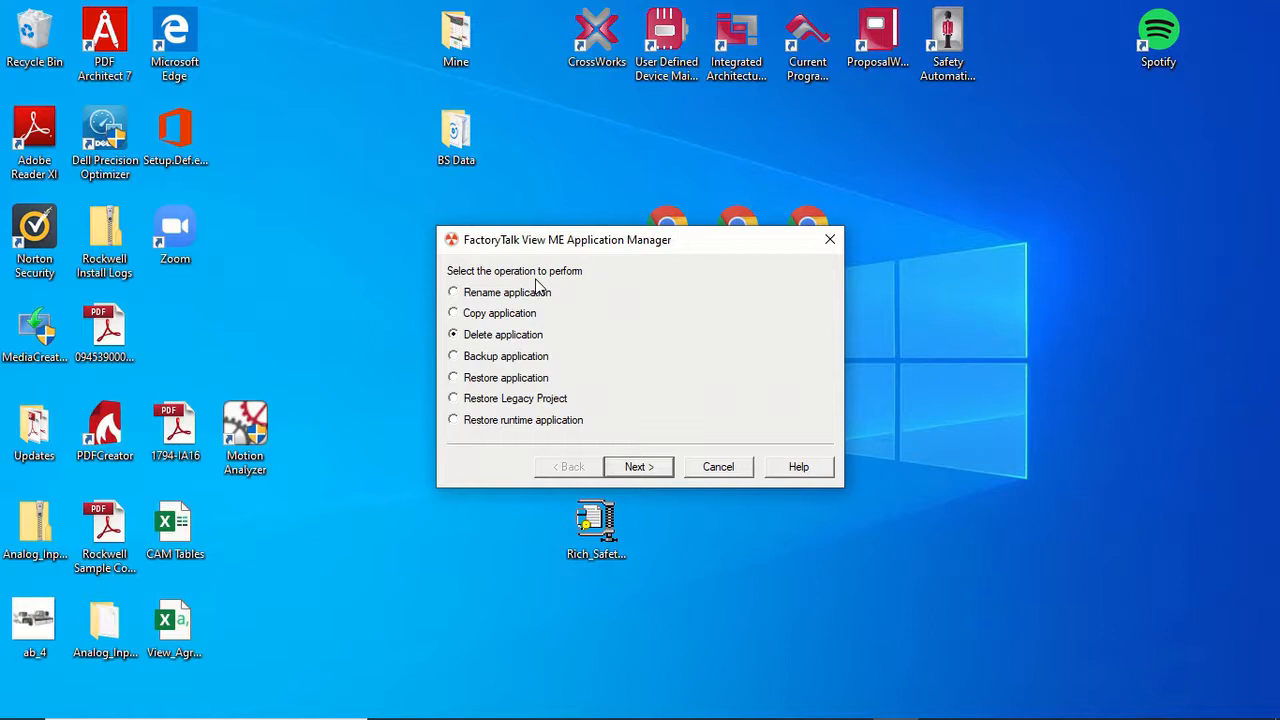
pyautogui.click(638, 466)
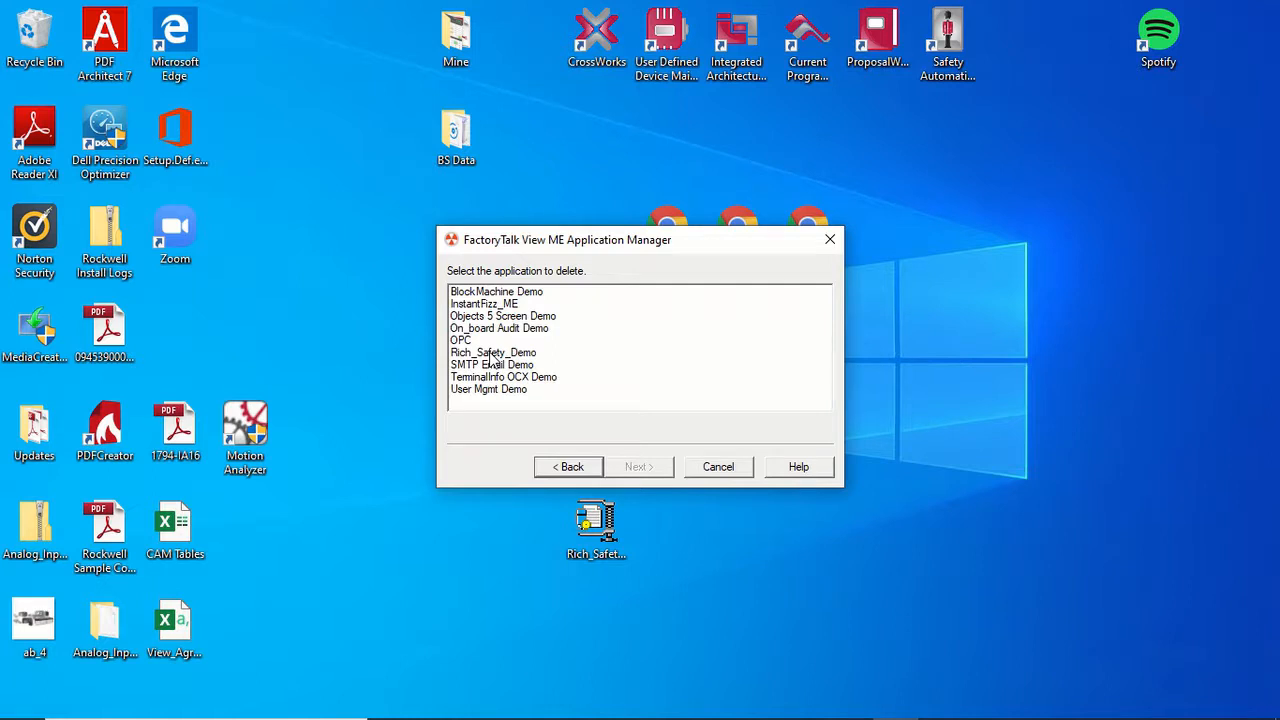
pyautogui.click(638, 466)
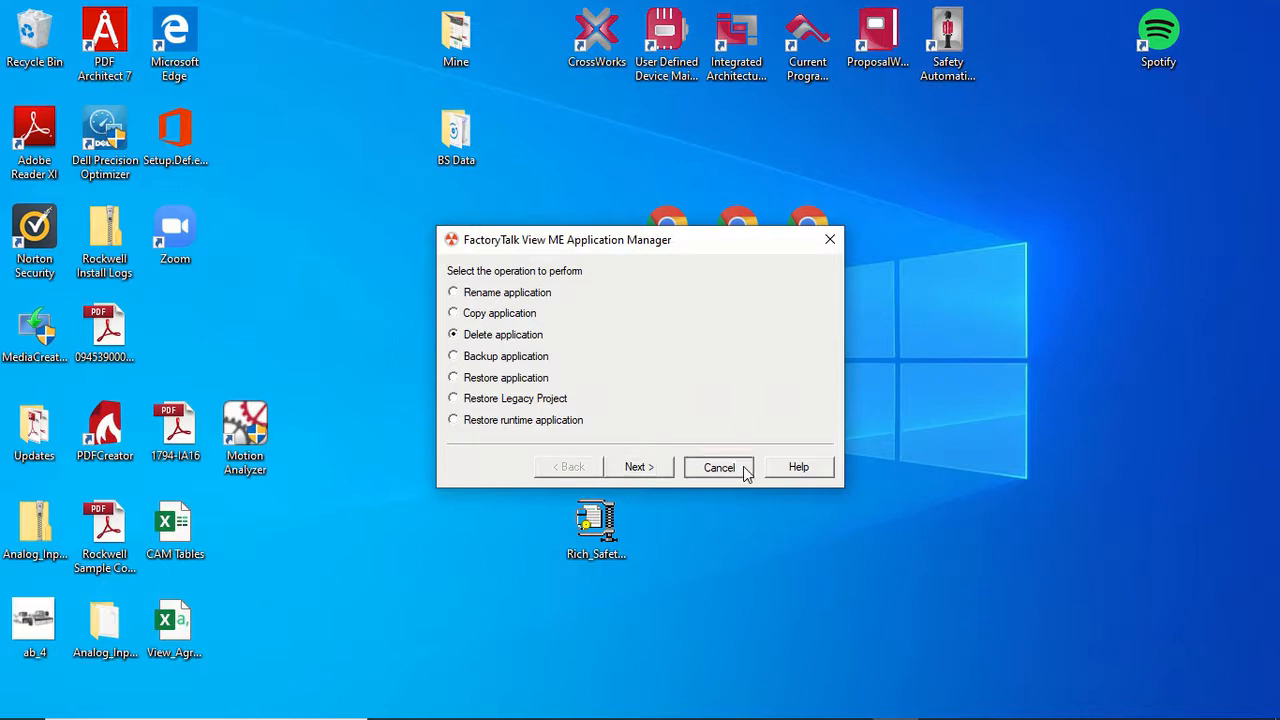
pyautogui.click(718, 468)
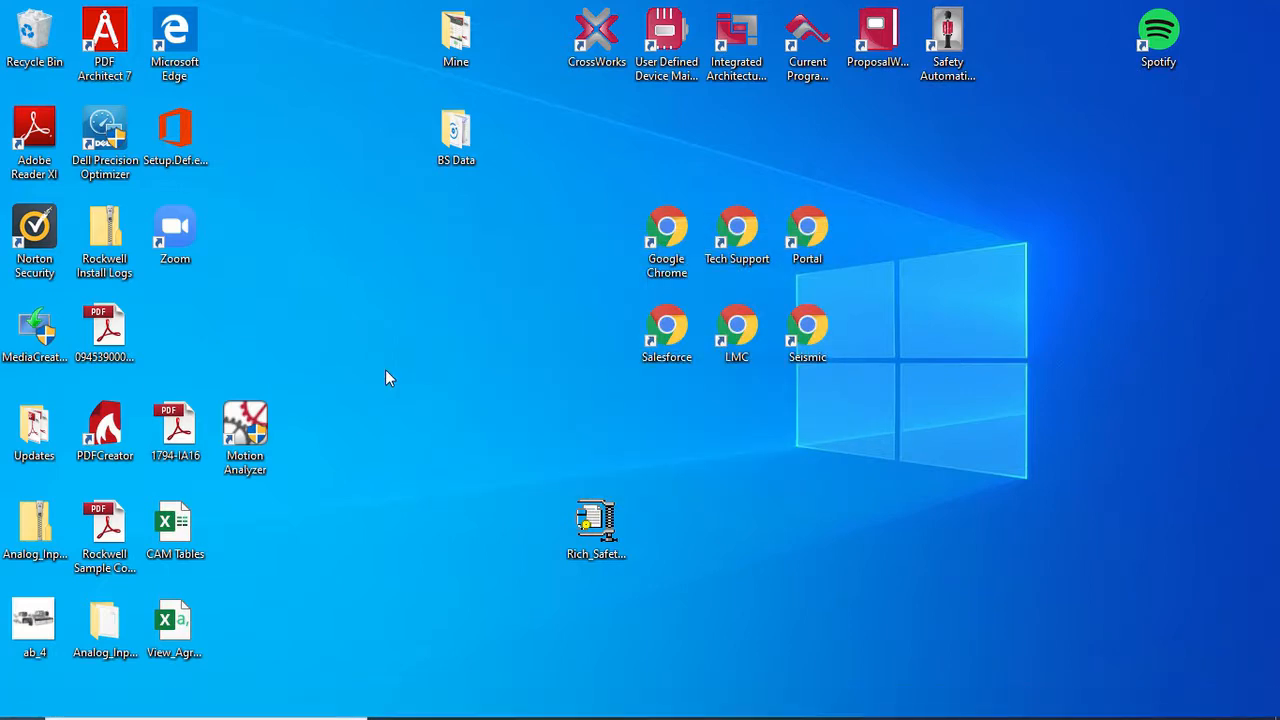
pyautogui.moveTo(700, 424)
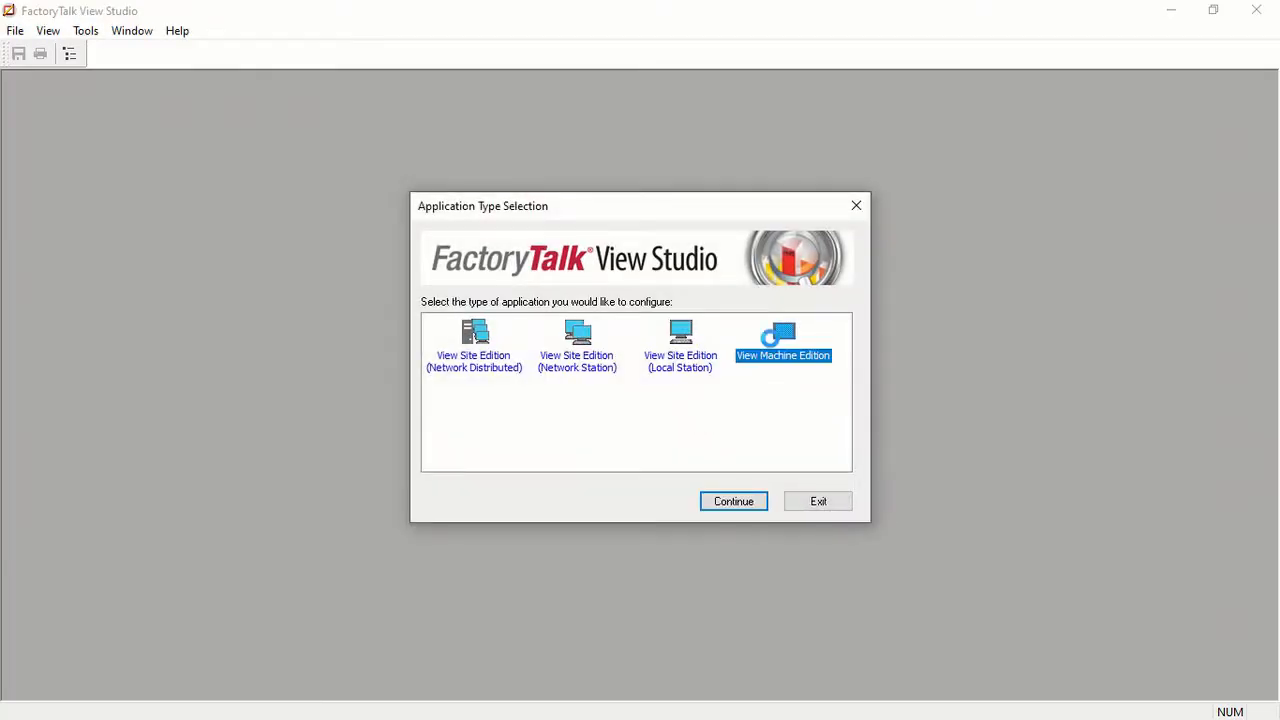
# Continue into View Machine Edition, close View Studio, and bring up the Start menu
pyautogui.click(732, 500)
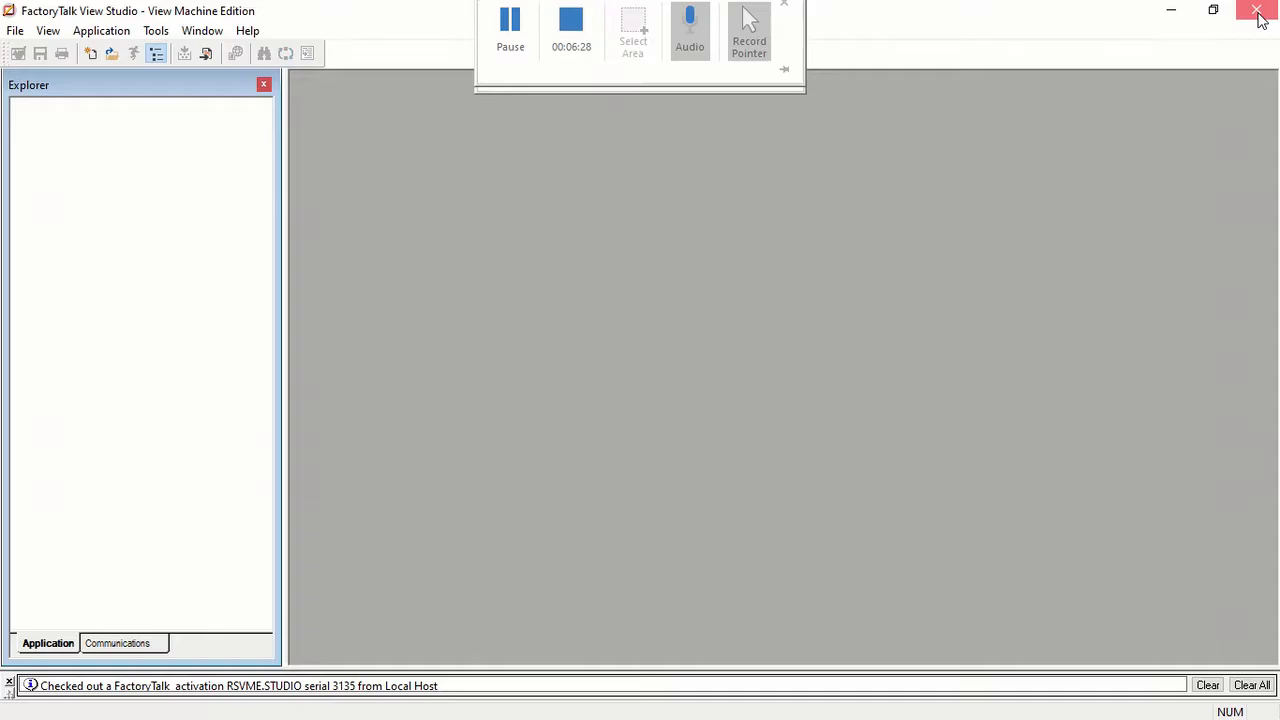
pyautogui.click(1260, 12)
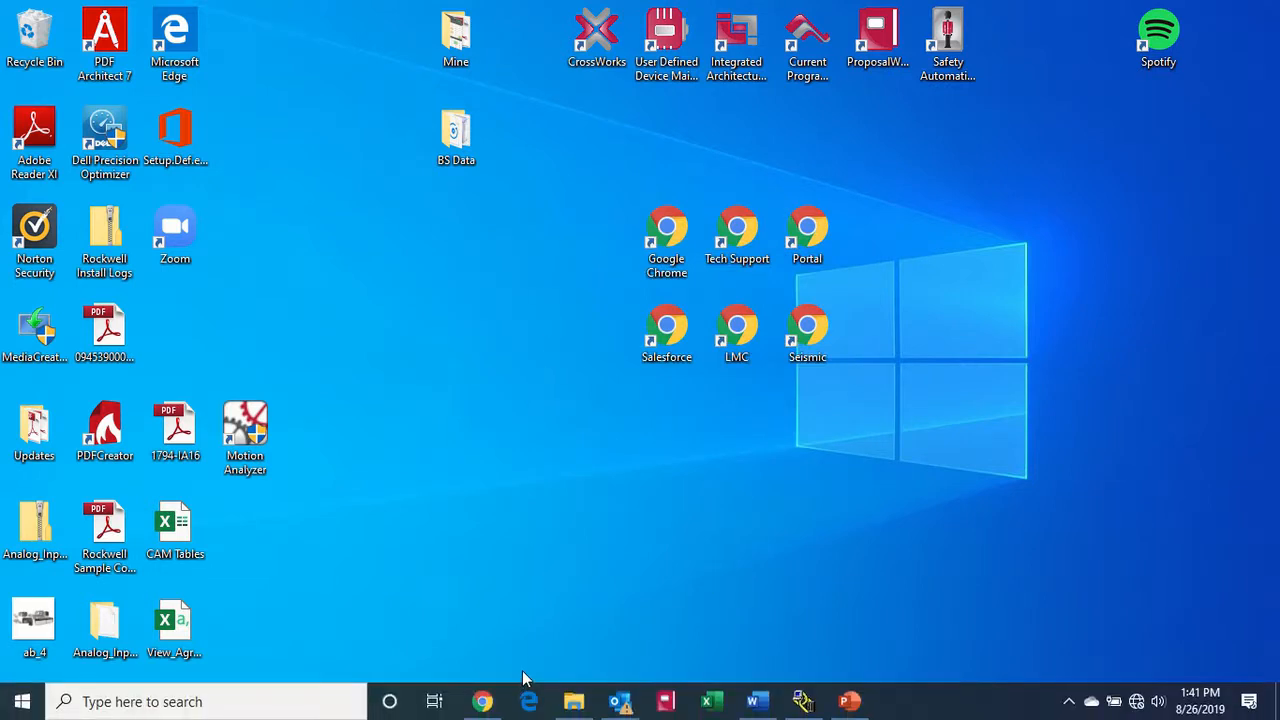
pyautogui.moveTo(536, 392)
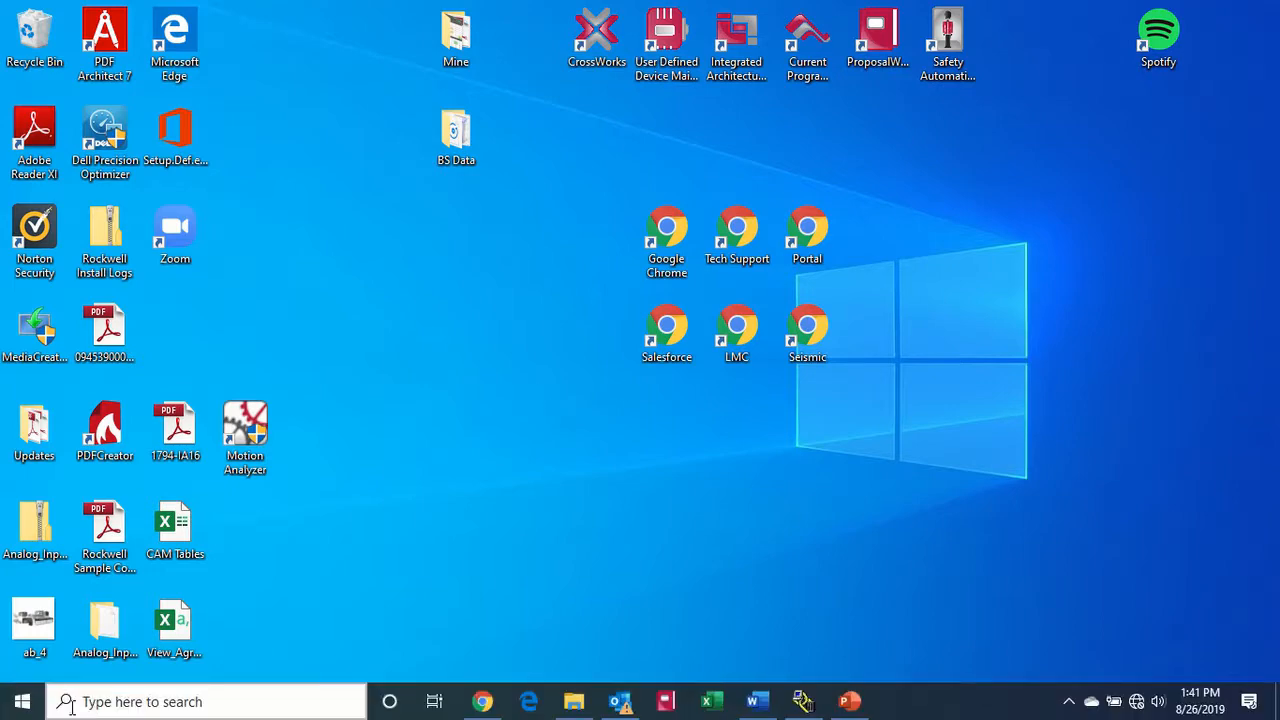
pyautogui.click(22, 700)
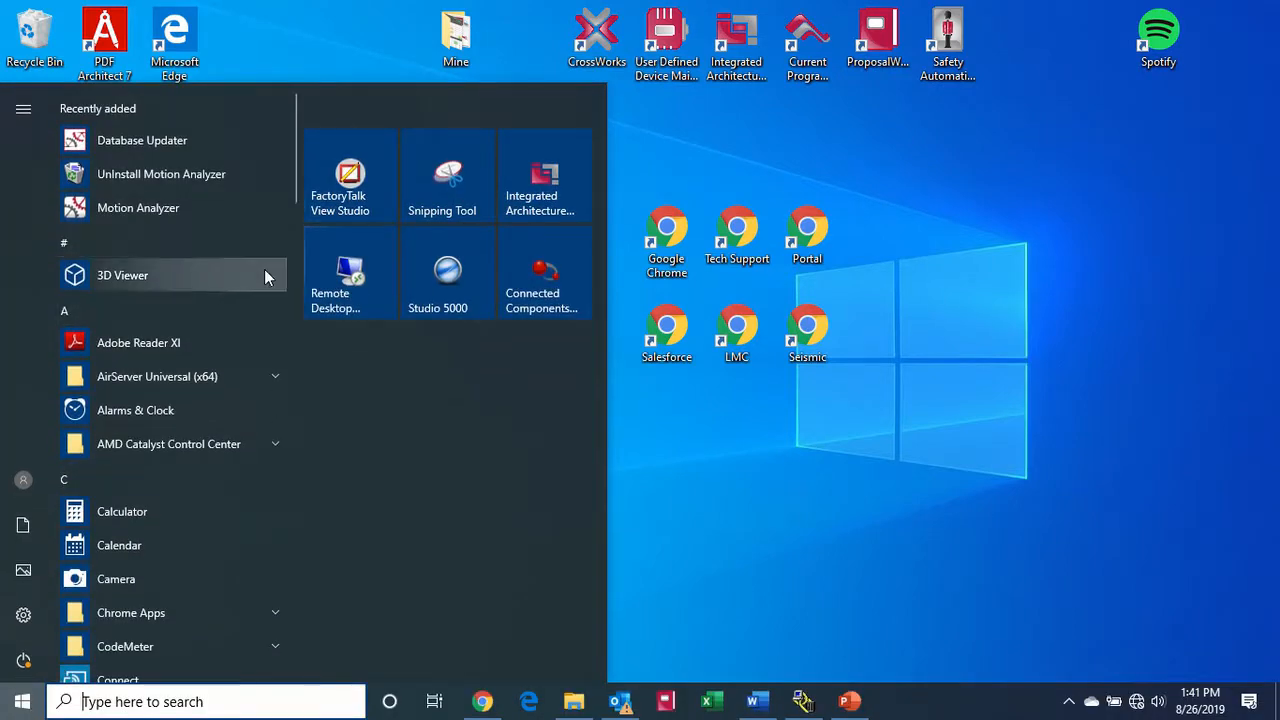
pyautogui.scroll(-3)
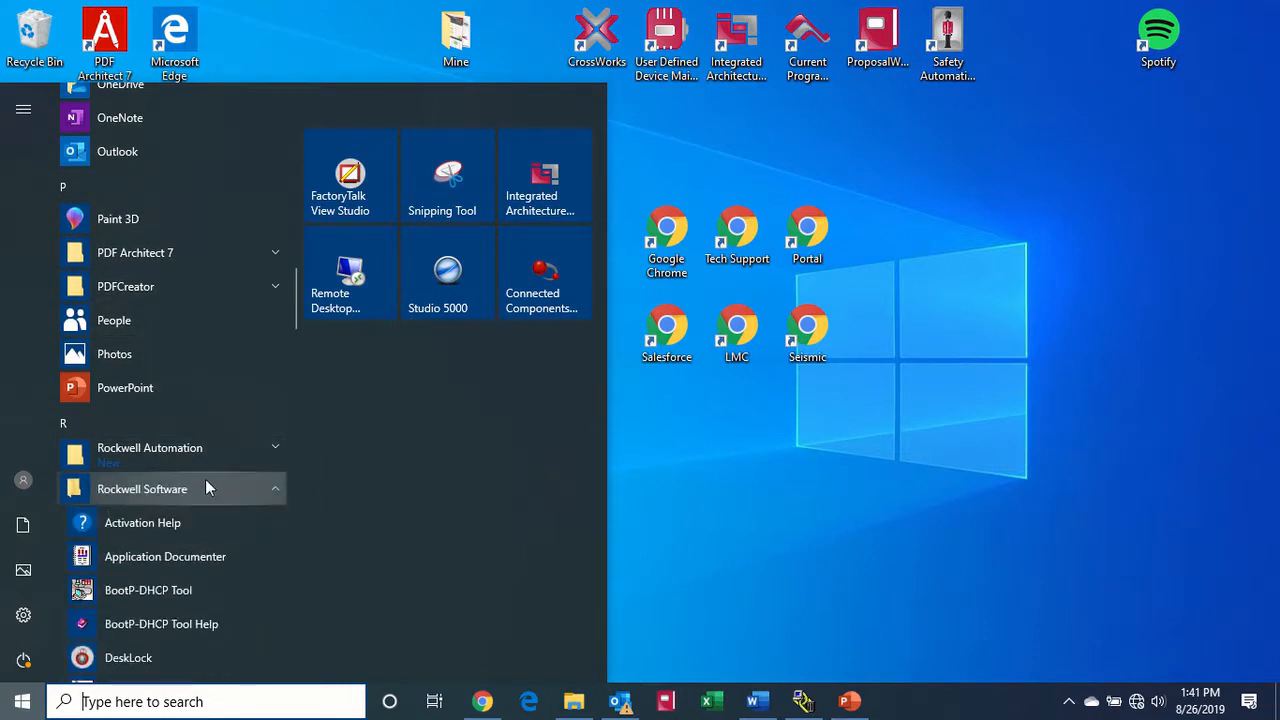
# Launch FactoryTalk View ME Application Manager from the Rockwell Software folder
pyautogui.scroll(-3)
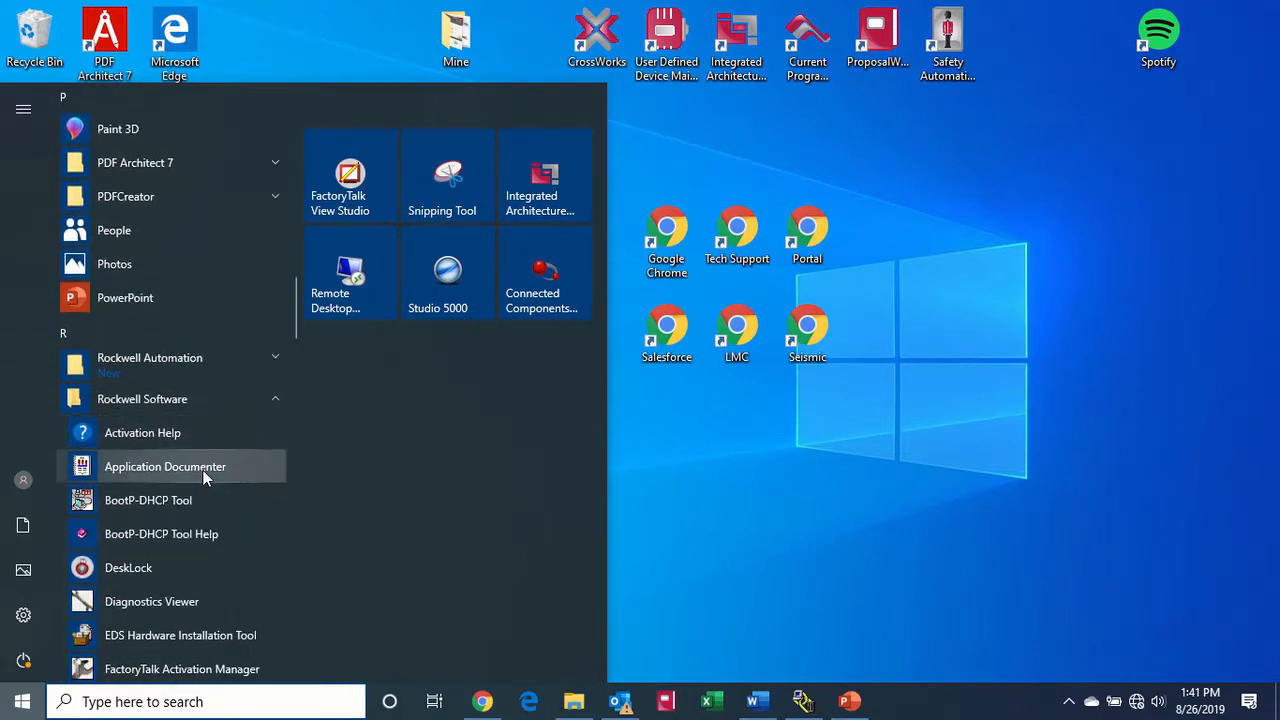
pyautogui.scroll(-3)
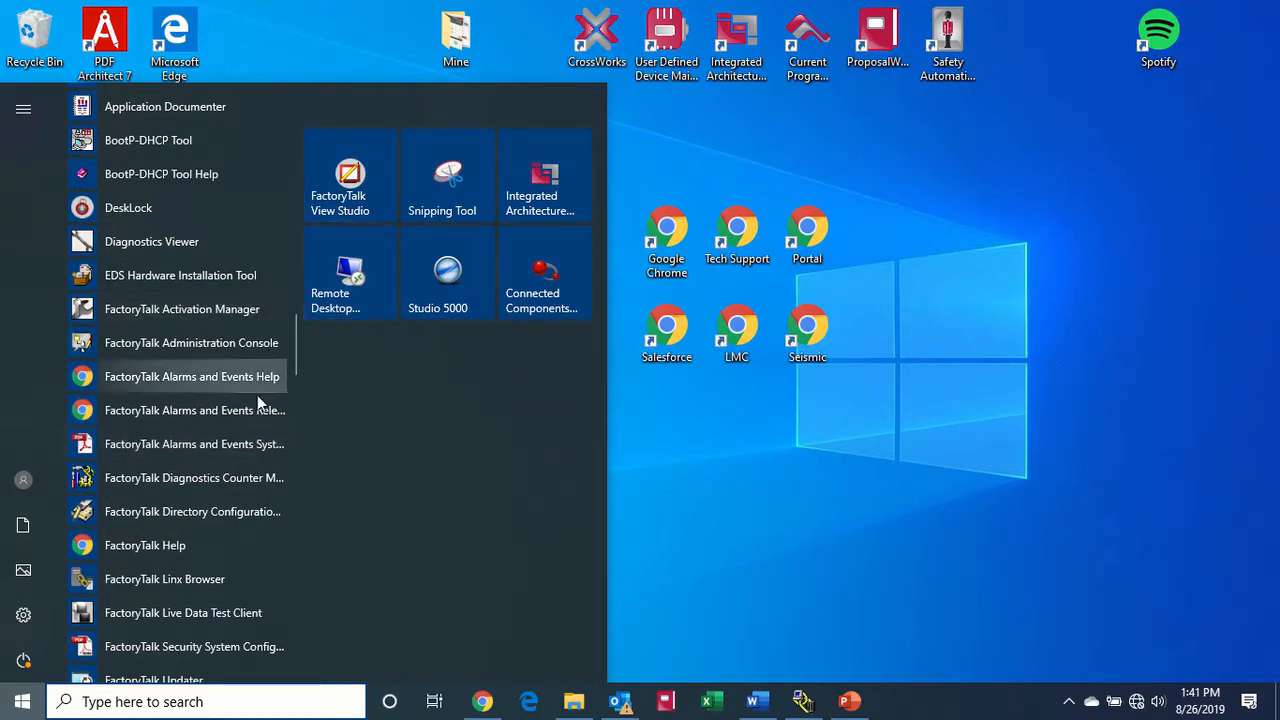
pyautogui.scroll(-3)
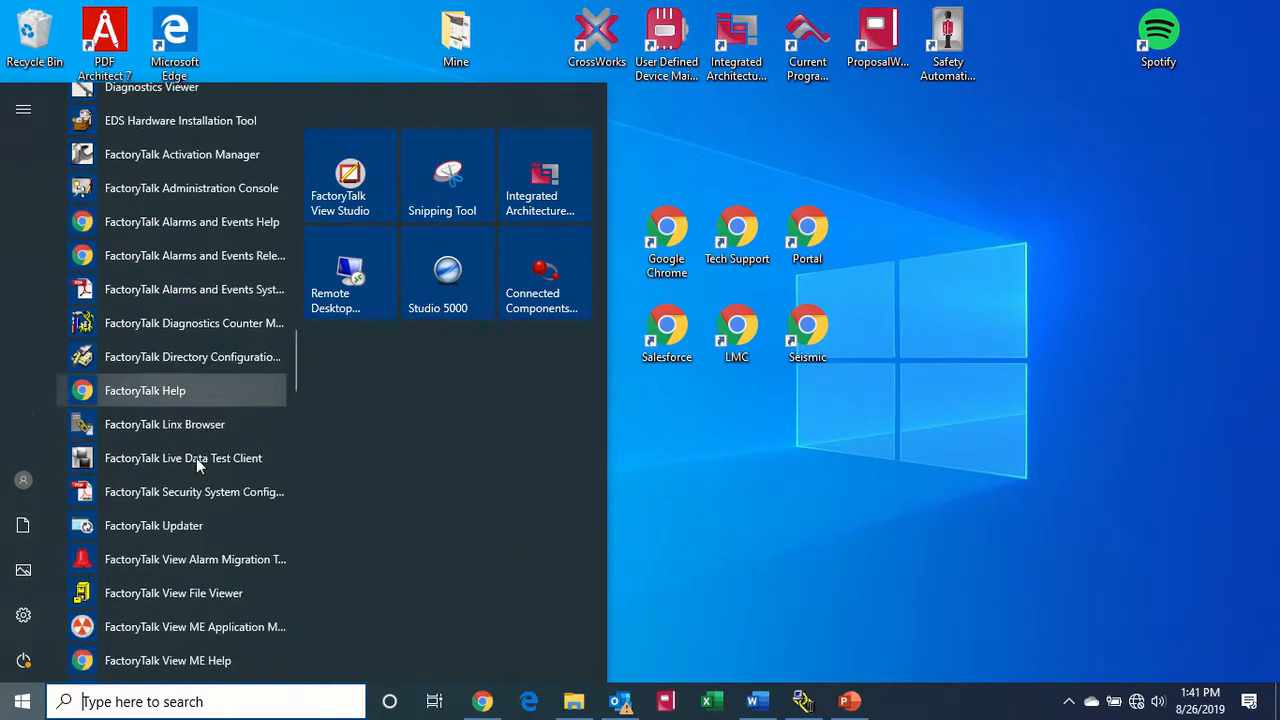
pyautogui.click(196, 626)
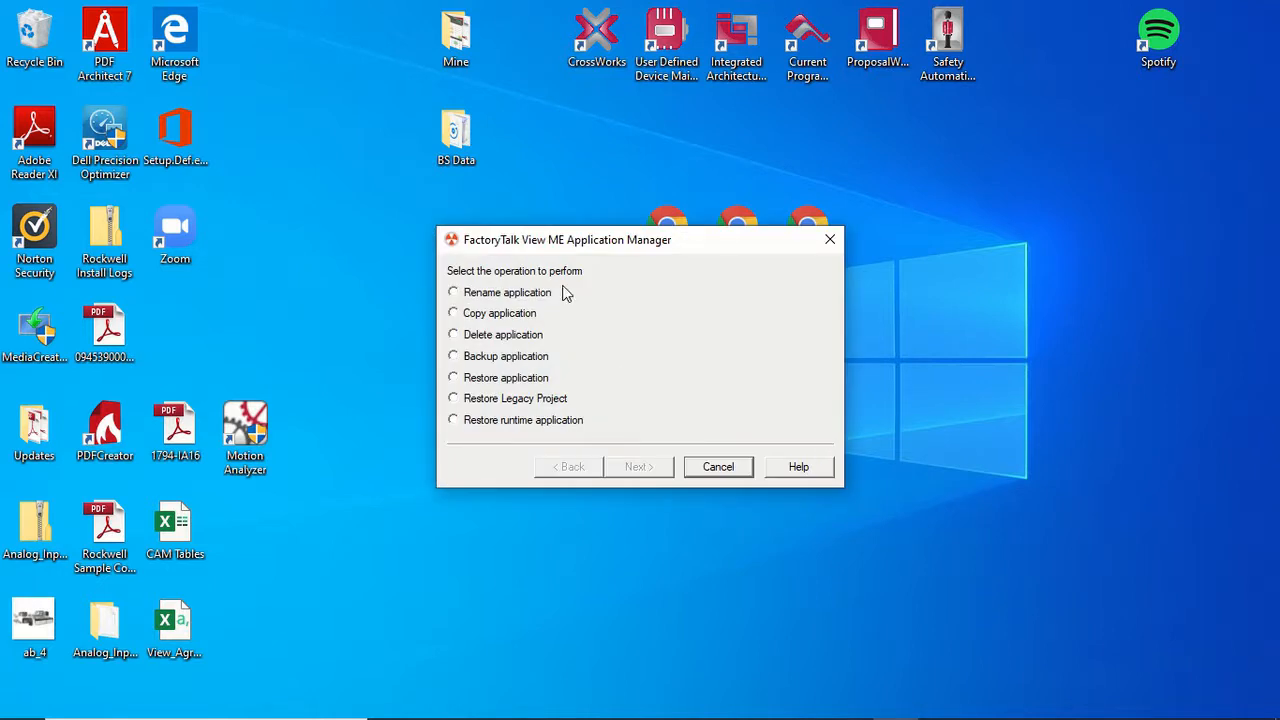
pyautogui.moveTo(564, 292)
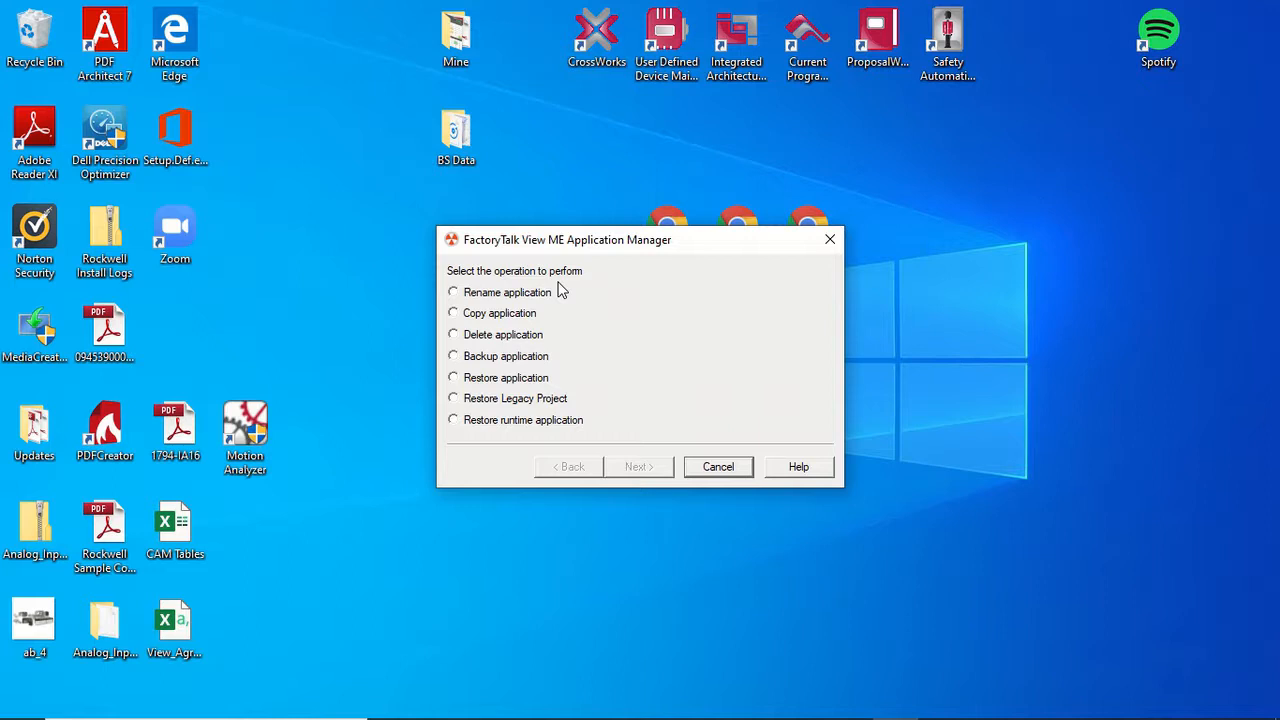
pyautogui.moveTo(560, 292)
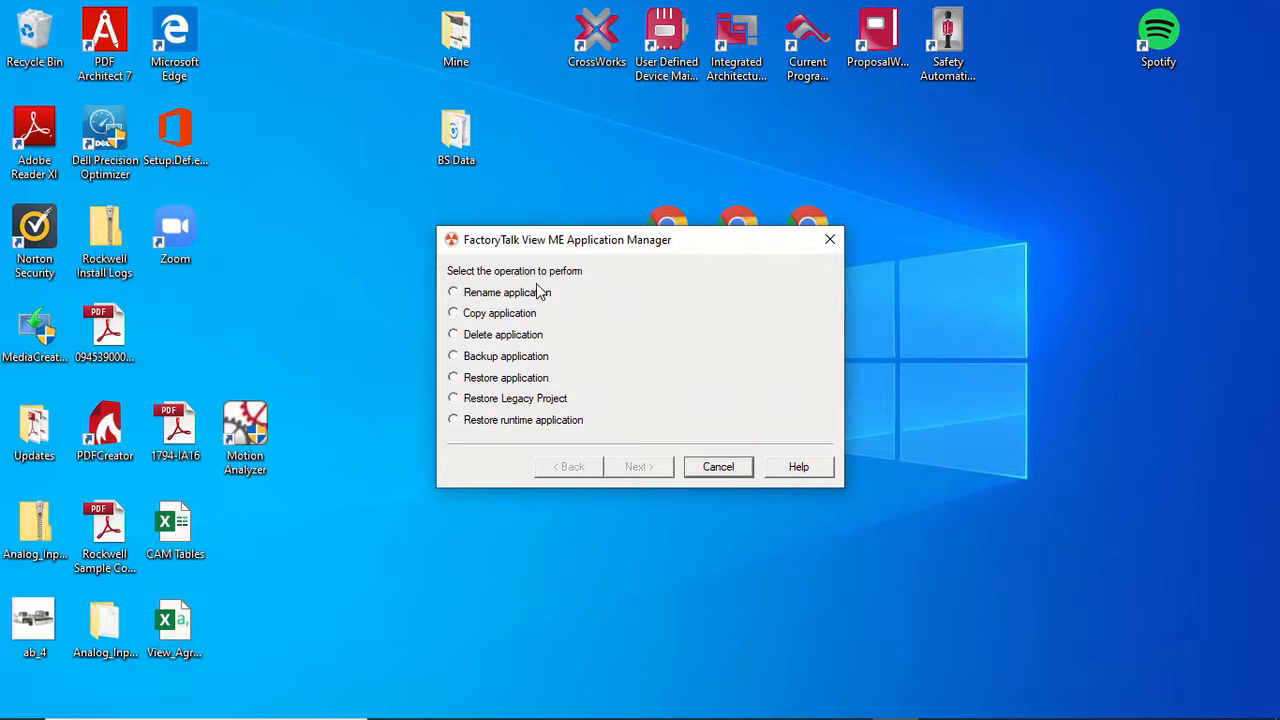
pyautogui.moveTo(478, 356)
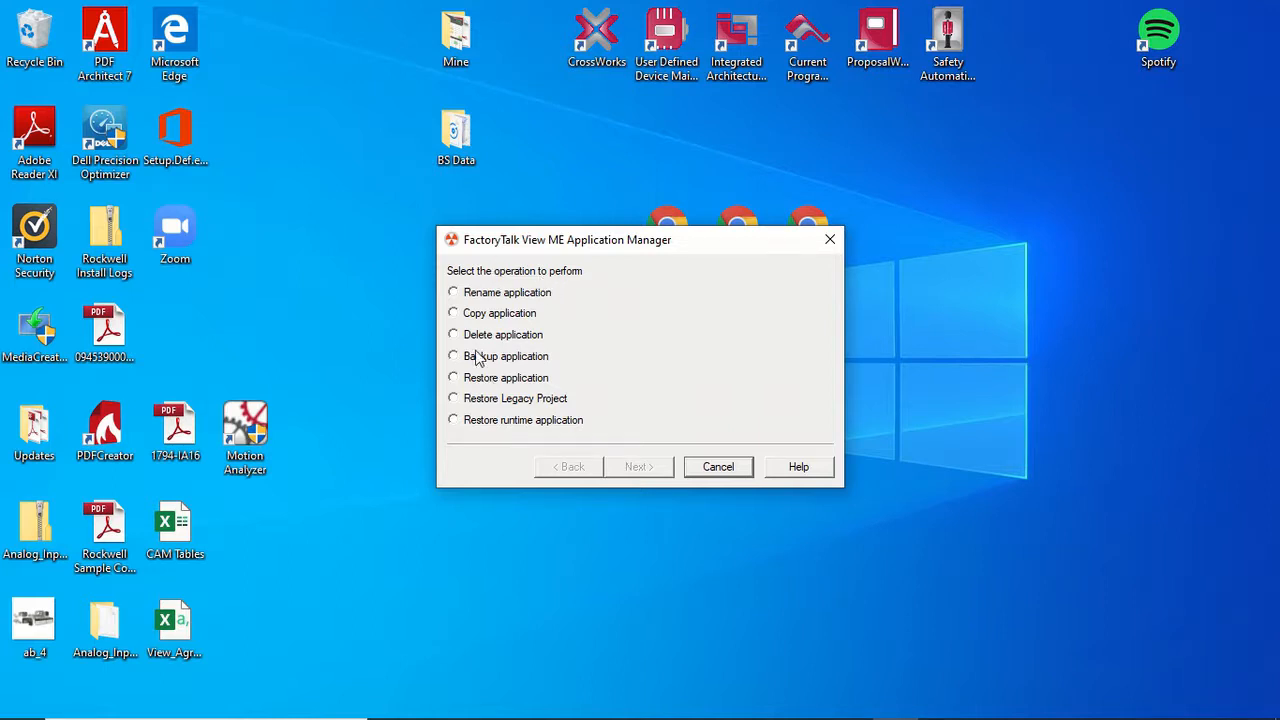
pyautogui.moveTo(500, 390)
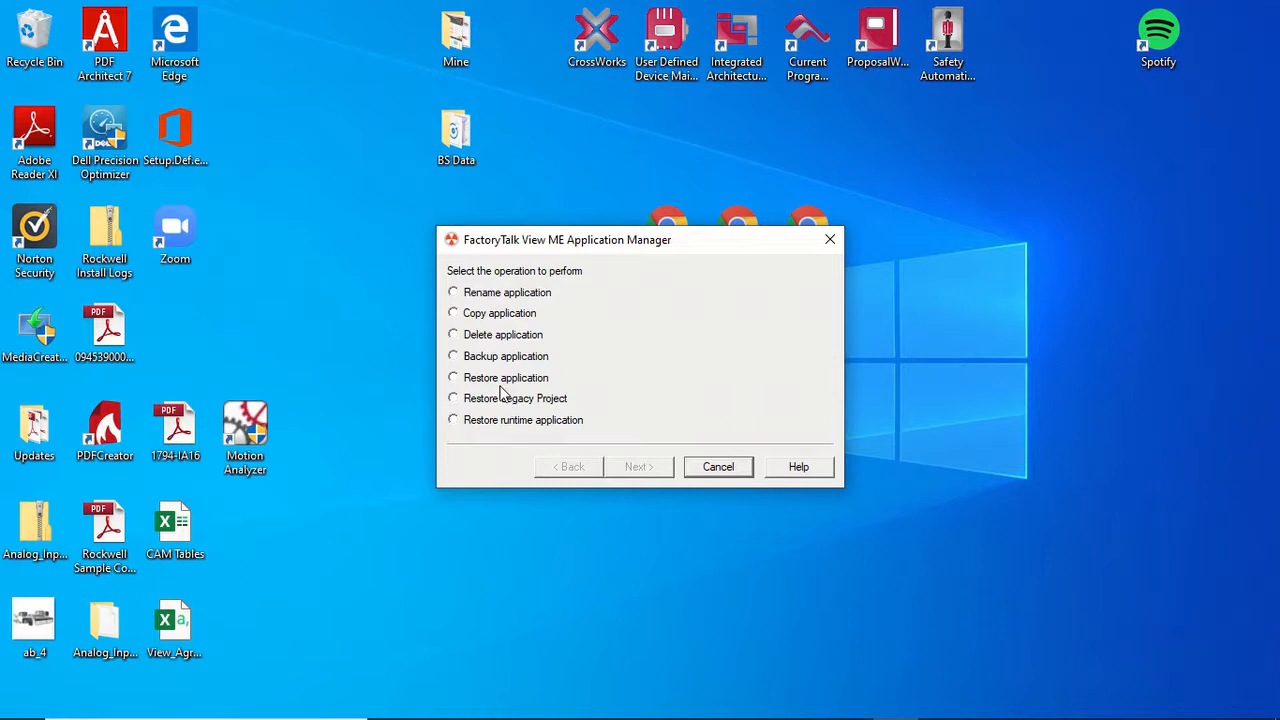
# Choose Restore application and advance to the archive selection step
pyautogui.click(636, 468)
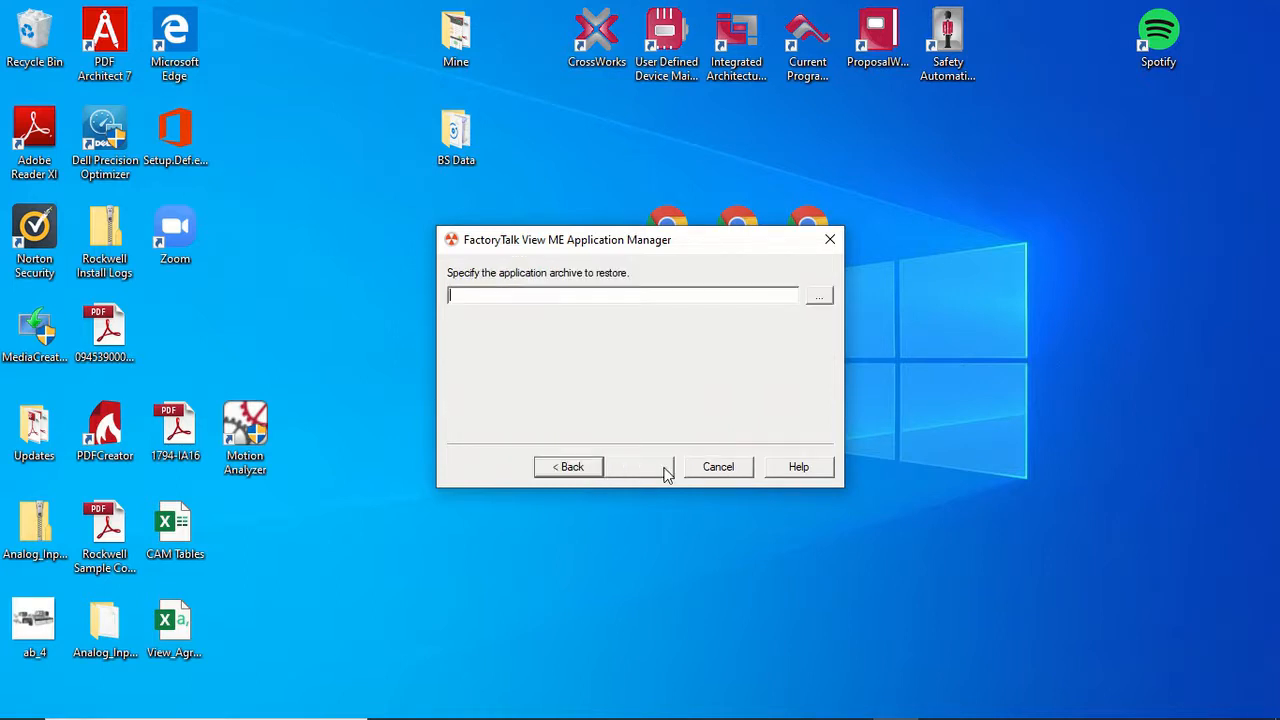
# Specify Rich_Safety_Demo.apa from the Archives folder as the archive to restore and advance
pyautogui.click(820, 296)
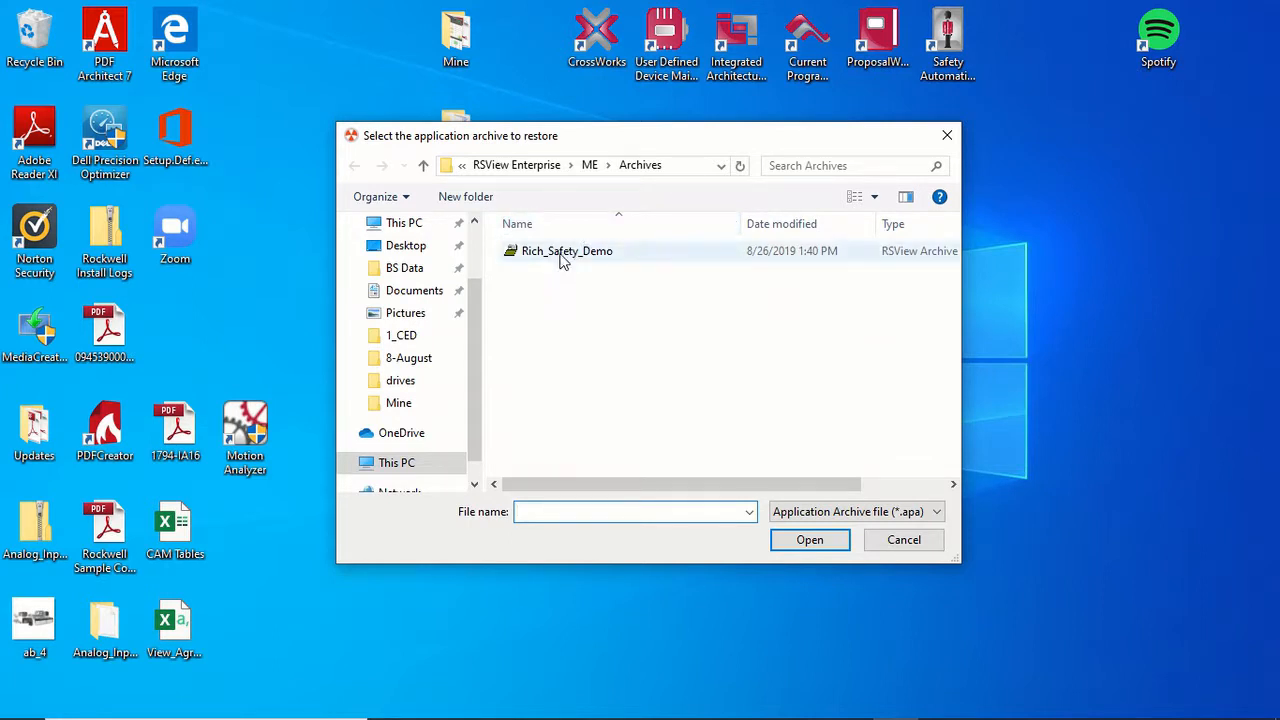
pyautogui.doubleClick(568, 250)
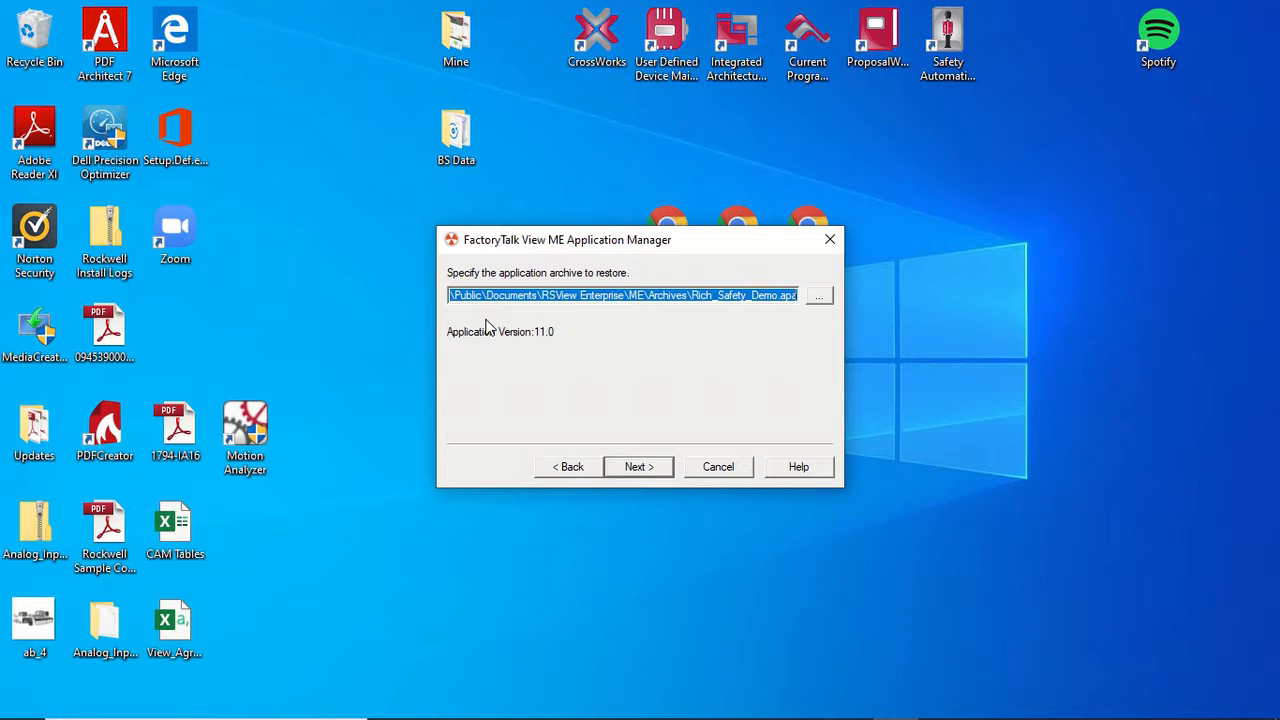
pyautogui.moveTo(470, 318)
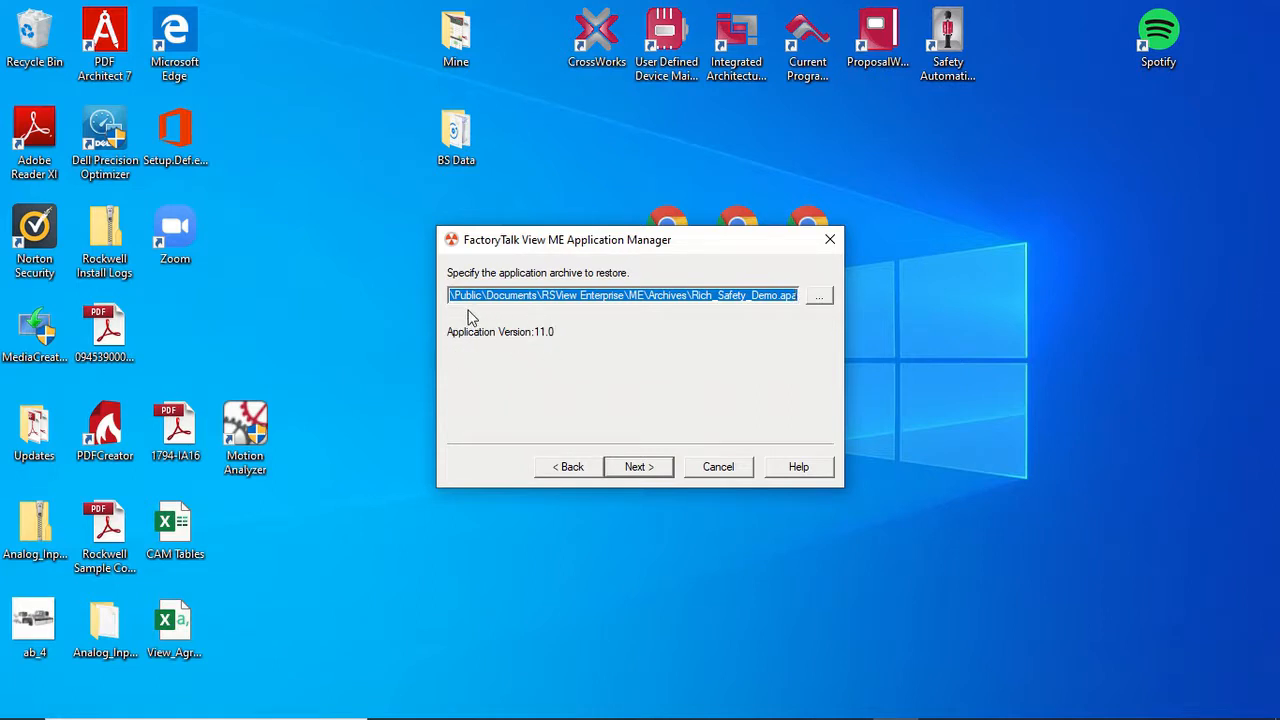
pyautogui.moveTo(466, 332)
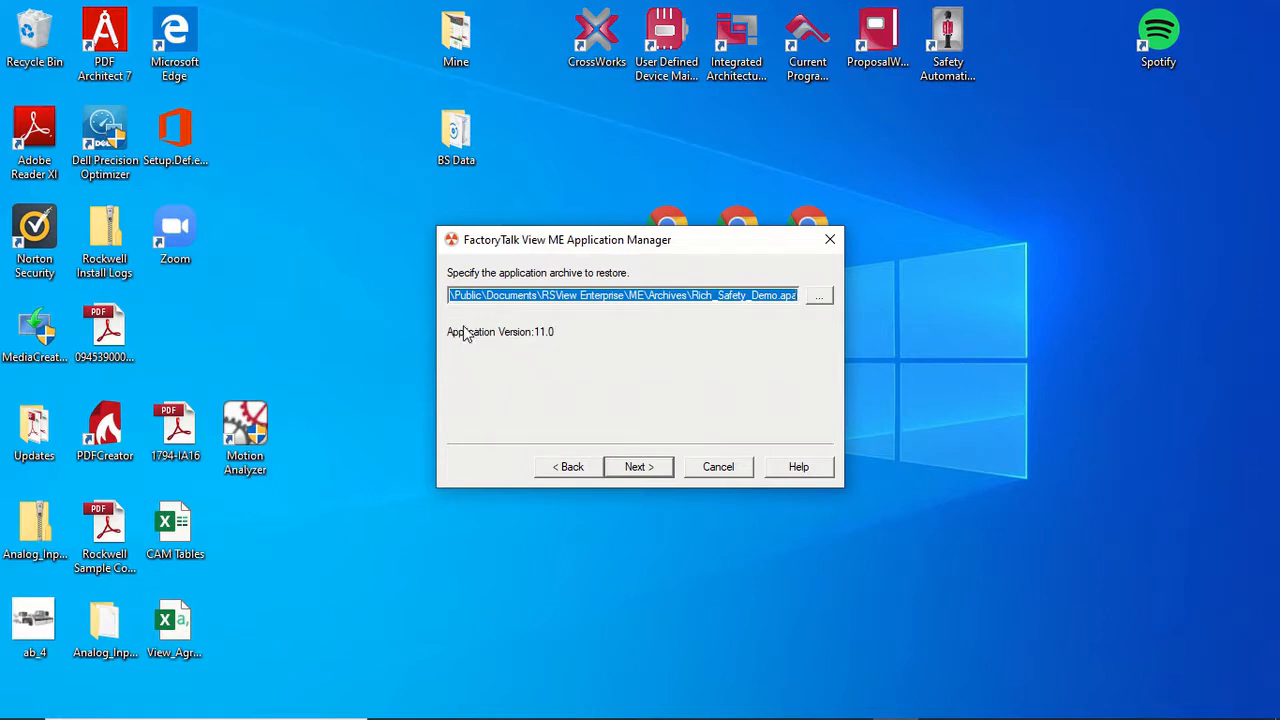
pyautogui.moveTo(464, 356)
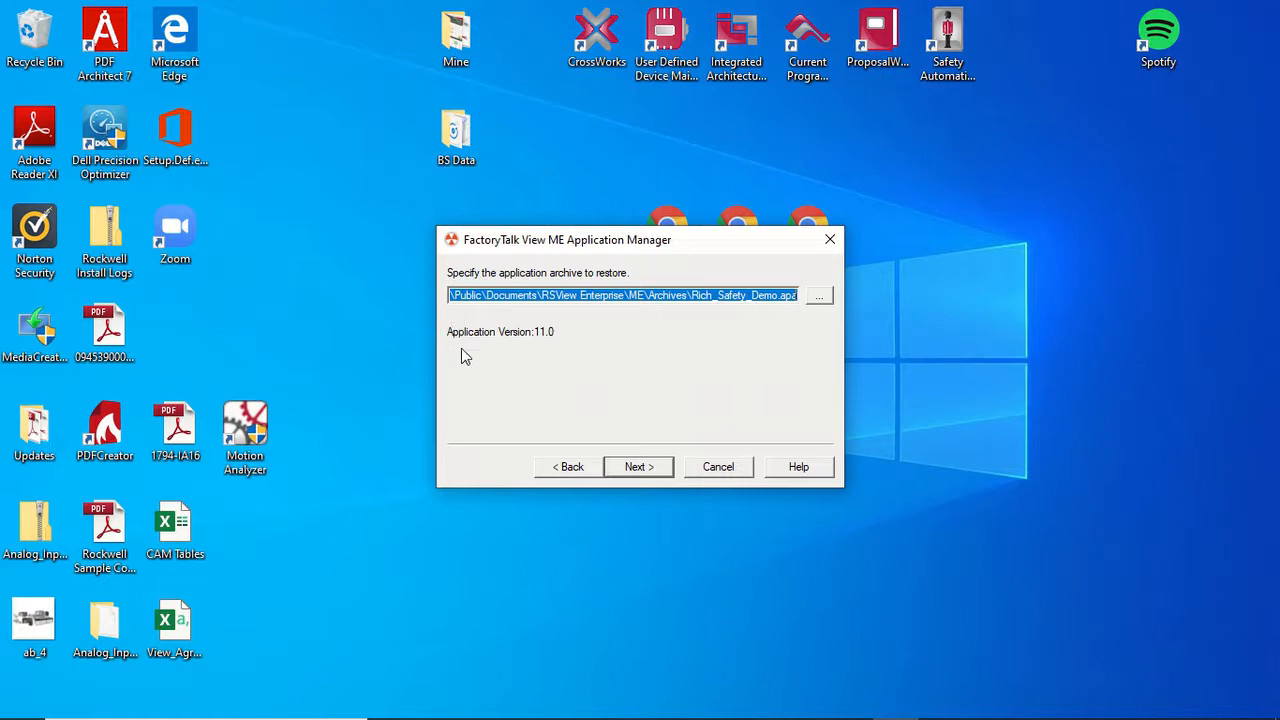
pyautogui.moveTo(504, 366)
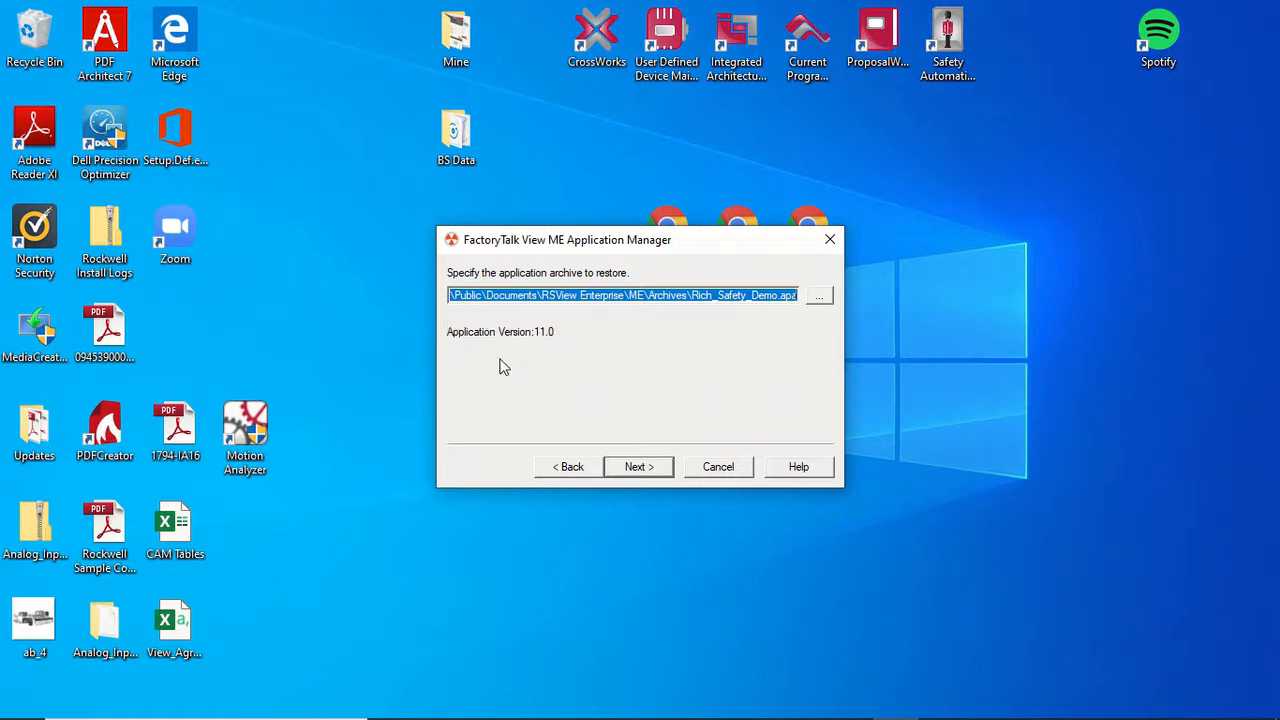
pyautogui.moveTo(556, 346)
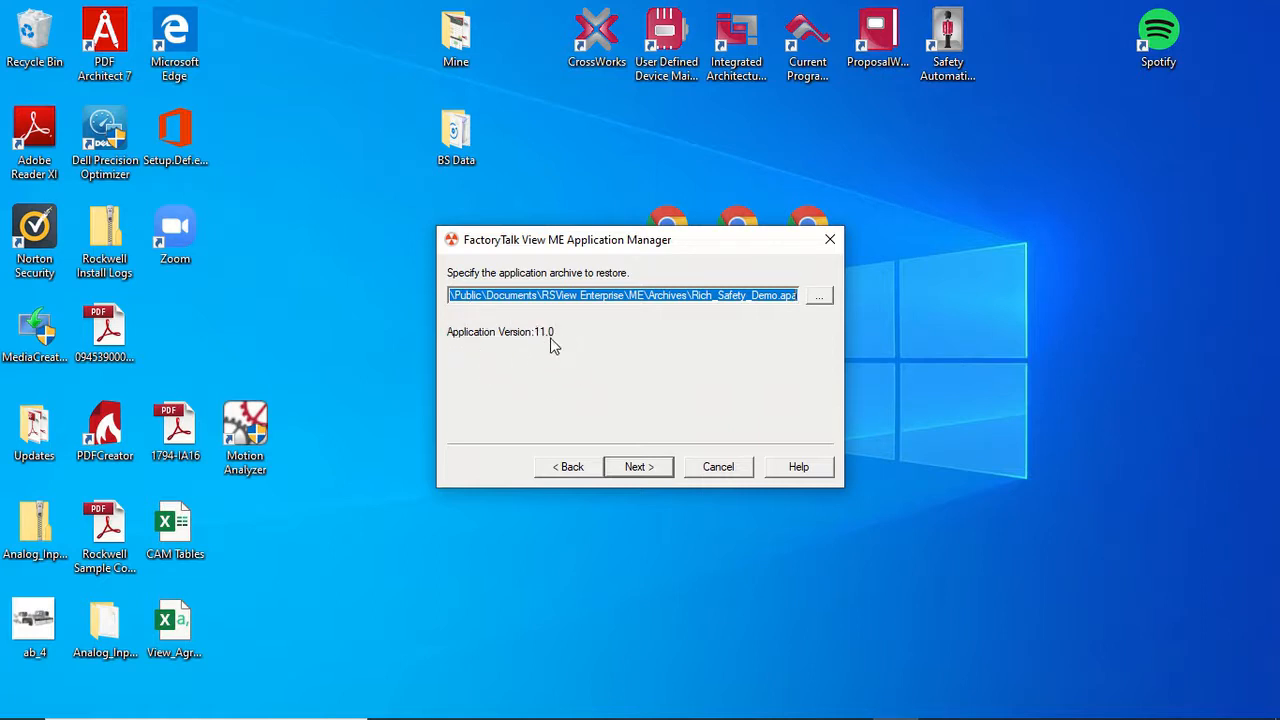
pyautogui.moveTo(672, 322)
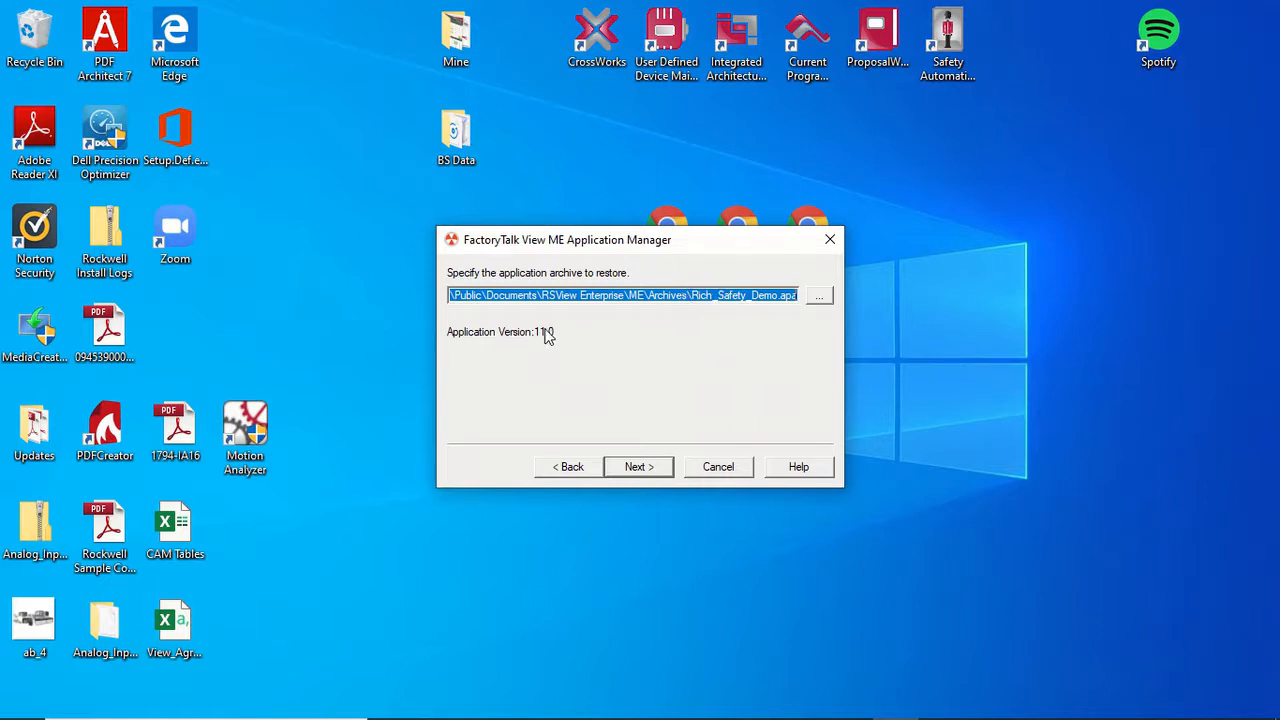
pyautogui.moveTo(588, 336)
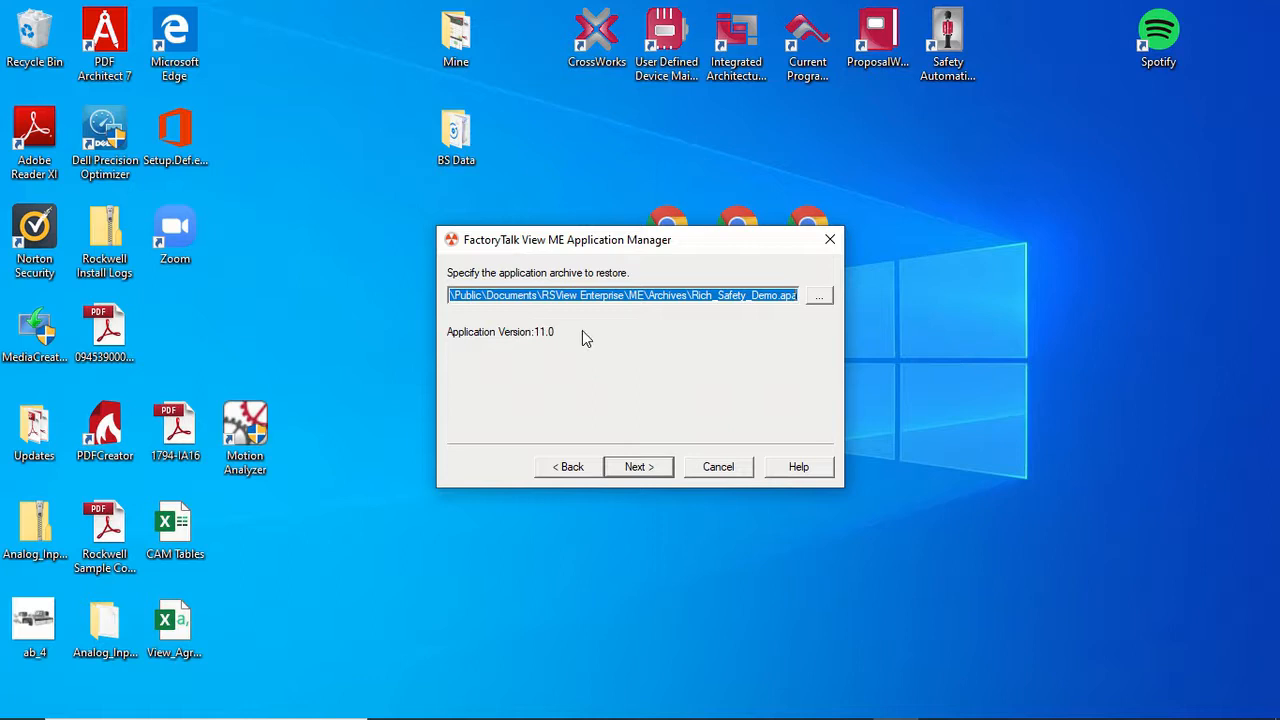
pyautogui.moveTo(530, 352)
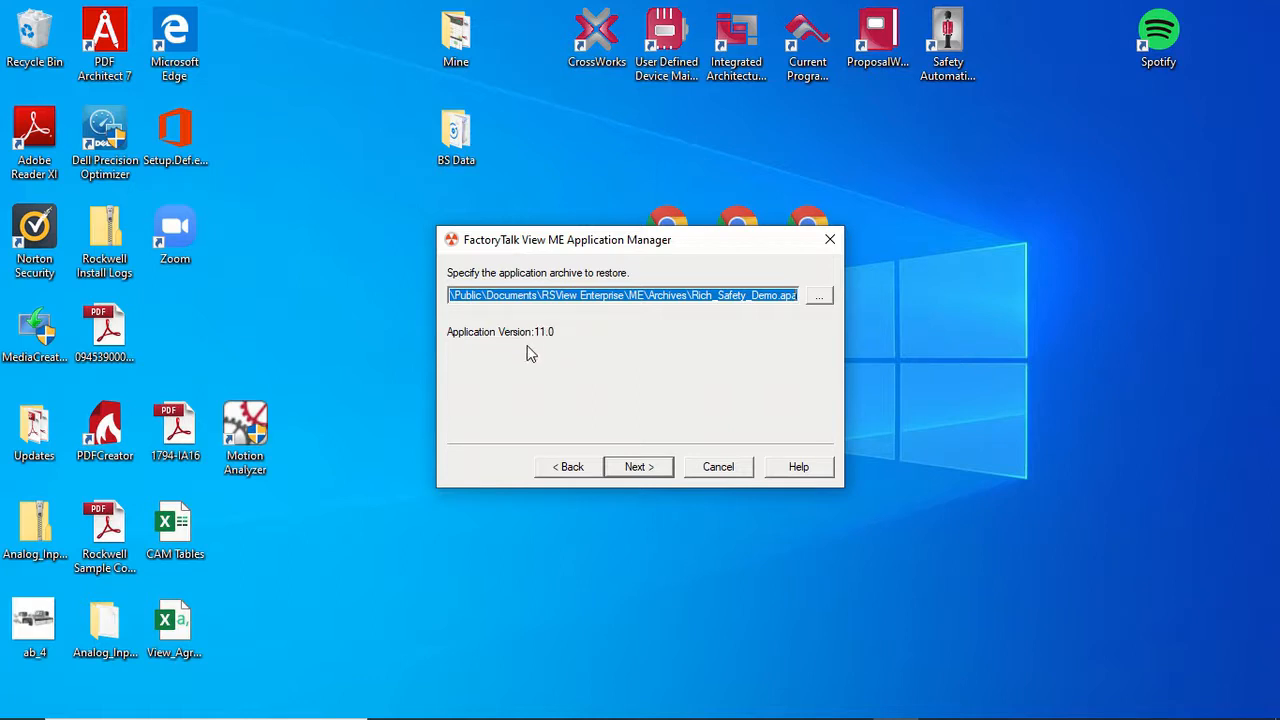
pyautogui.moveTo(632, 470)
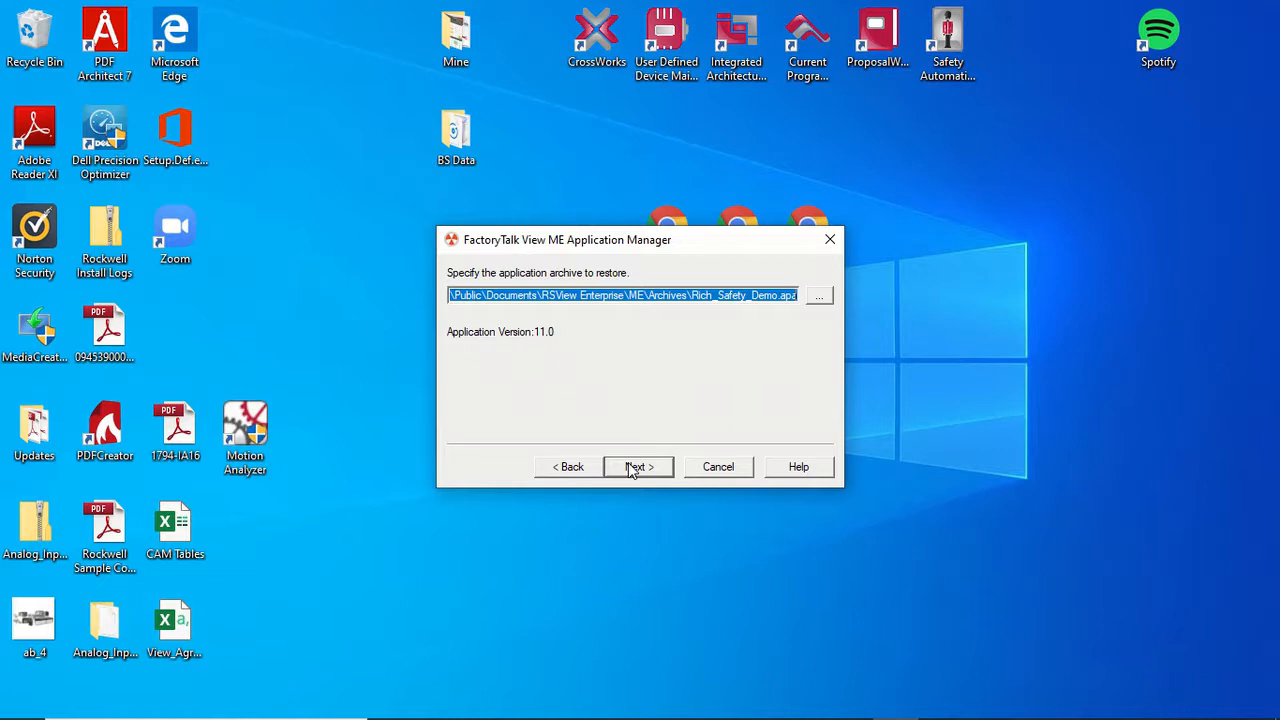
pyautogui.click(638, 466)
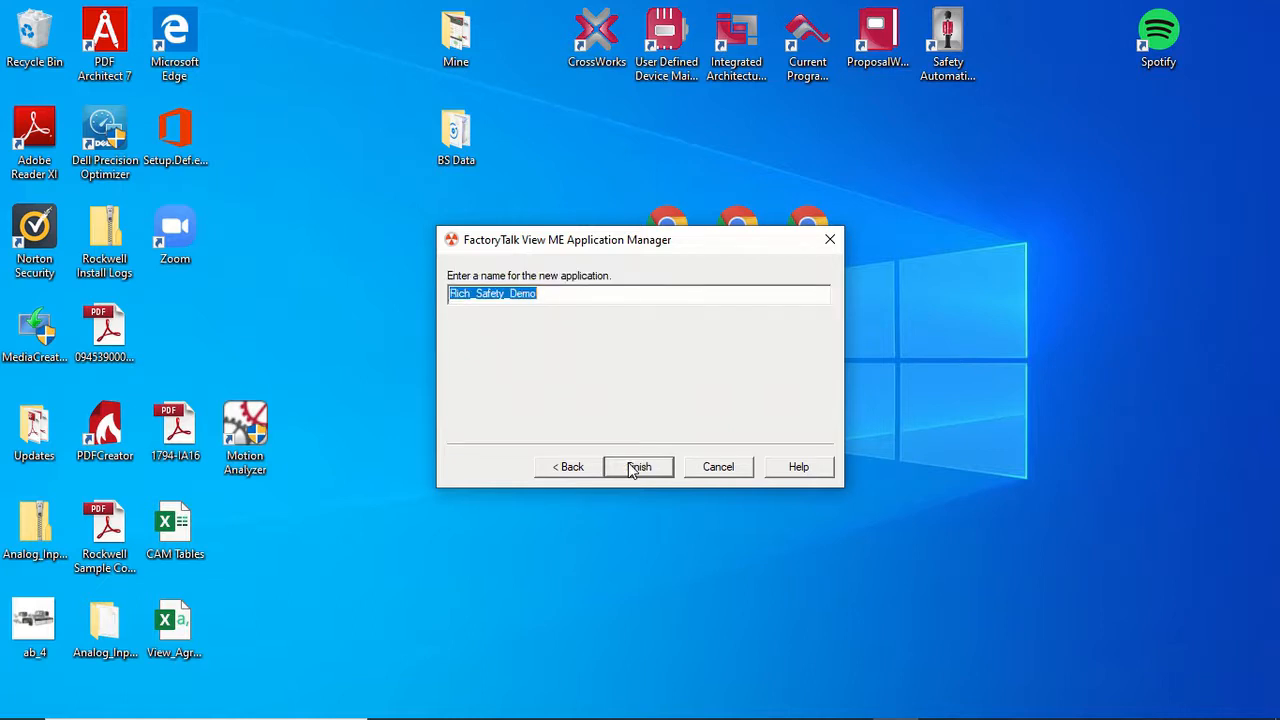
# Finish restoring under the default name Rich_Safety_Demo, opening it in View Studio
pyautogui.click(640, 468)
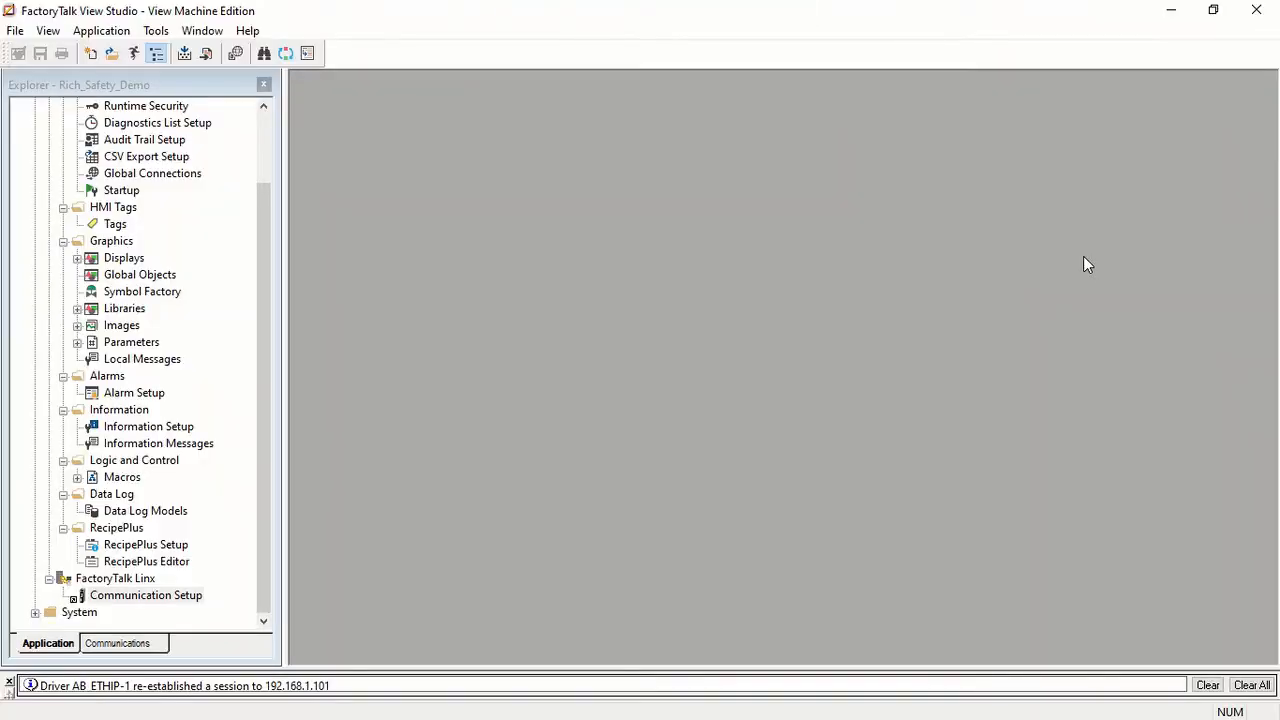
pyautogui.moveTo(1064, 278)
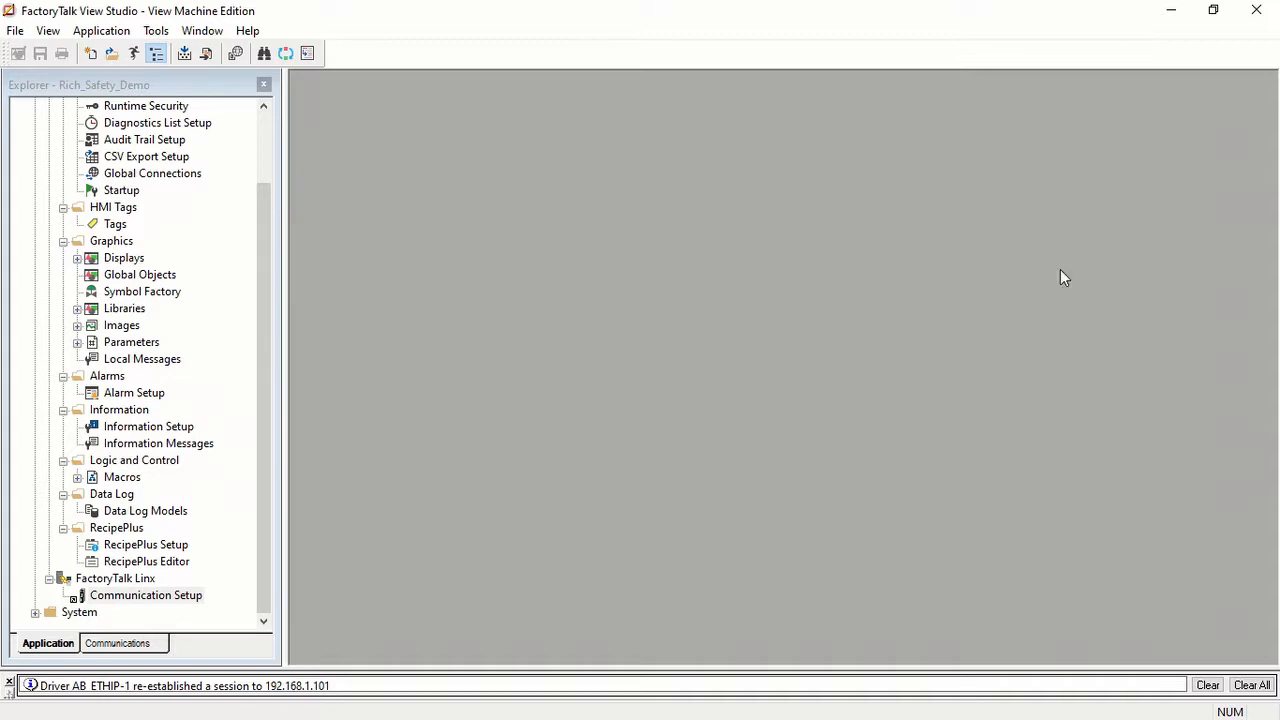
pyautogui.moveTo(90, 152)
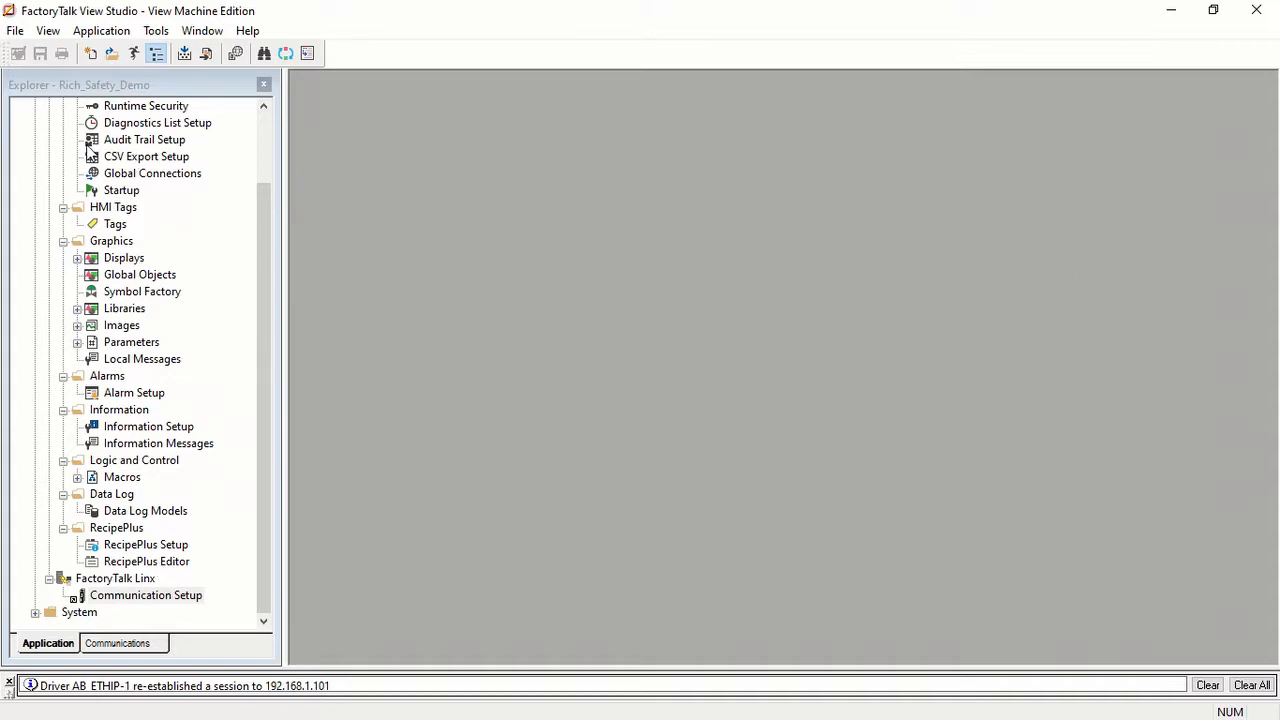
pyautogui.moveTo(150, 600)
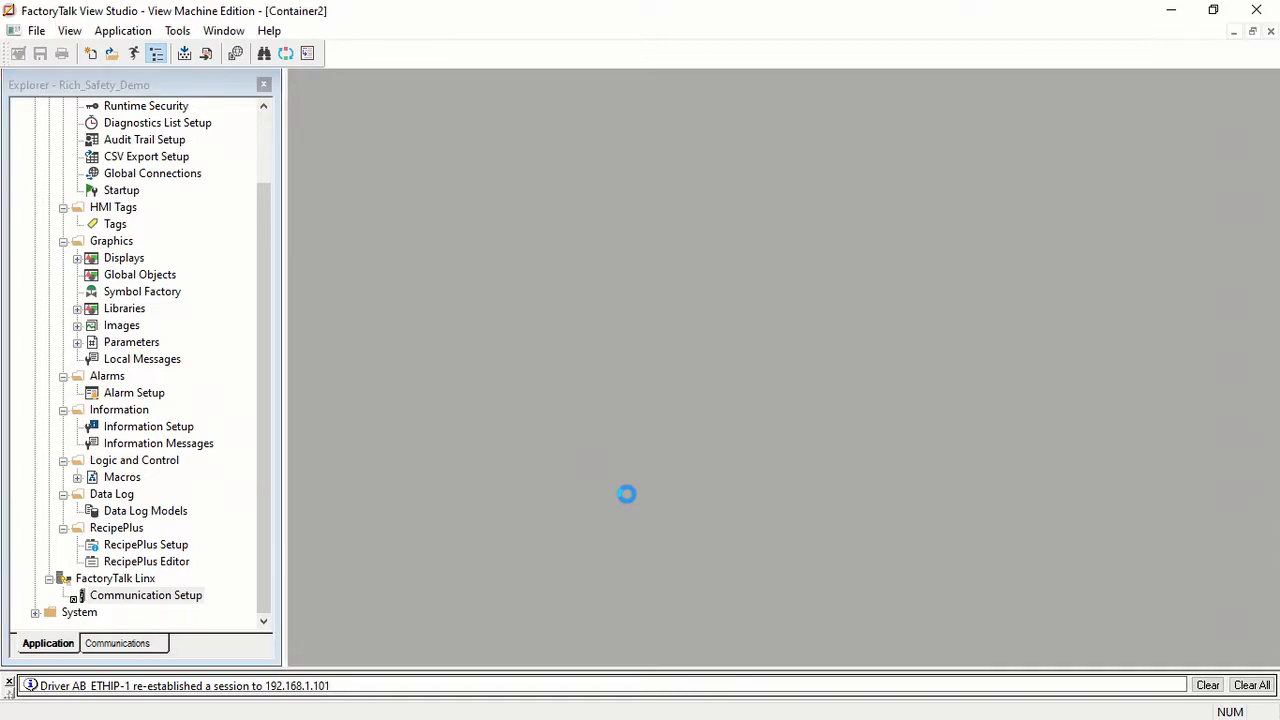
pyautogui.doubleClick(146, 596)
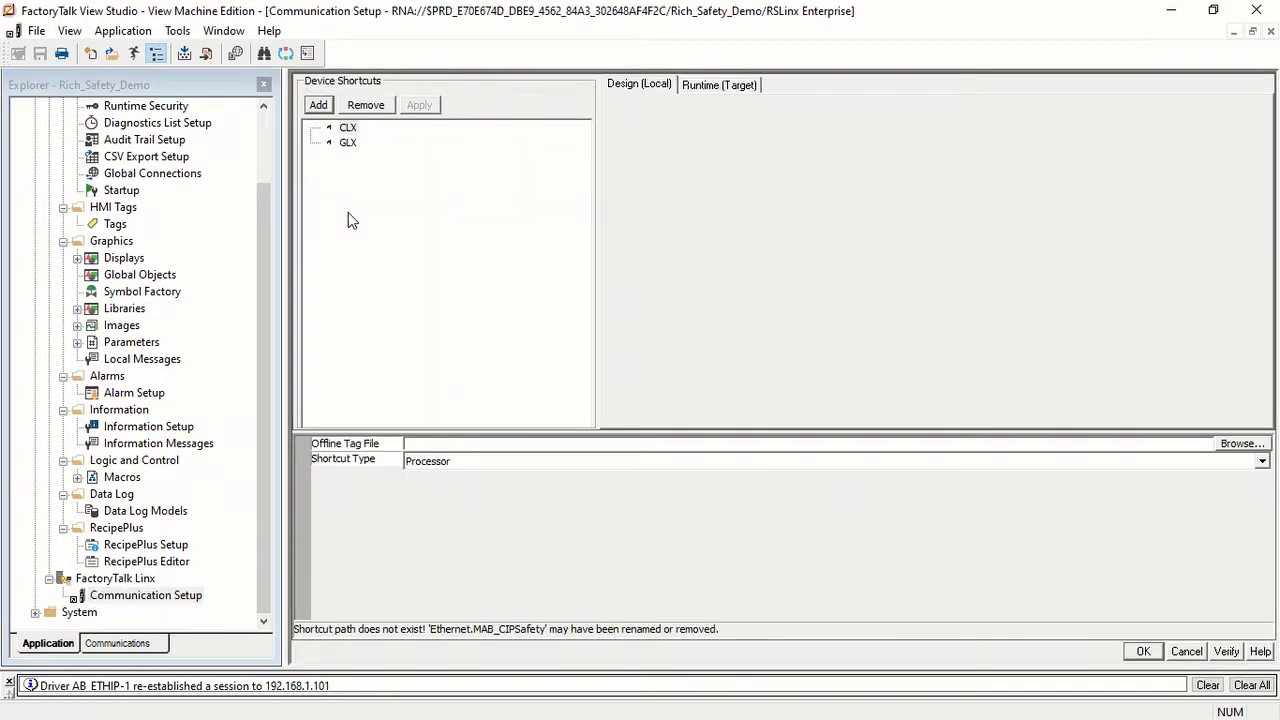
pyautogui.click(720, 84)
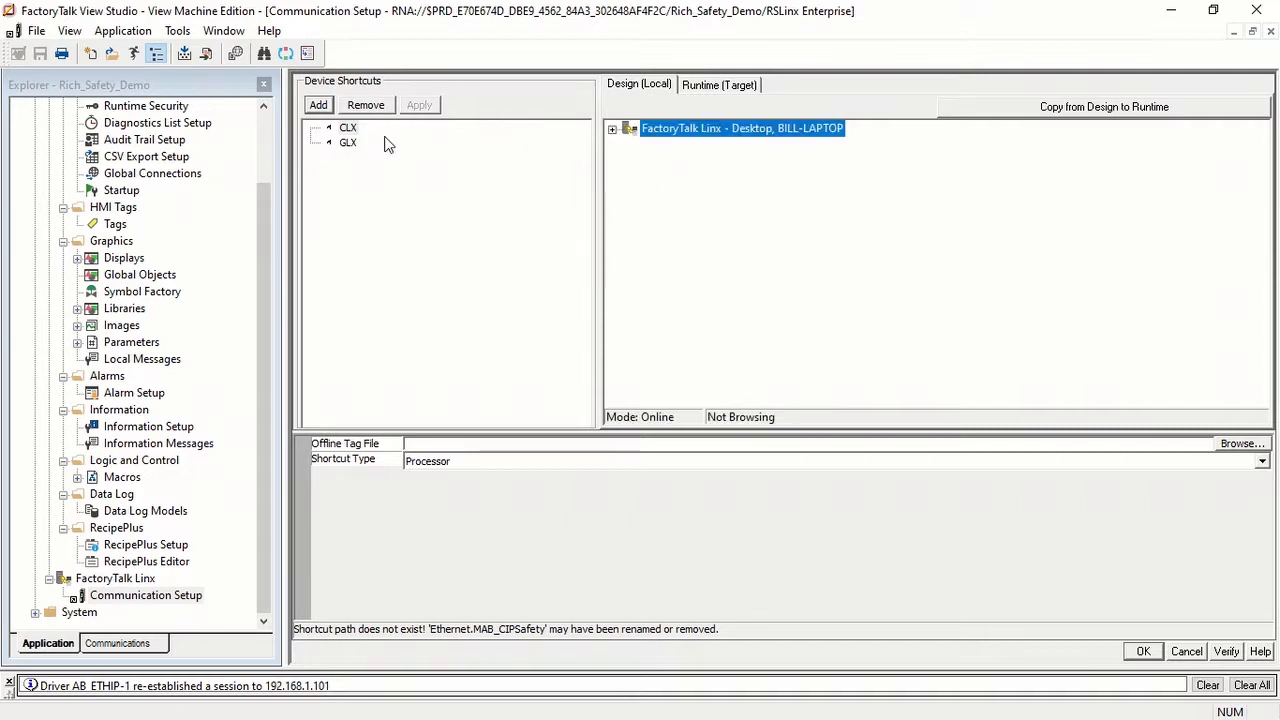
pyautogui.click(612, 128)
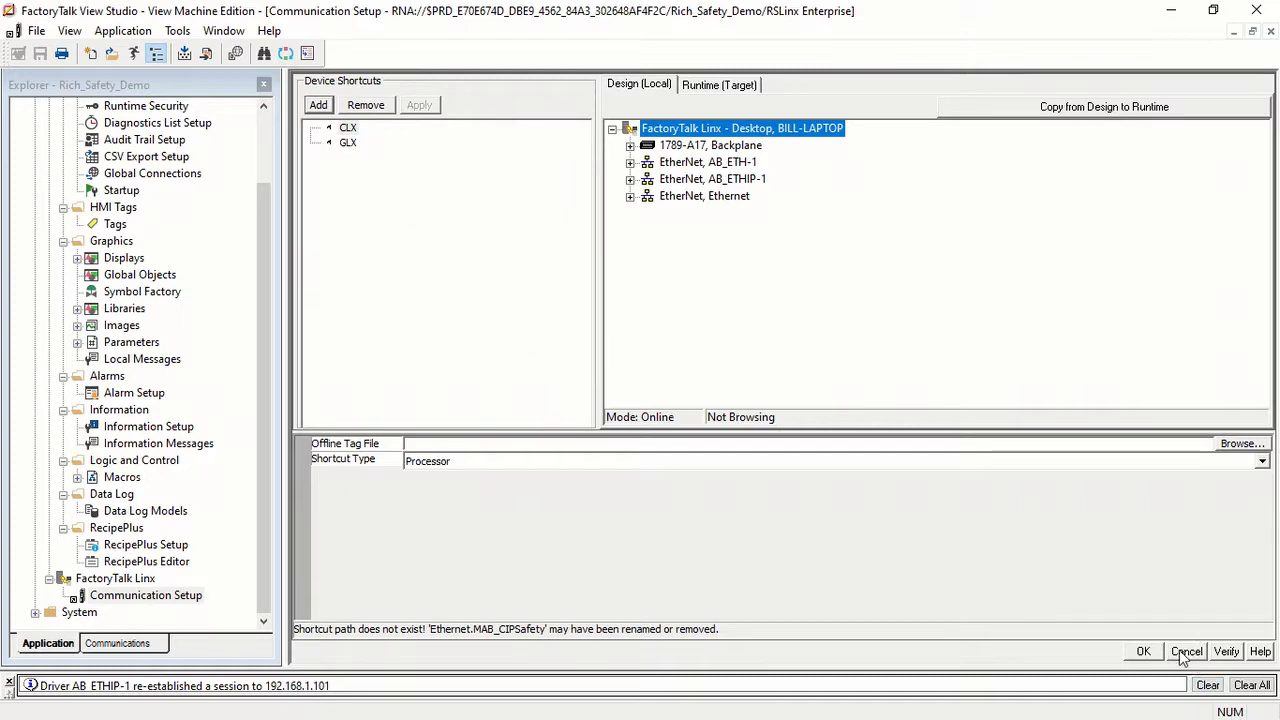
pyautogui.click(1186, 652)
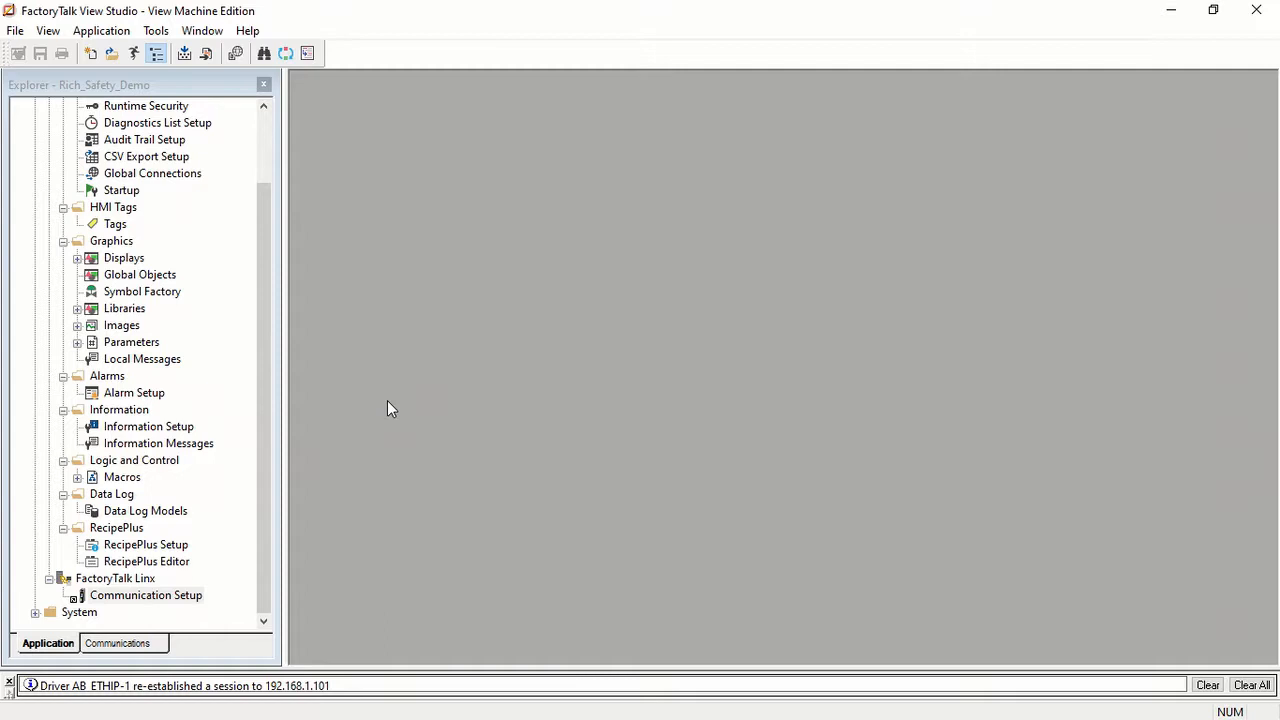
pyautogui.moveTo(224, 420)
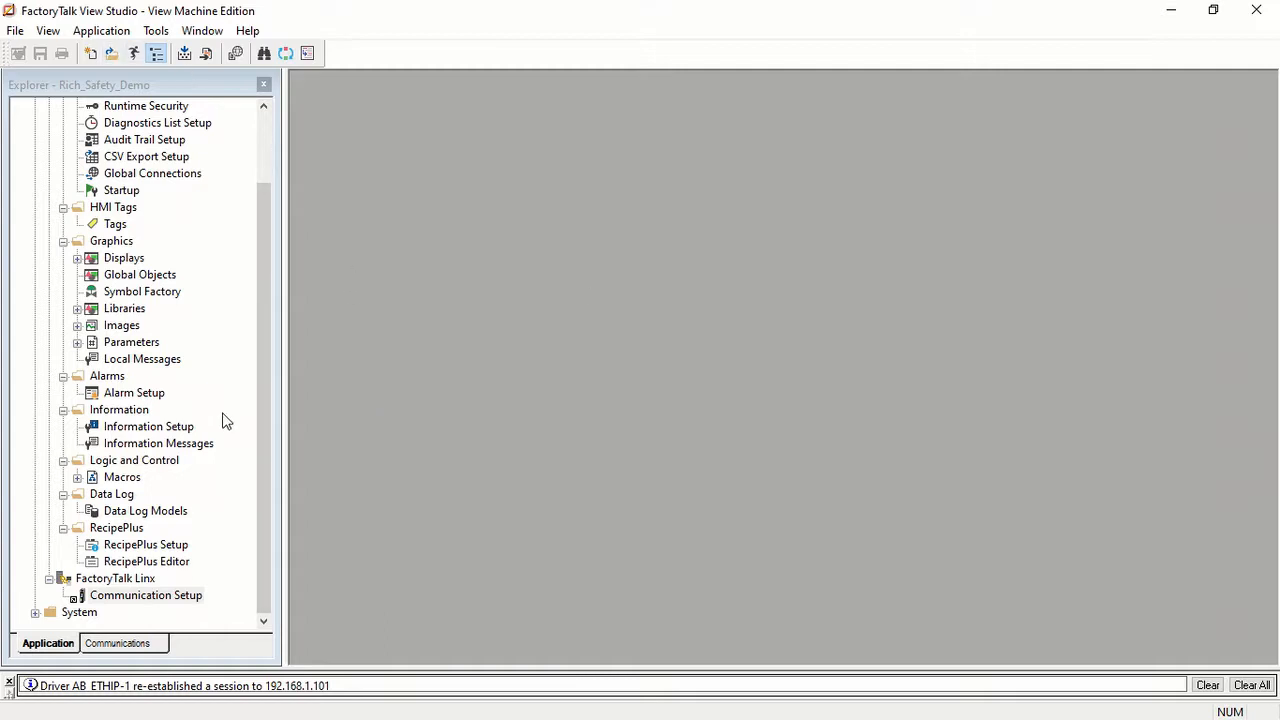
# Return the Explorer to the Rich_Safety_Demo root and bring up the Application menu
pyautogui.scroll(3)
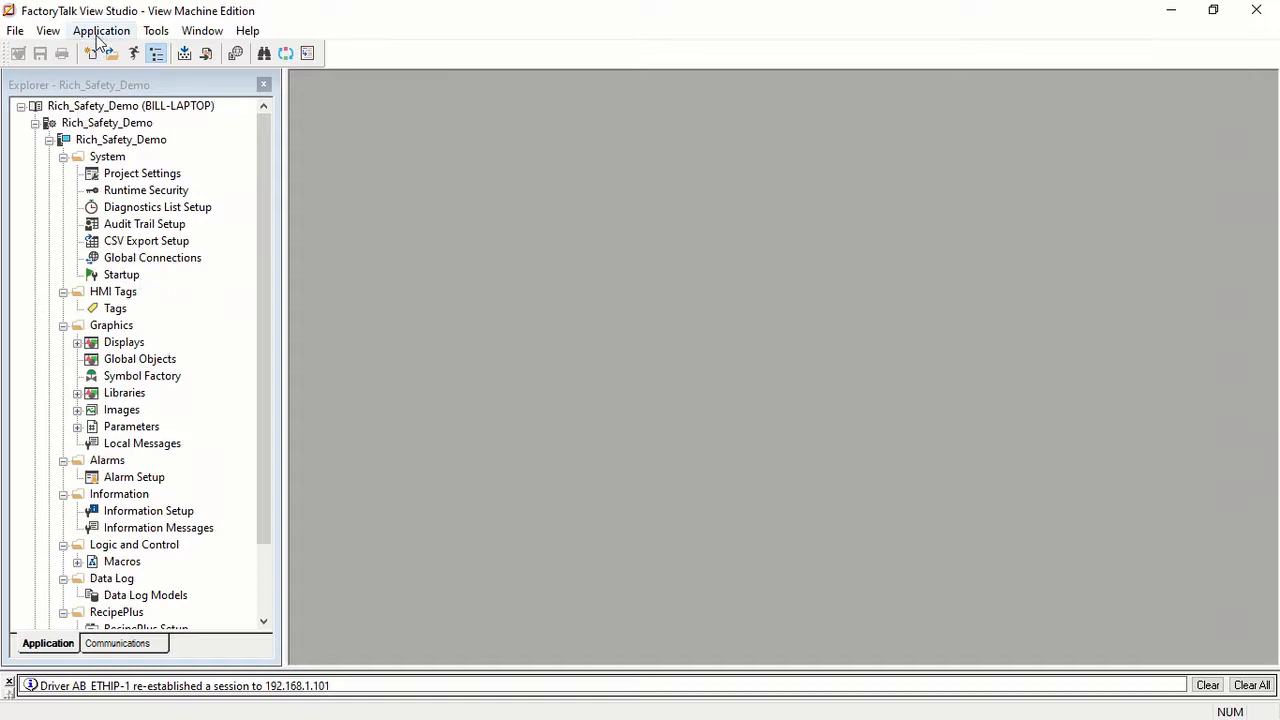
pyautogui.click(100, 30)
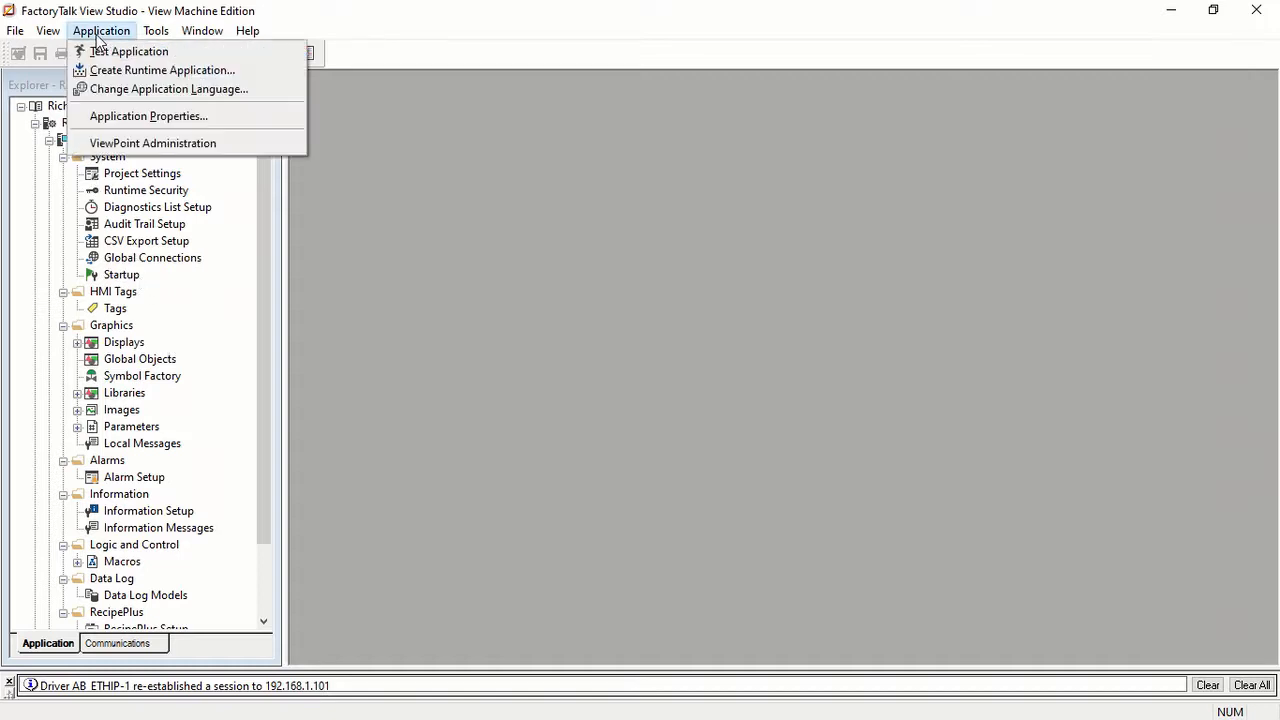
pyautogui.moveTo(162, 70)
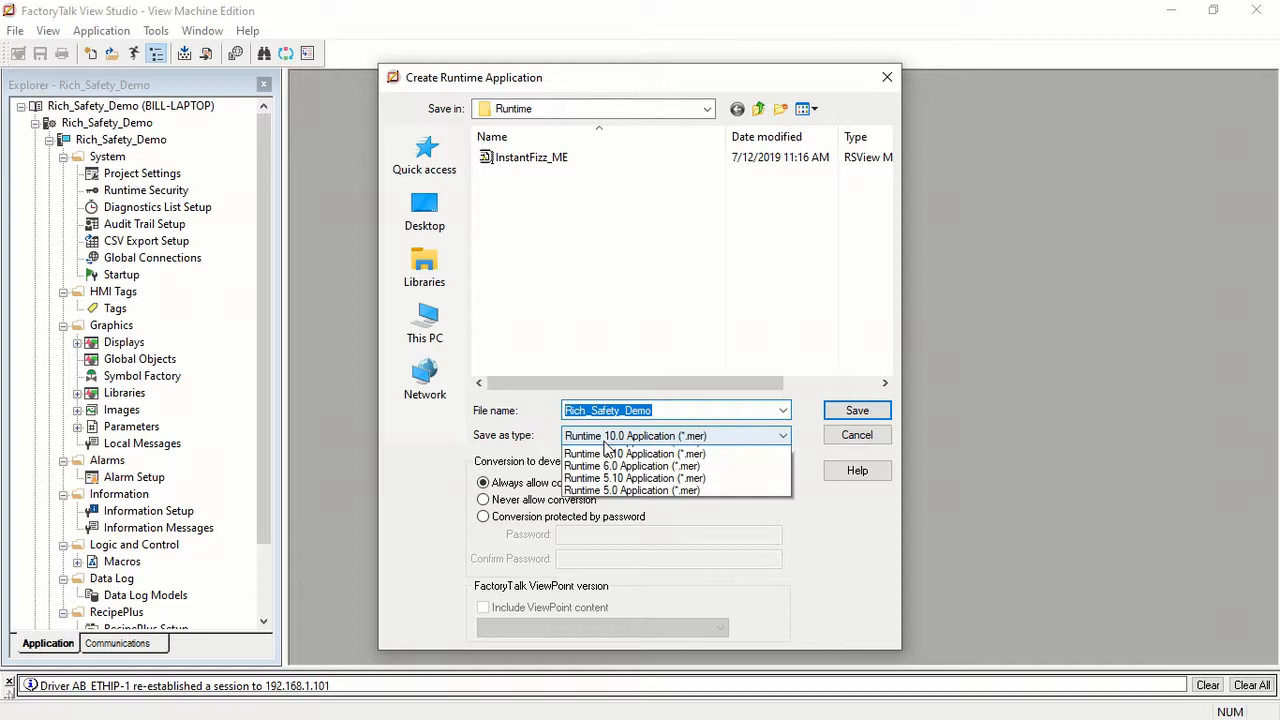
pyautogui.click(782, 436)
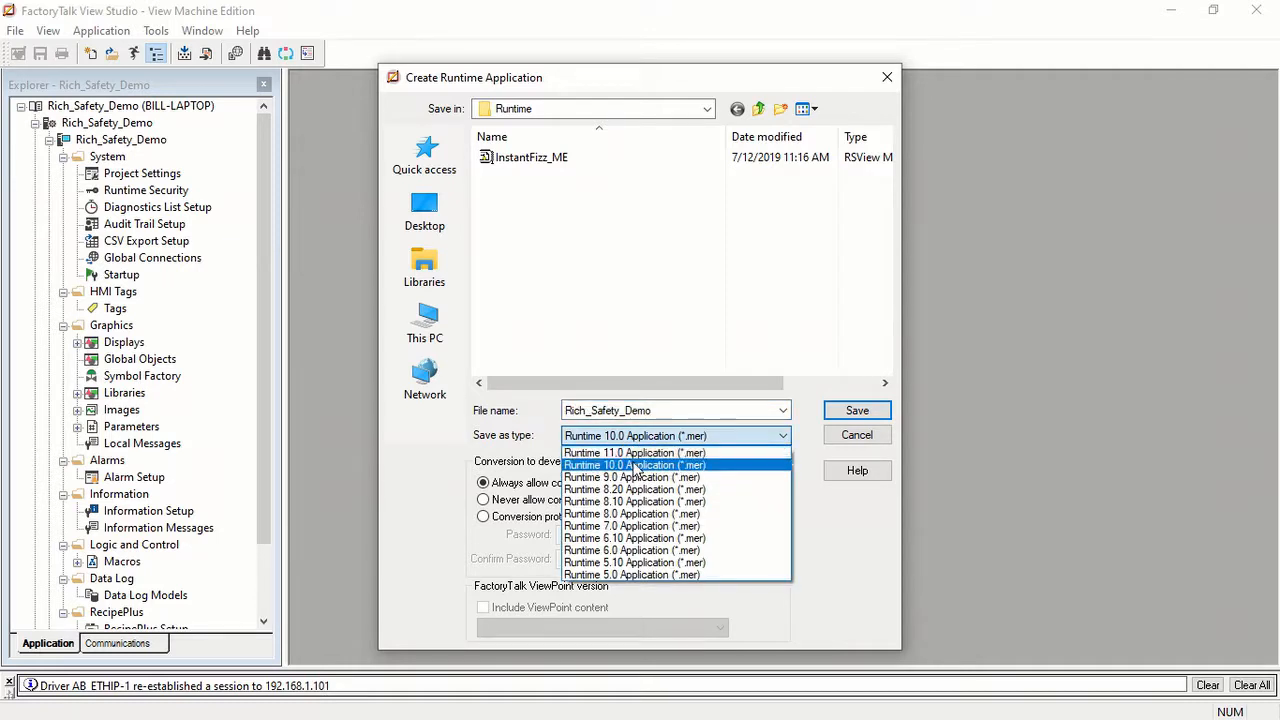
pyautogui.moveTo(636, 452)
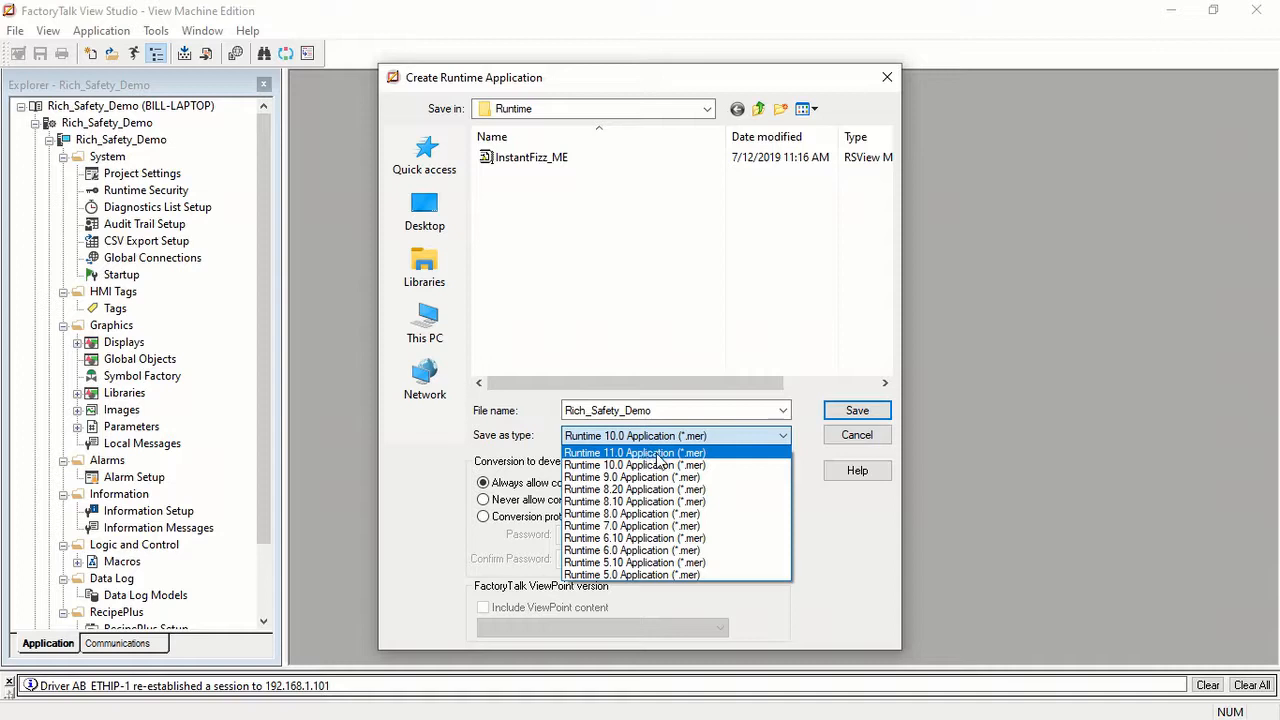
pyautogui.moveTo(660, 500)
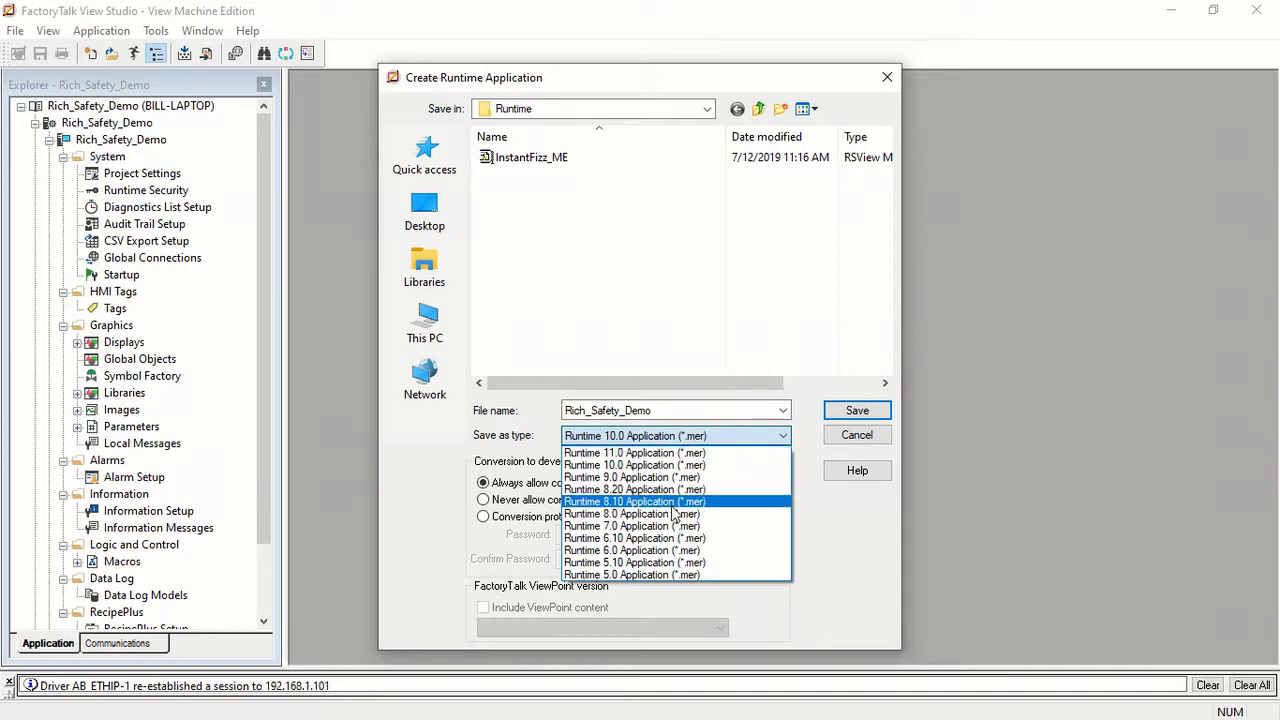
pyautogui.click(634, 500)
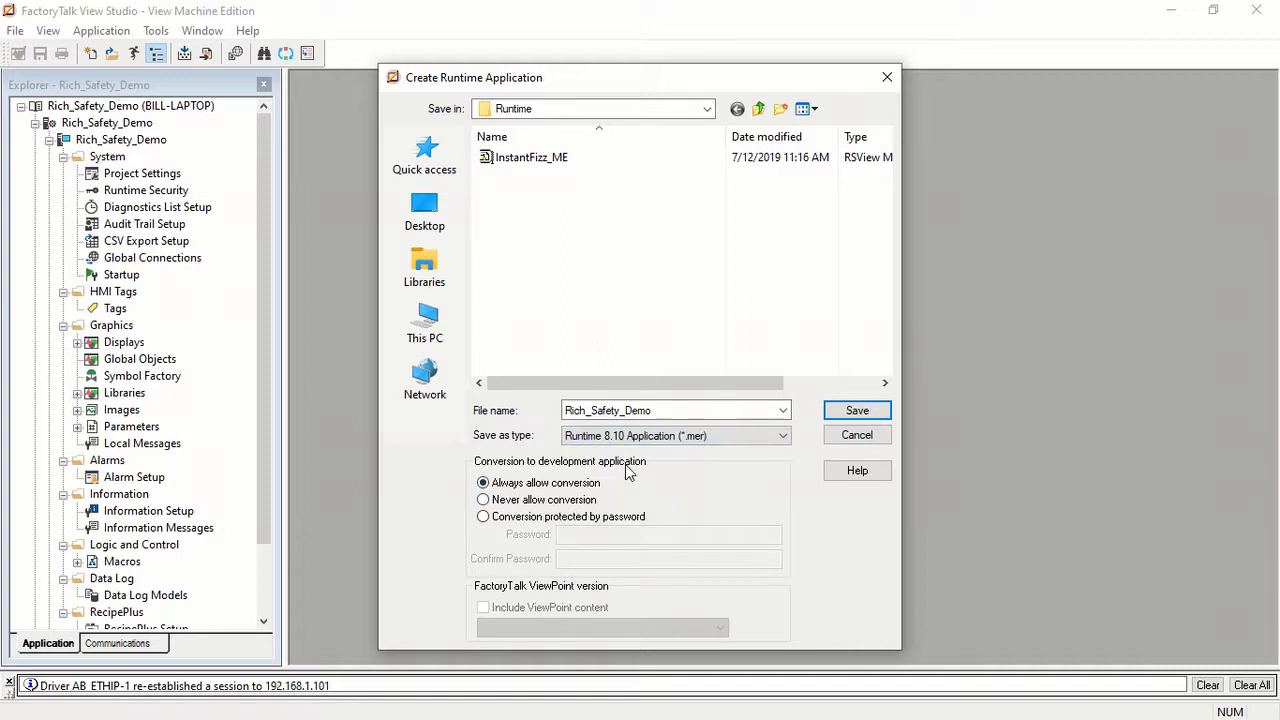
pyautogui.moveTo(644, 430)
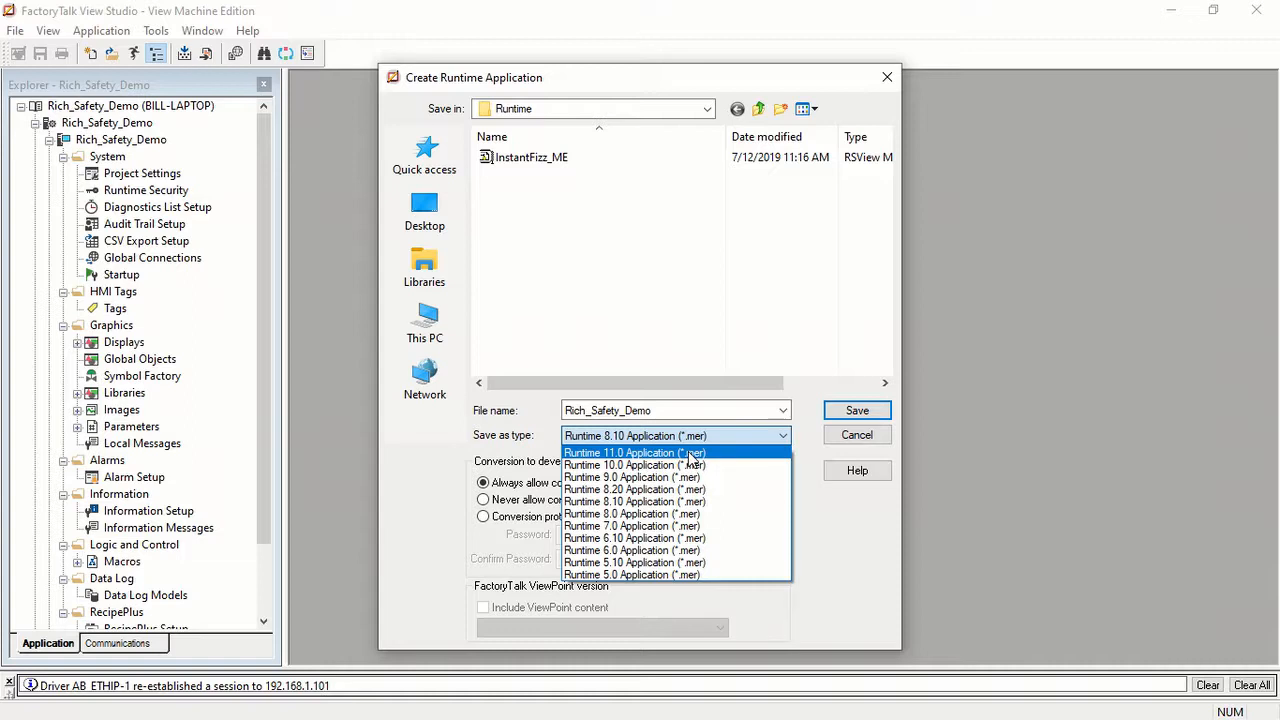
pyautogui.moveTo(810, 456)
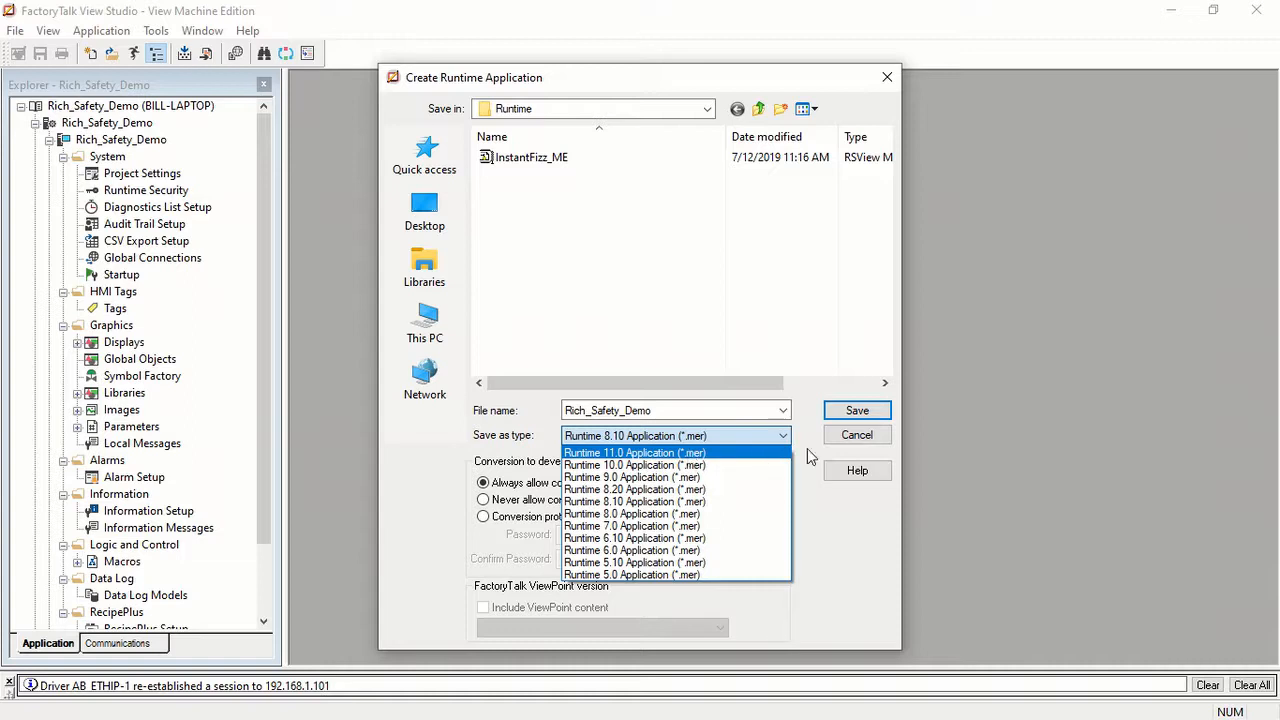
pyautogui.moveTo(838, 444)
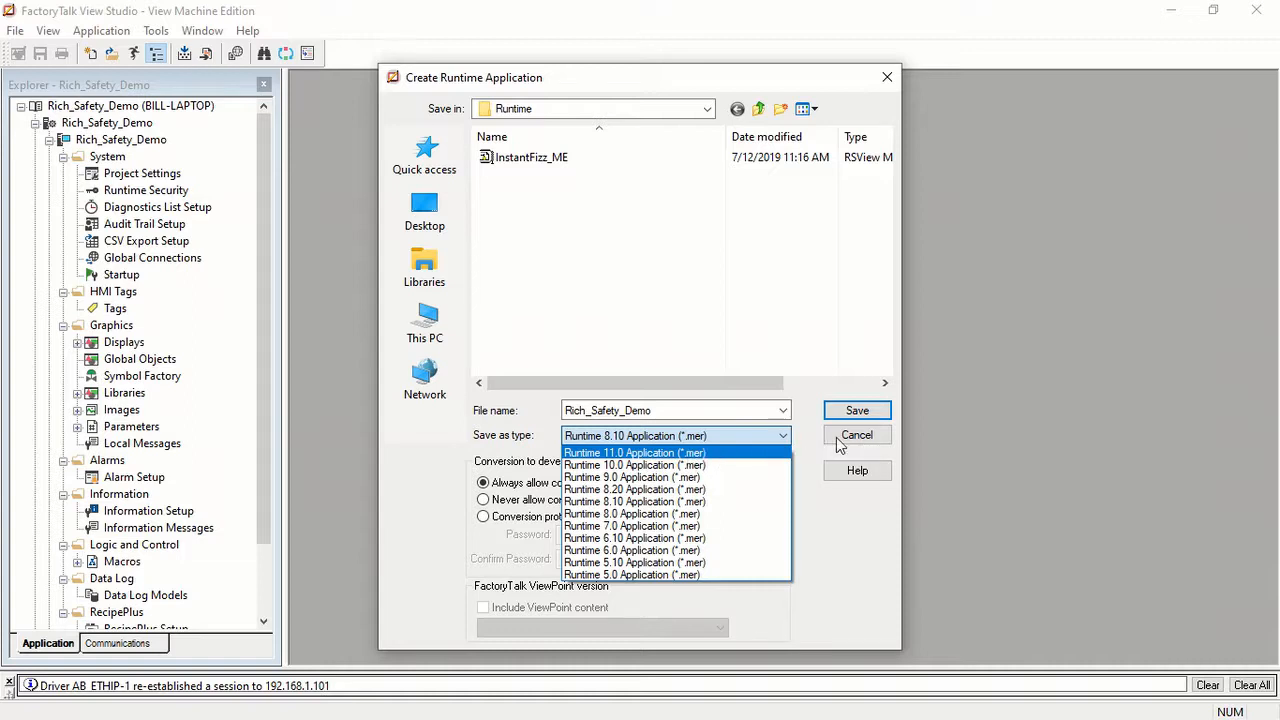
pyautogui.click(856, 434)
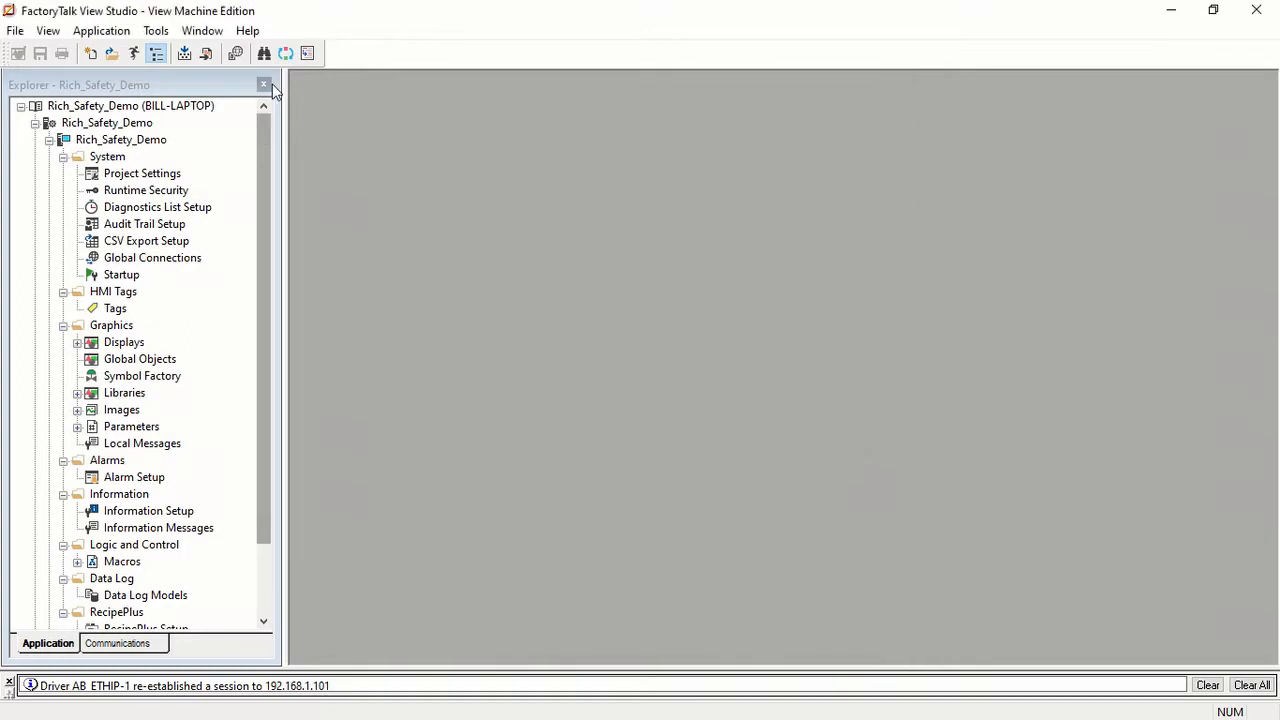